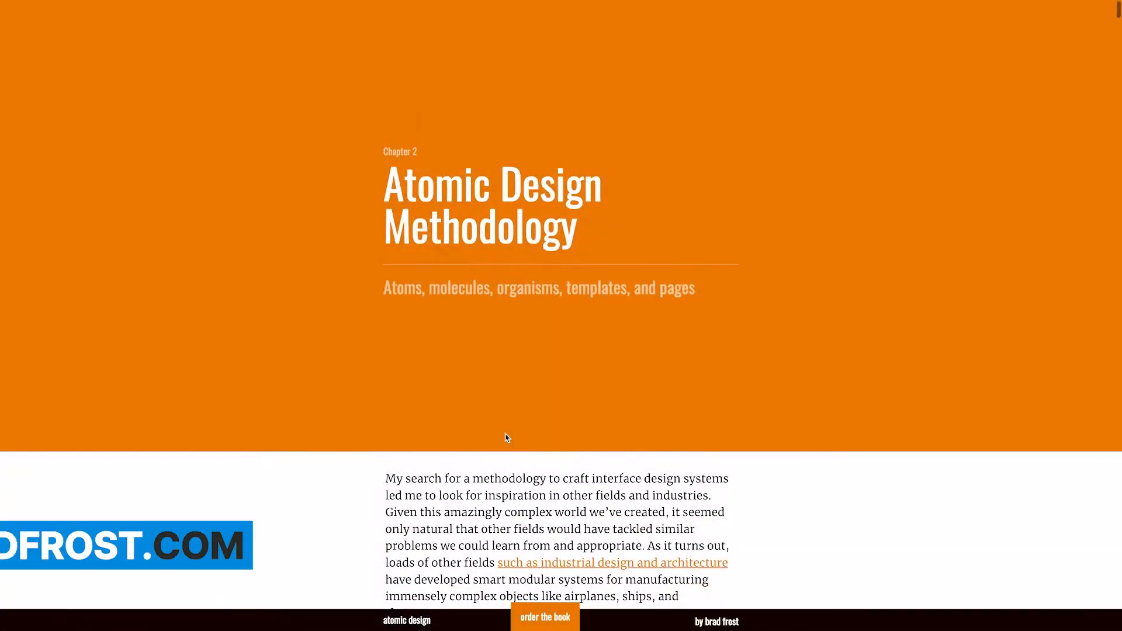
# - Start a free Starter sign-up from the Pricing page, continuing with a Google account
pyautogui.scroll(-3)
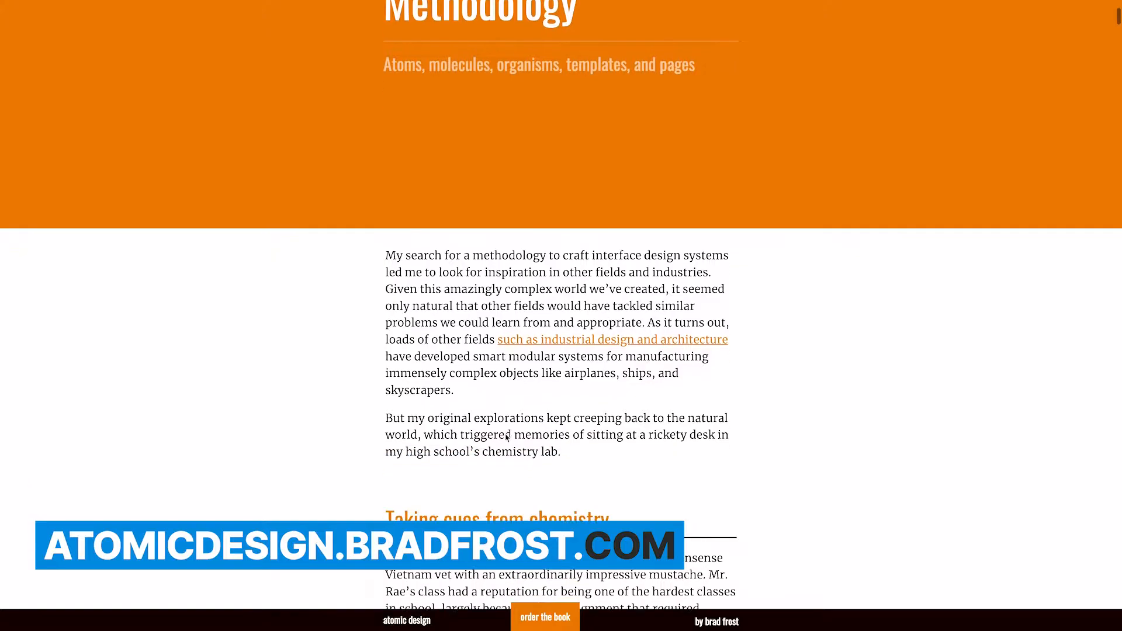
pyautogui.scroll(-3)
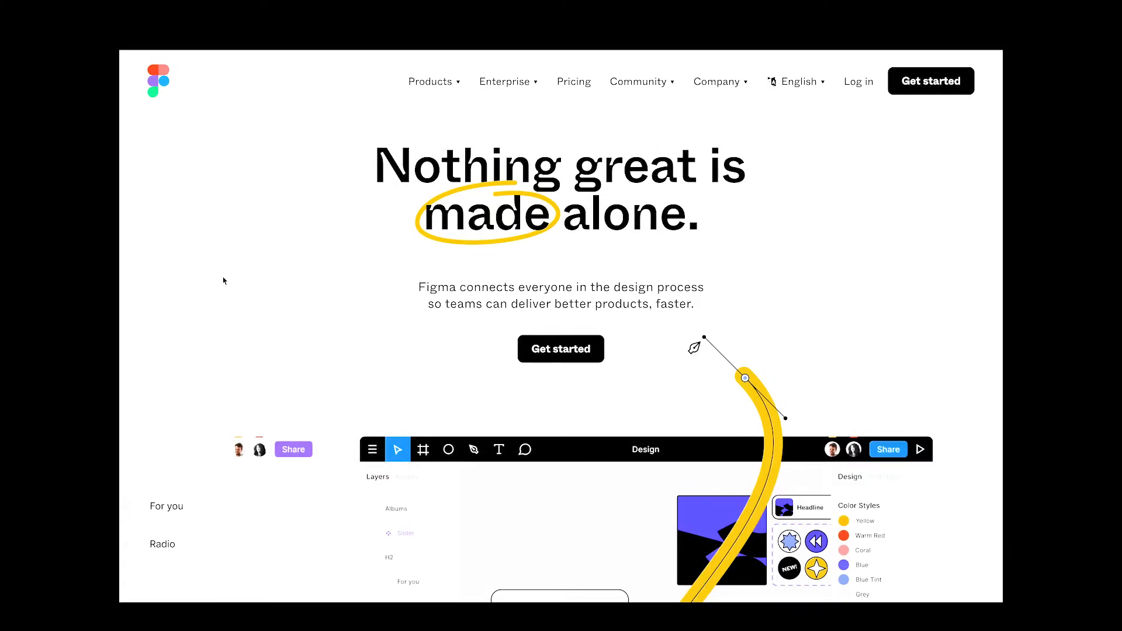
pyautogui.moveTo(616, 242)
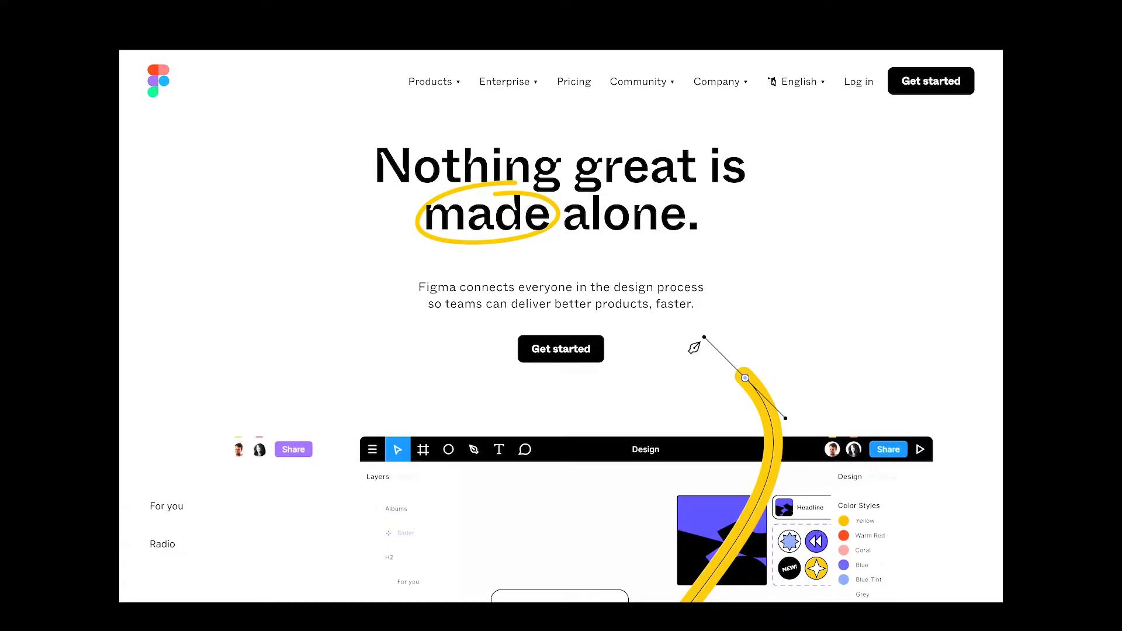
pyautogui.moveTo(573, 80)
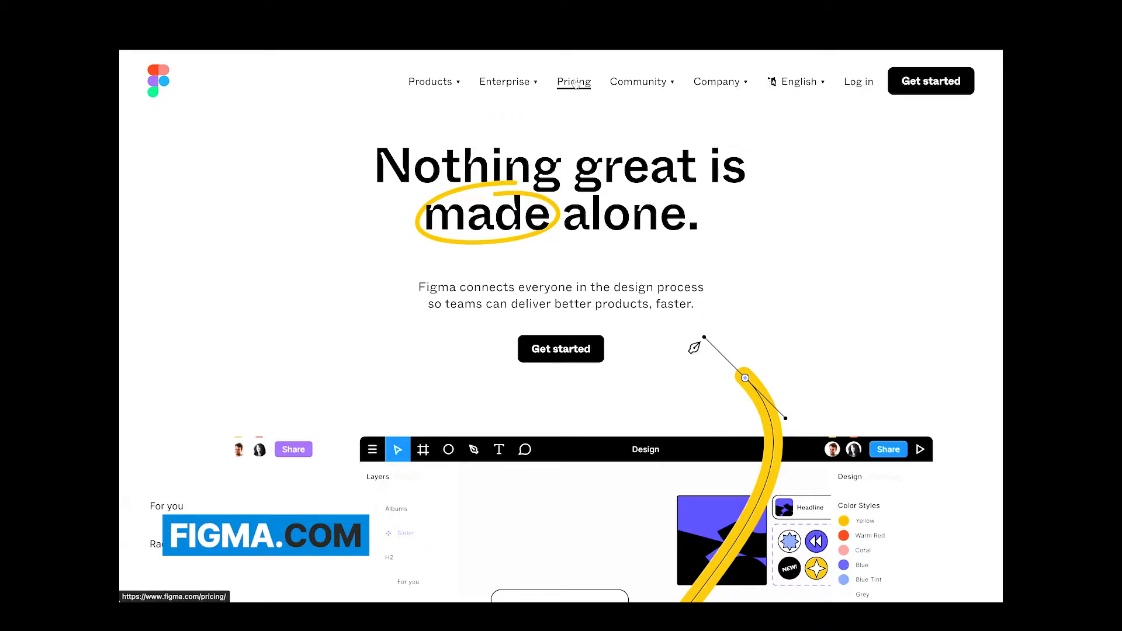
pyautogui.click(573, 81)
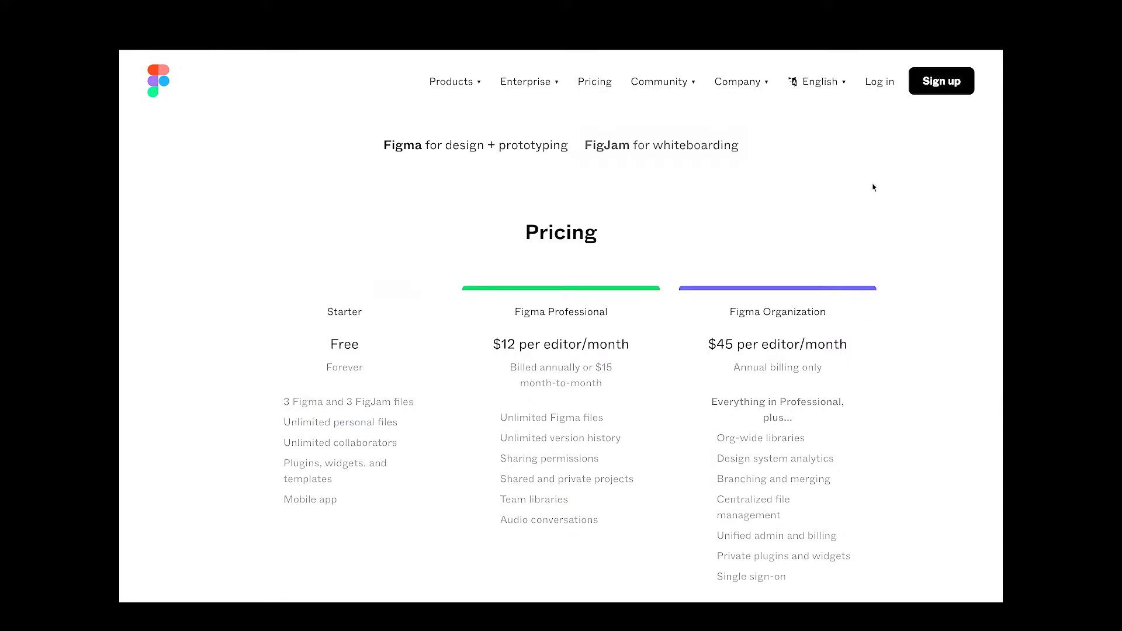
pyautogui.click(940, 80)
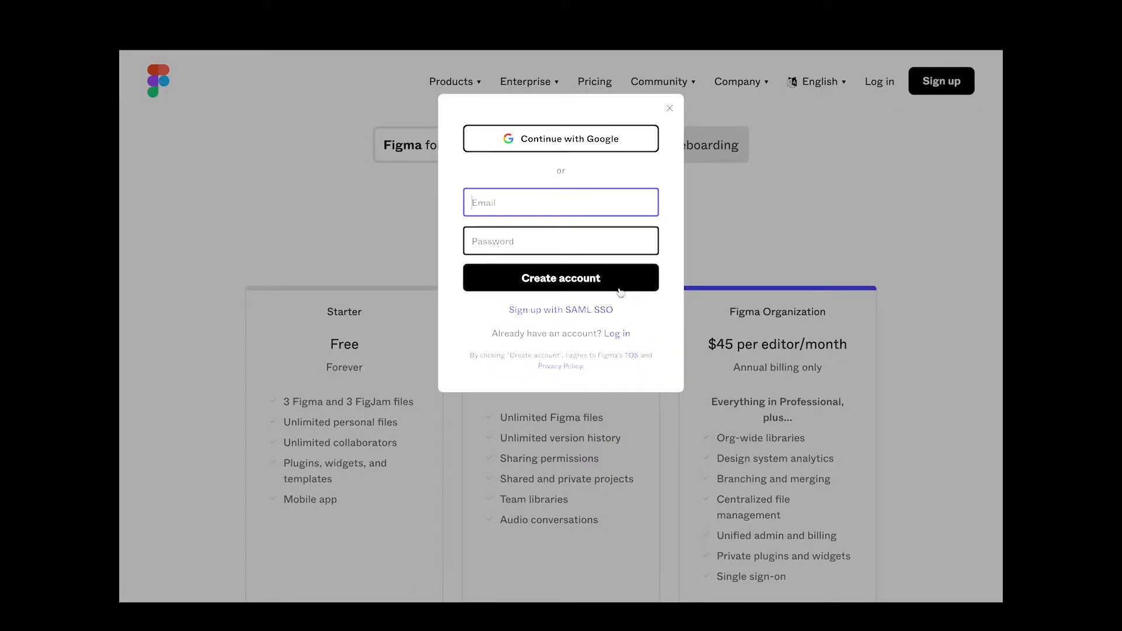
pyautogui.click(560, 279)
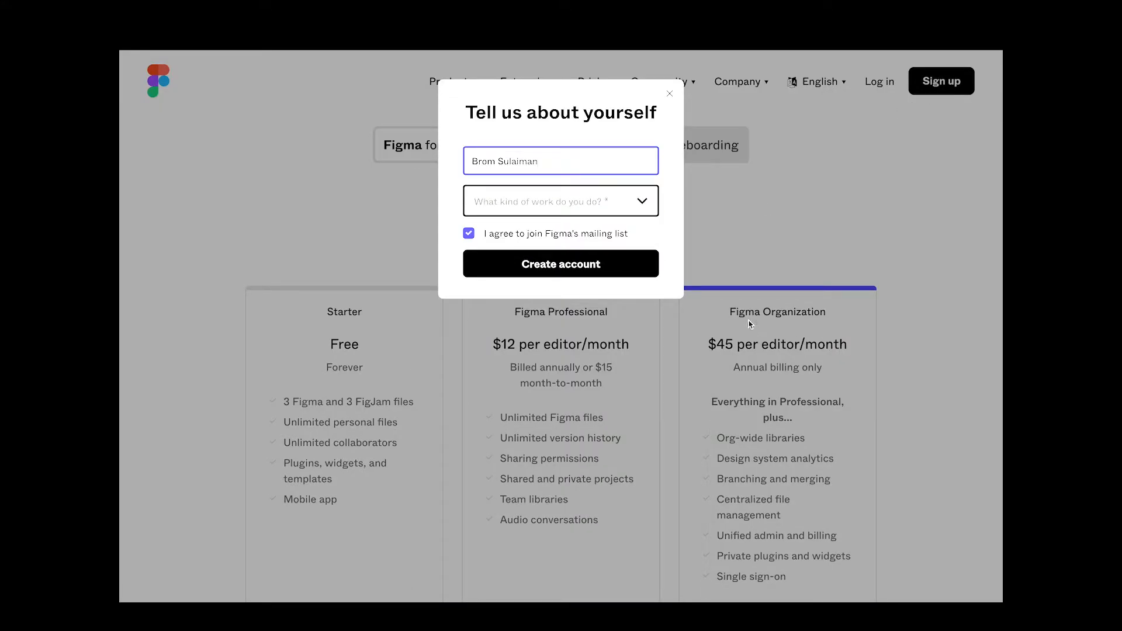
# - Fill in the profile as BromDoesDesign with Design as the kind of work and an intended use
pyautogui.write('BromD')
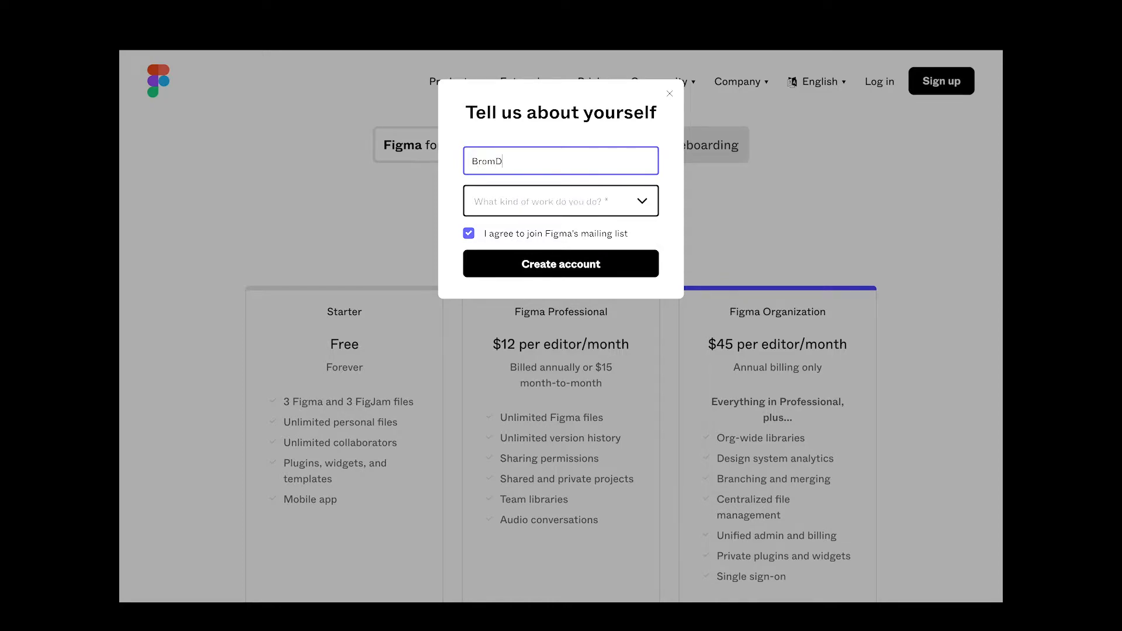
pyautogui.write('oesDesign')
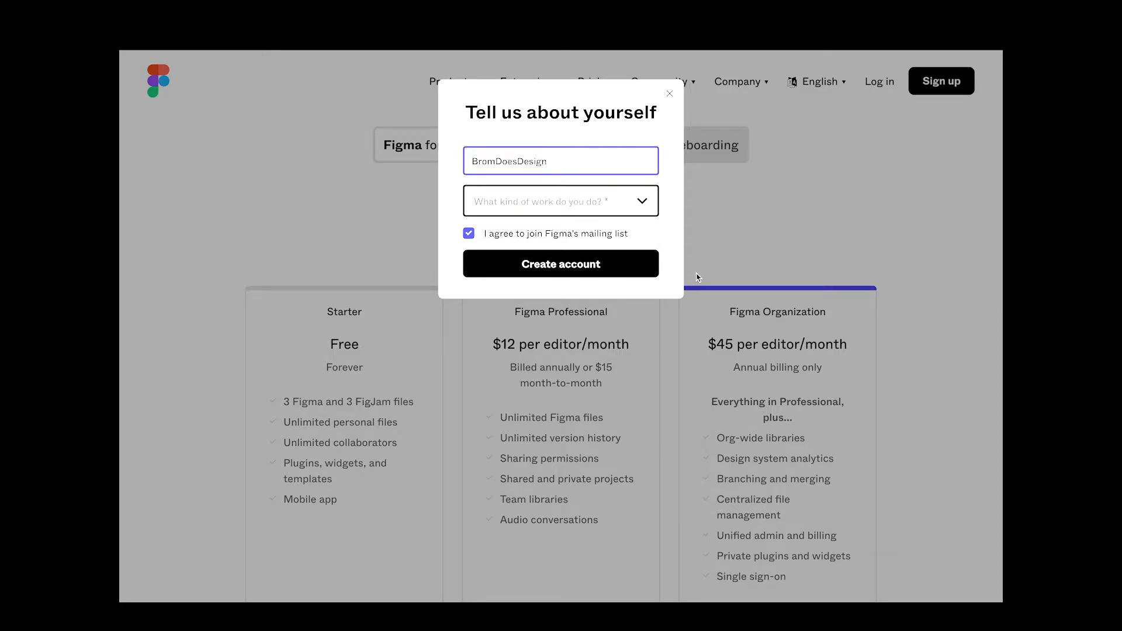
pyautogui.click(560, 200)
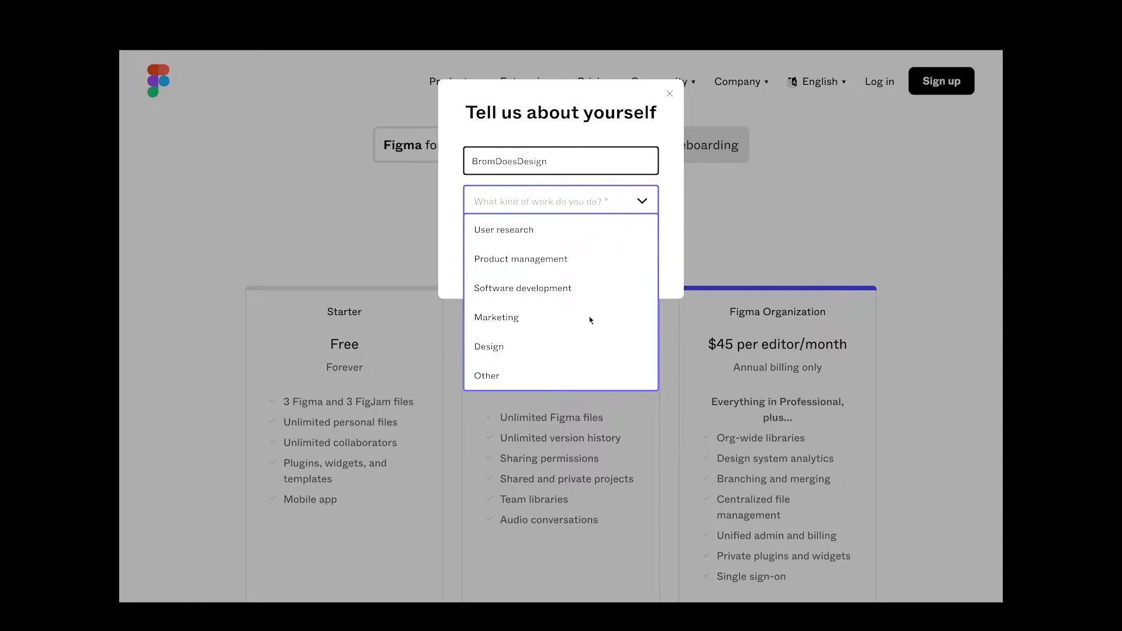
pyautogui.click(489, 346)
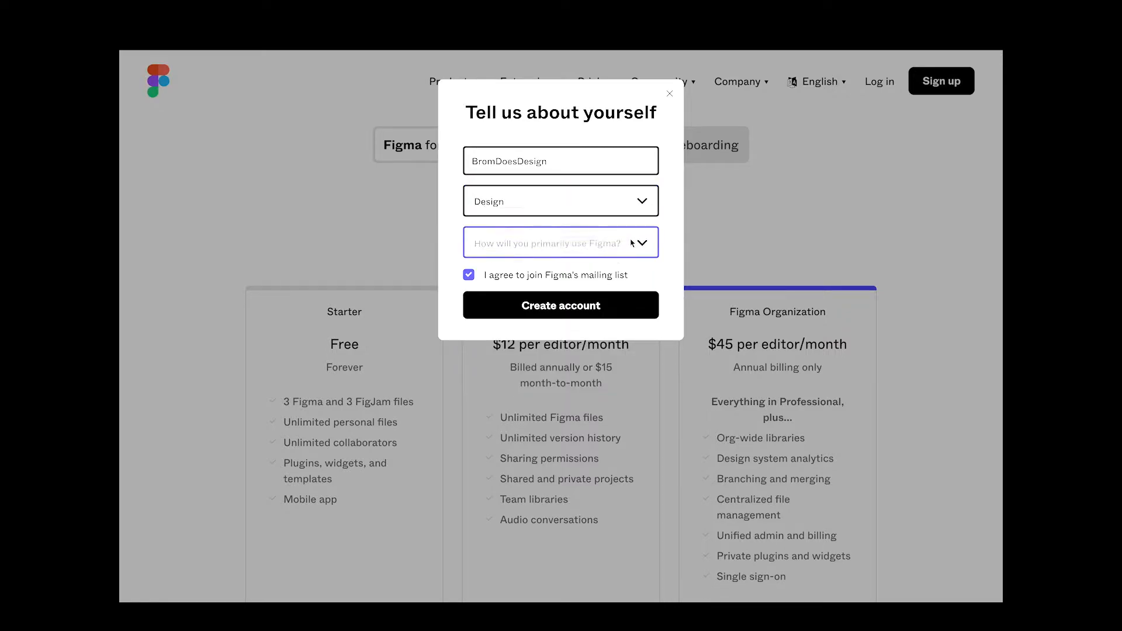
pyautogui.click(560, 242)
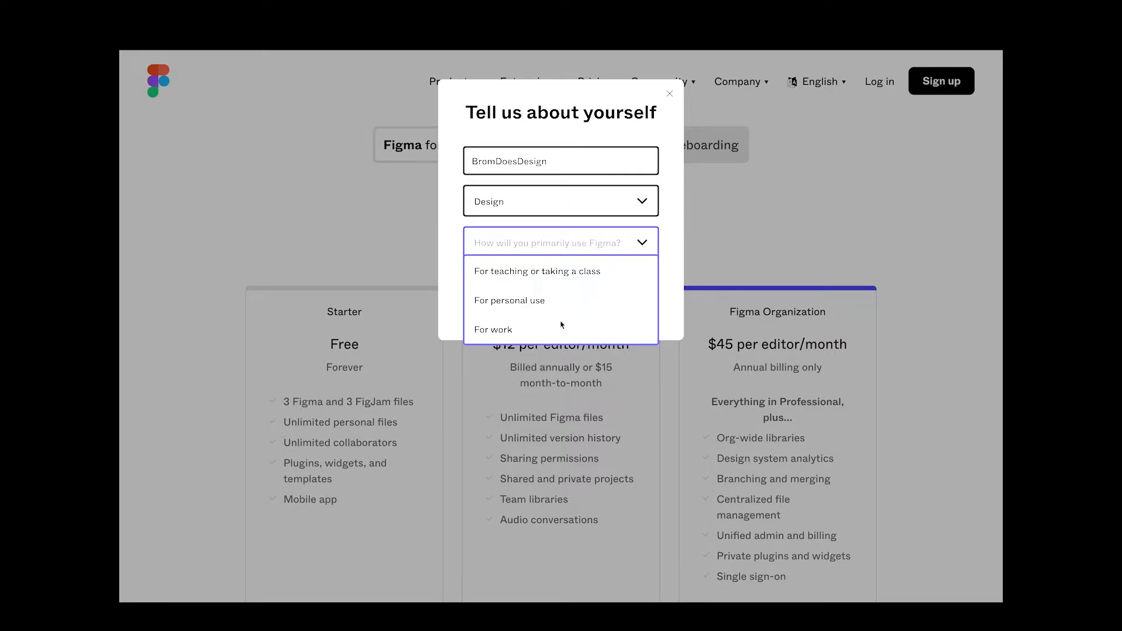
pyautogui.click(493, 330)
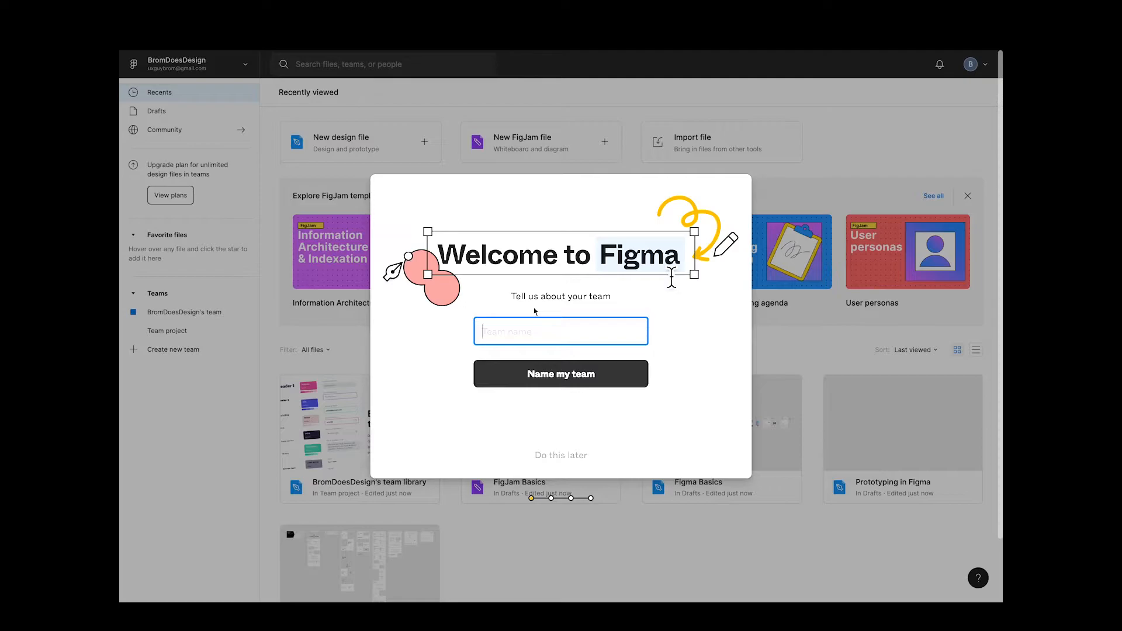
# - Name the team BromDoesD, browse the presets, and start without a template
pyautogui.write('BromDoesDesign')
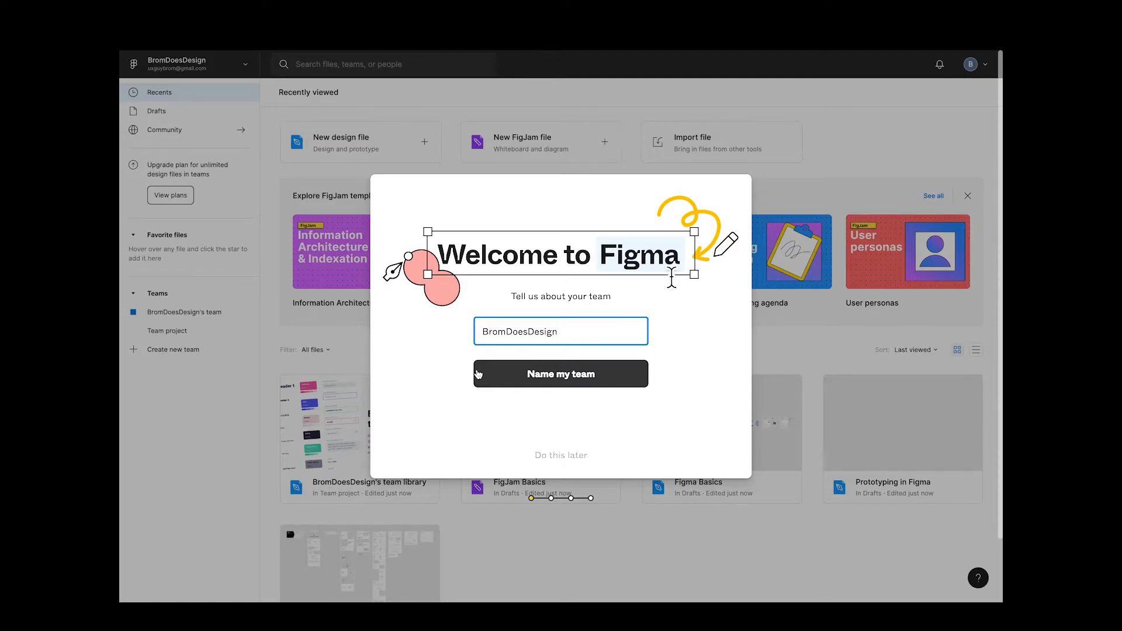
pyautogui.click(560, 374)
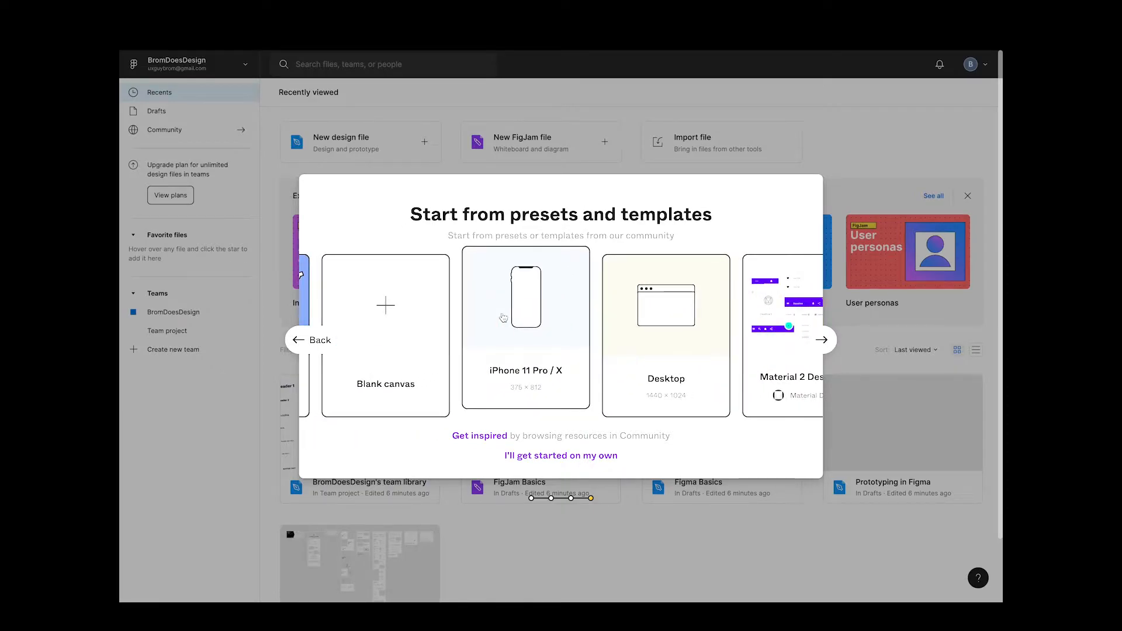
pyautogui.click(823, 339)
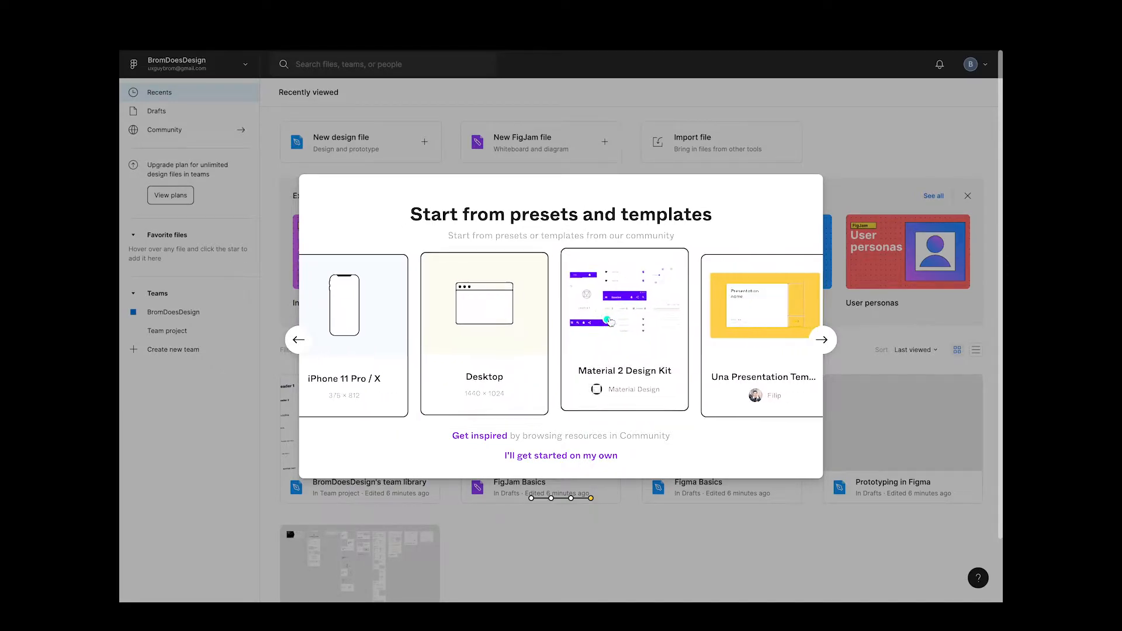
pyautogui.click(823, 339)
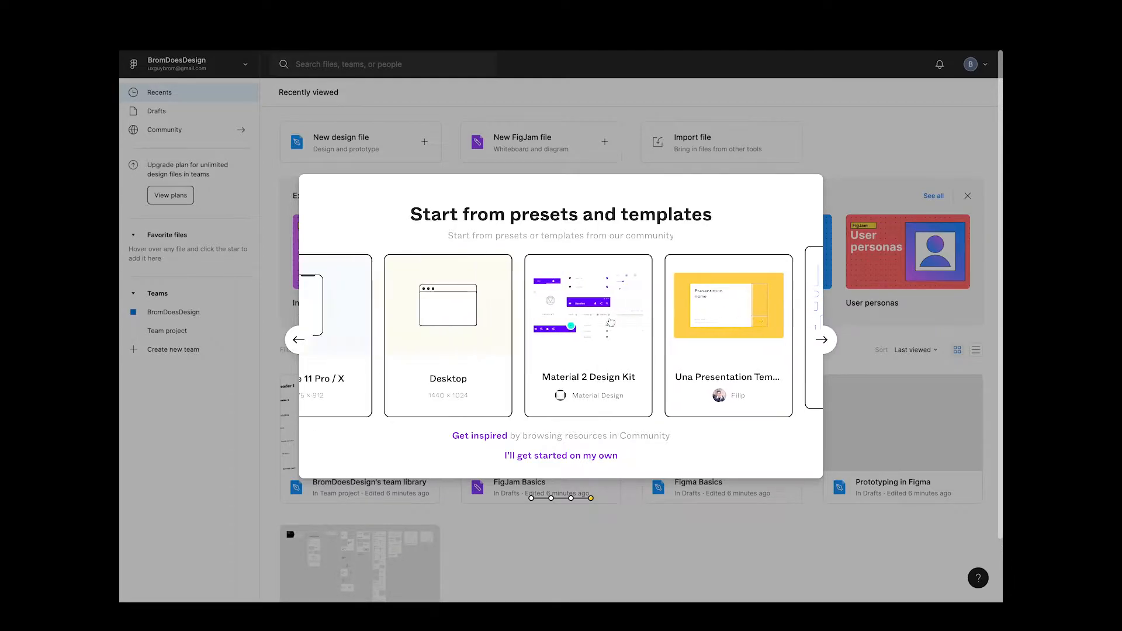
pyautogui.click(298, 340)
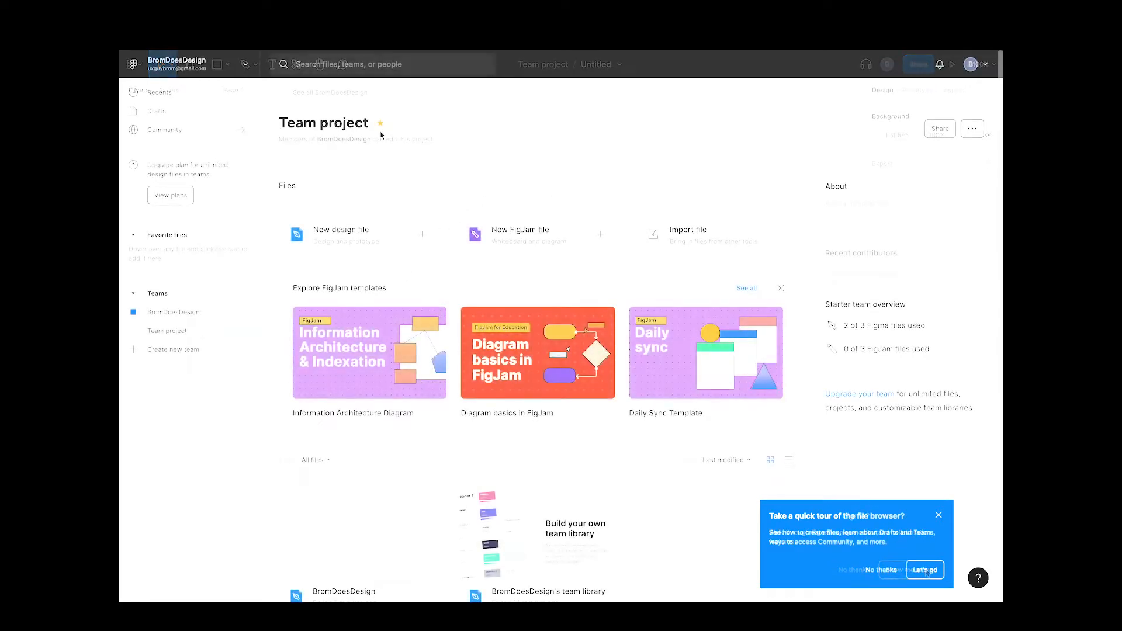
# - Open the blank design file from the Team project file grid
pyautogui.scroll(-3)
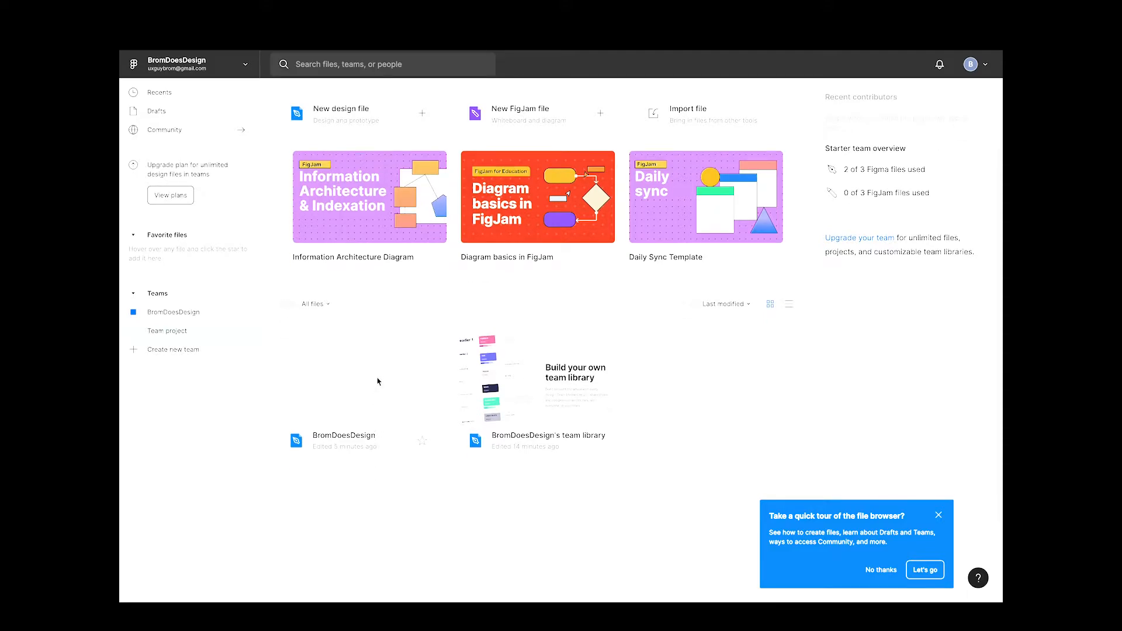
pyautogui.click(357, 391)
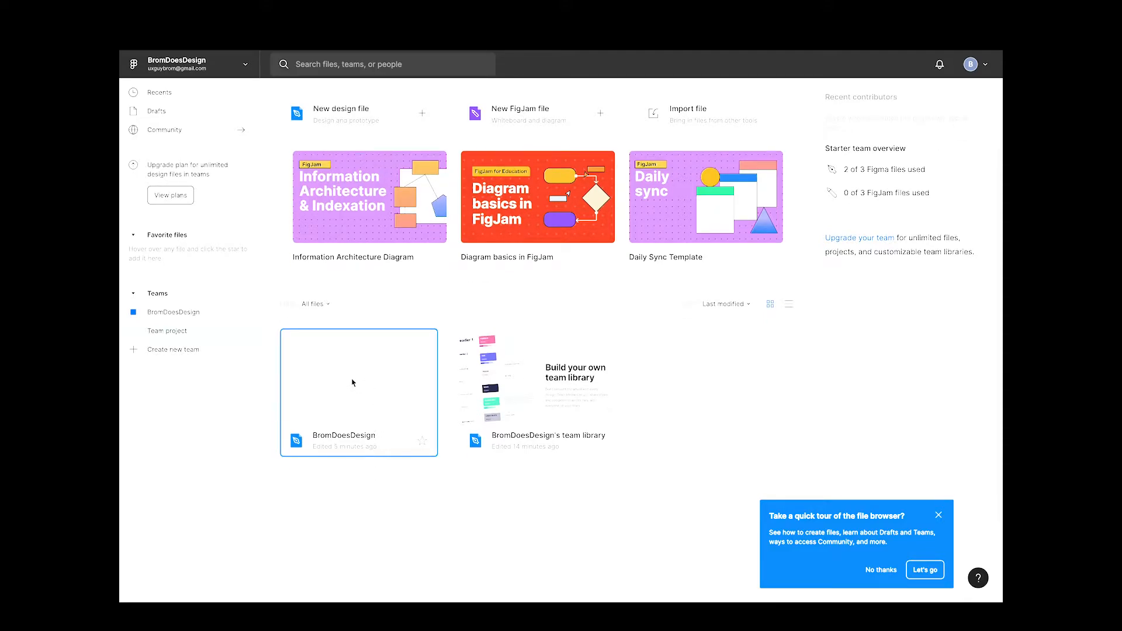
pyautogui.doubleClick(358, 378)
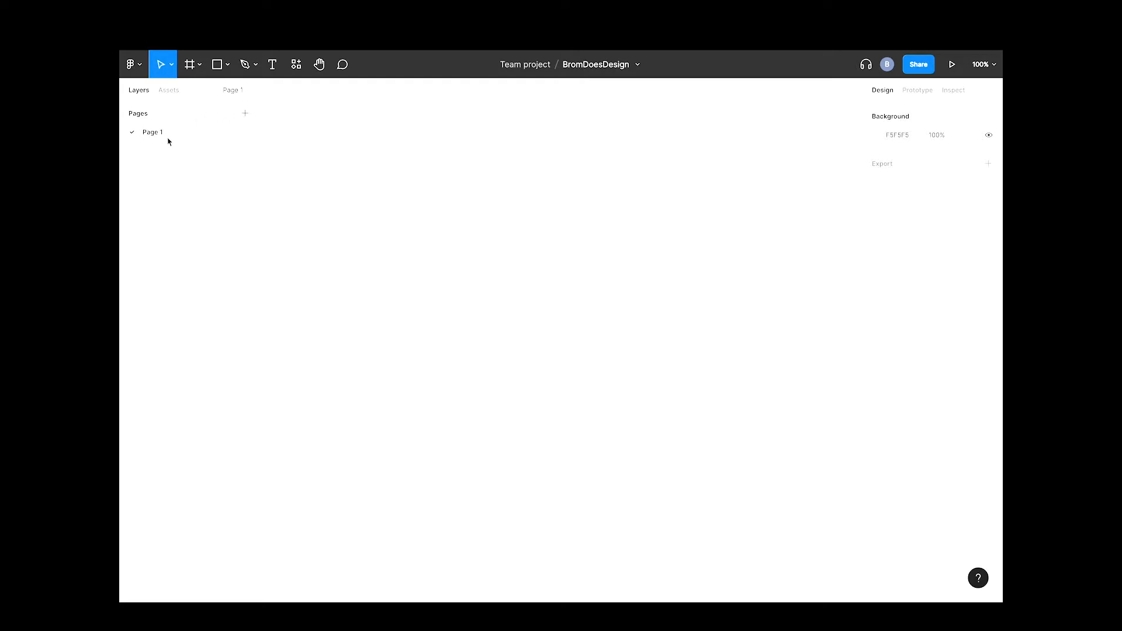
# - Rename Page 1 to Overview and add an Overview frame
pyautogui.doubleClick(152, 132)
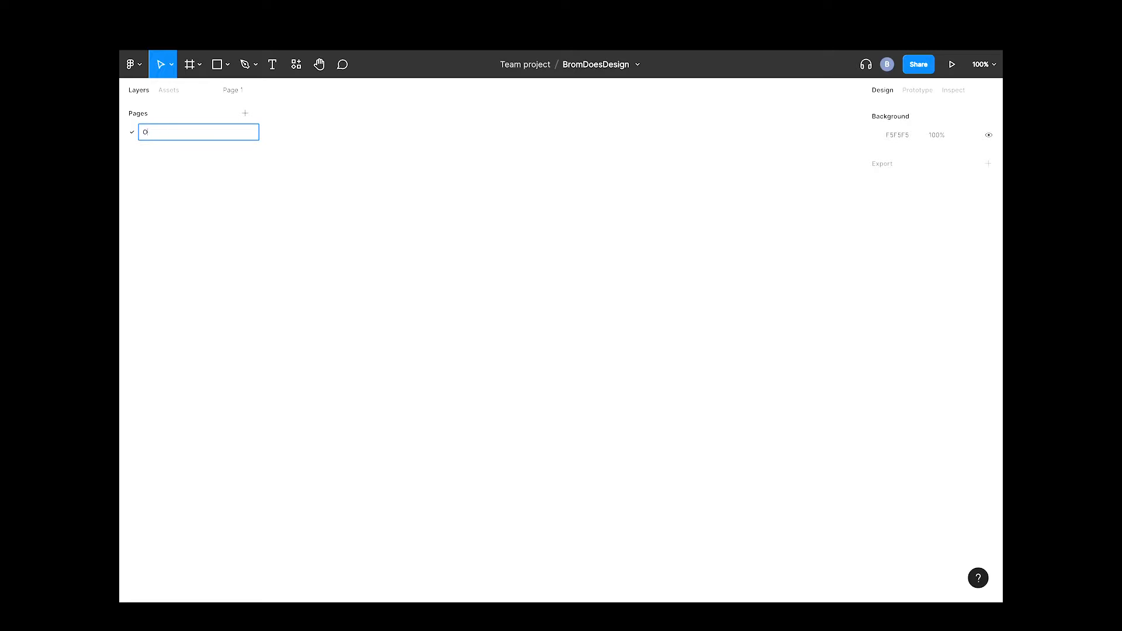
pyautogui.write('verview')
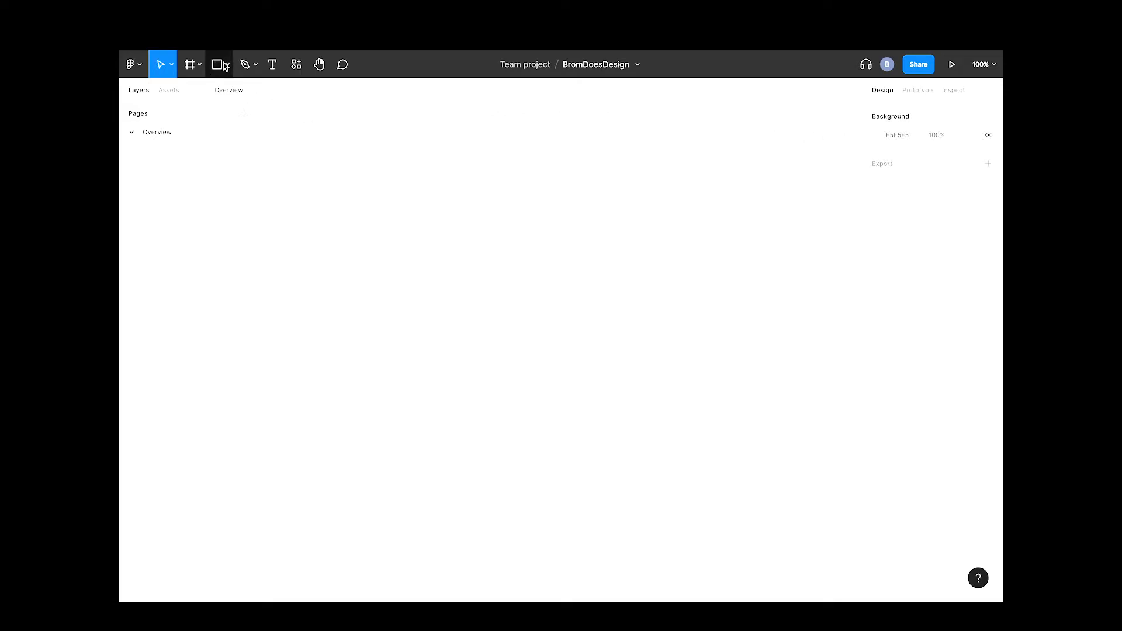
pyautogui.click(188, 63)
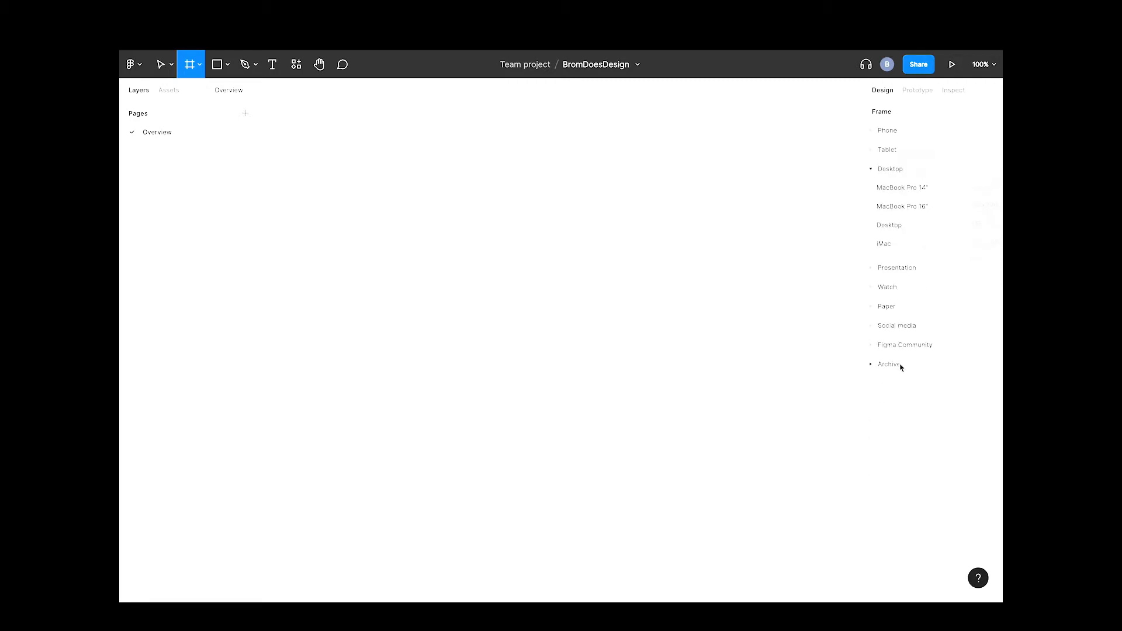
pyautogui.press('a')
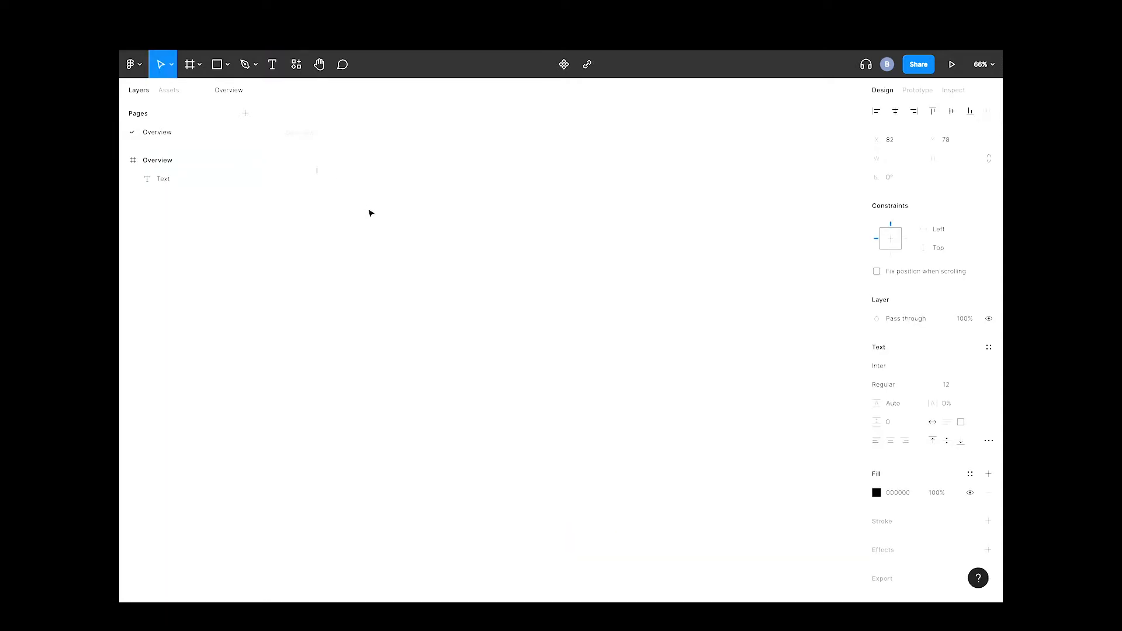
pyautogui.moveTo(367, 213)
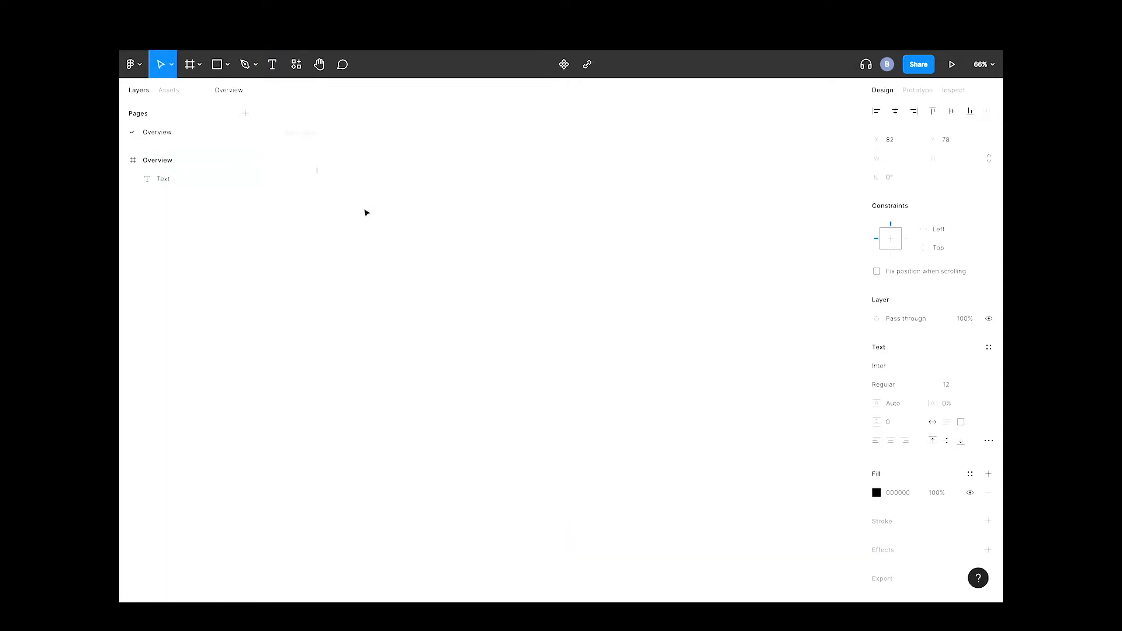
pyautogui.moveTo(272, 63)
pyautogui.write('Br')
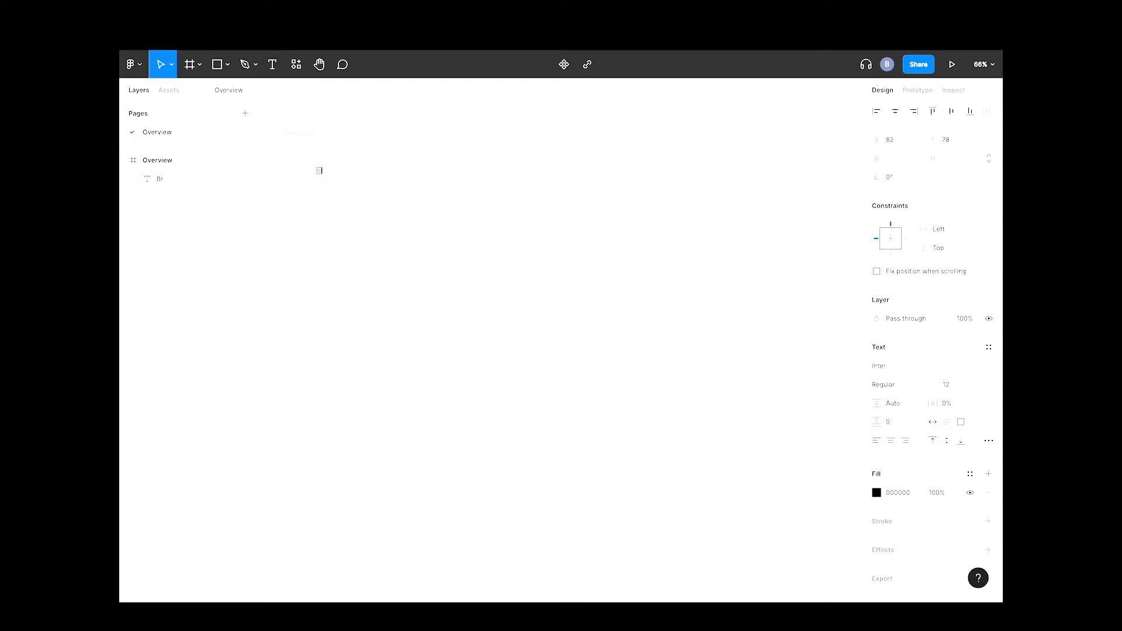
# - Set the title text to 'BromDoesDesign Design System' at font size 40
pyautogui.press('t')
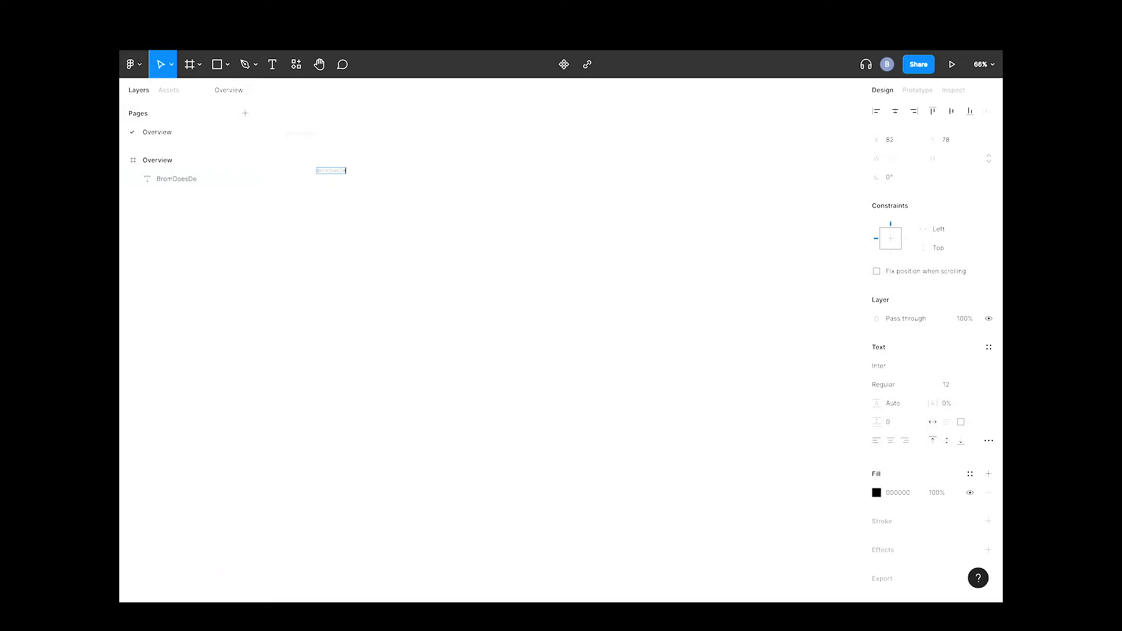
pyautogui.write('Design System')
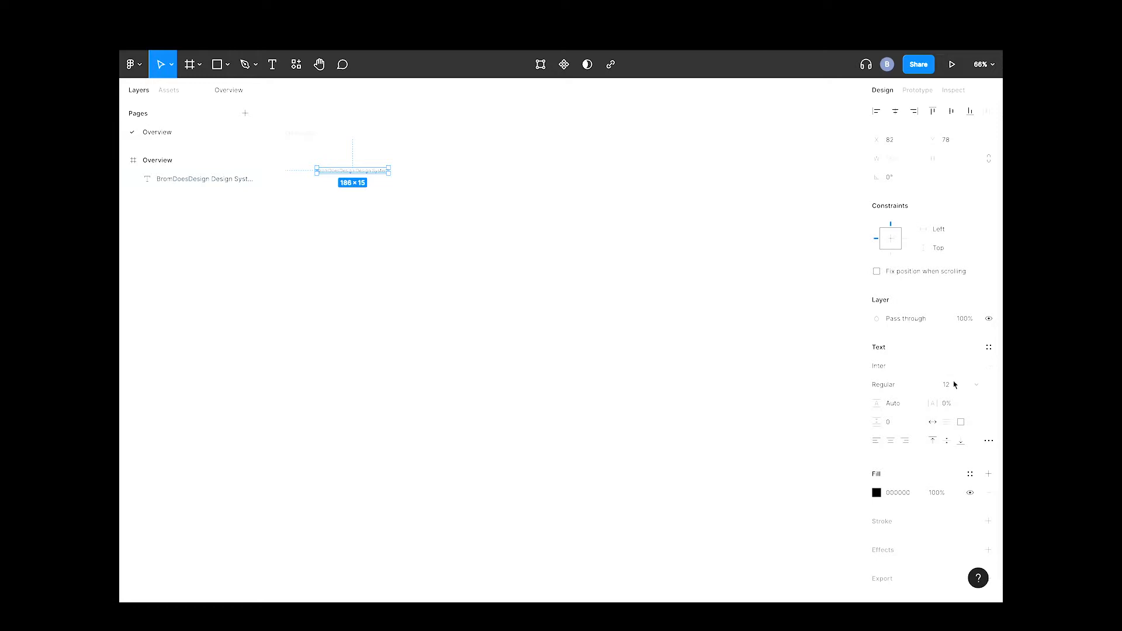
pyautogui.click(948, 385)
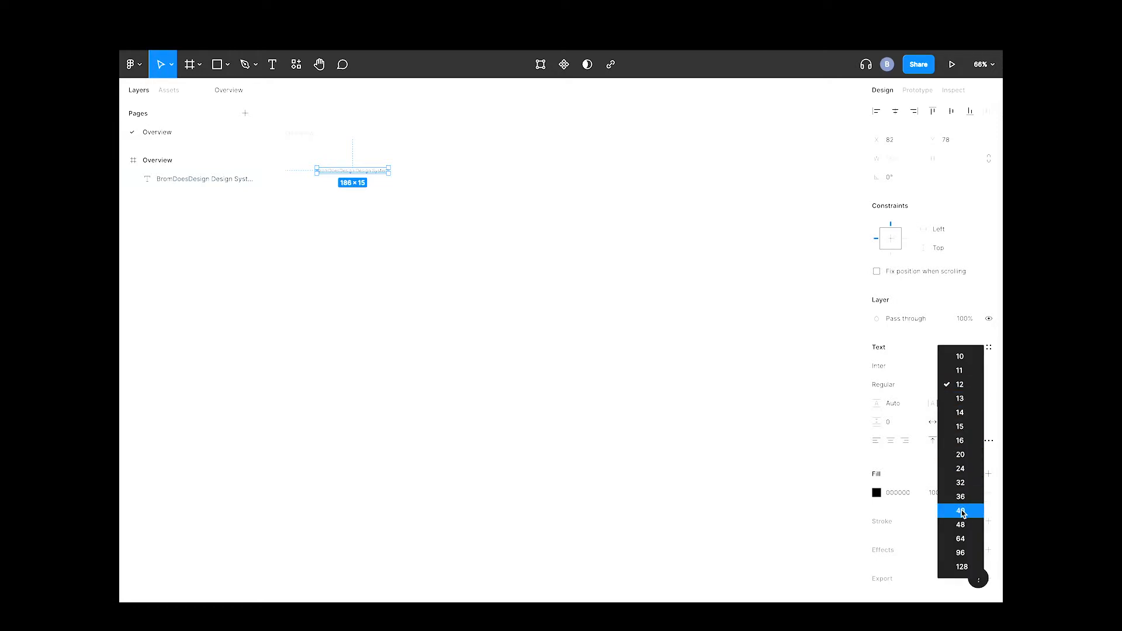
pyautogui.click(959, 510)
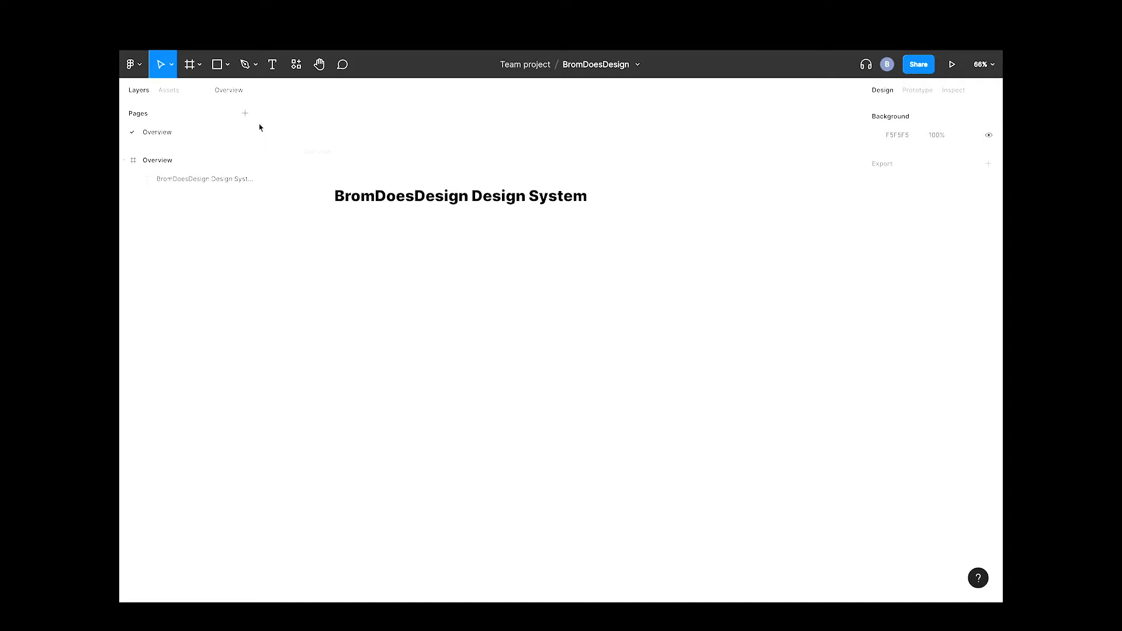
pyautogui.click(460, 195)
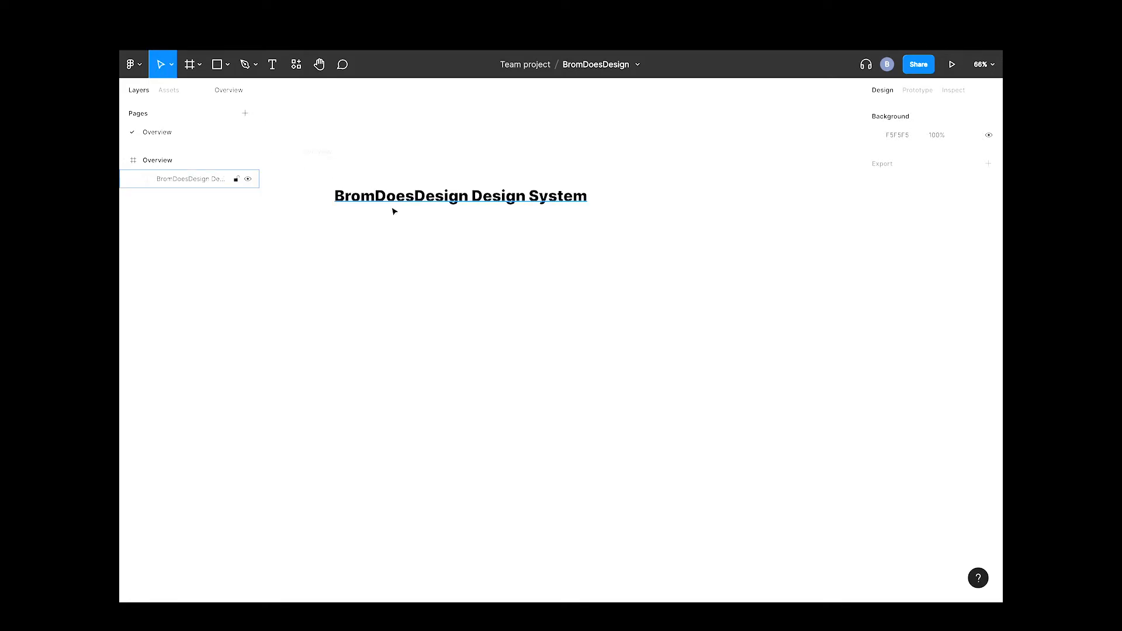
pyautogui.click(132, 63)
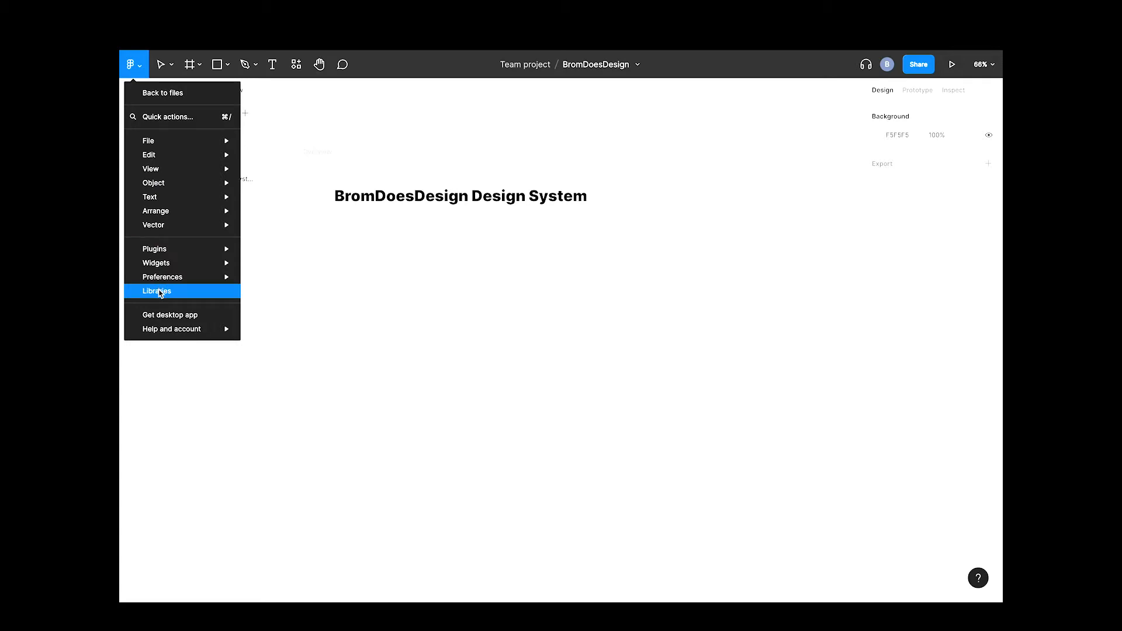
pyautogui.click(155, 291)
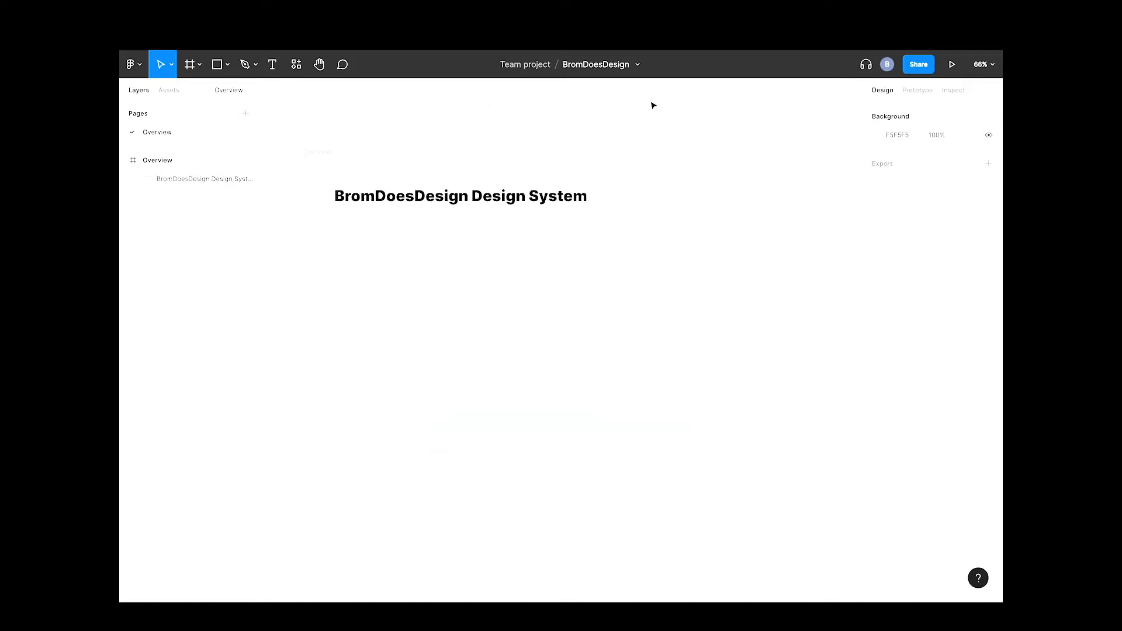
# - Add a second page and name it Colours
pyautogui.click(244, 114)
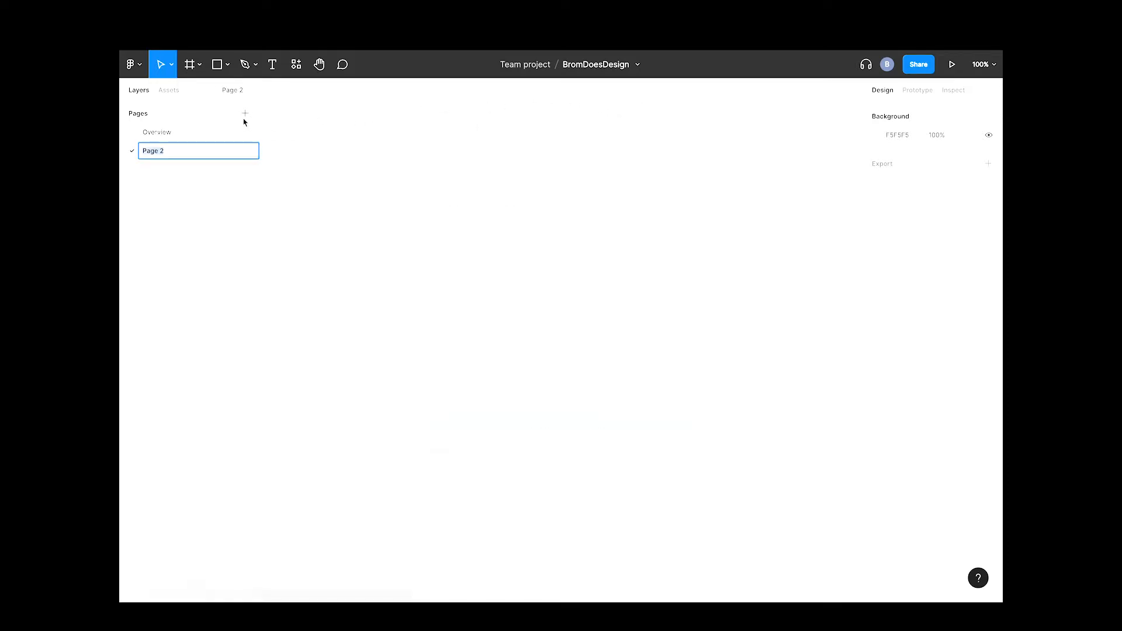
pyautogui.write('Colours')
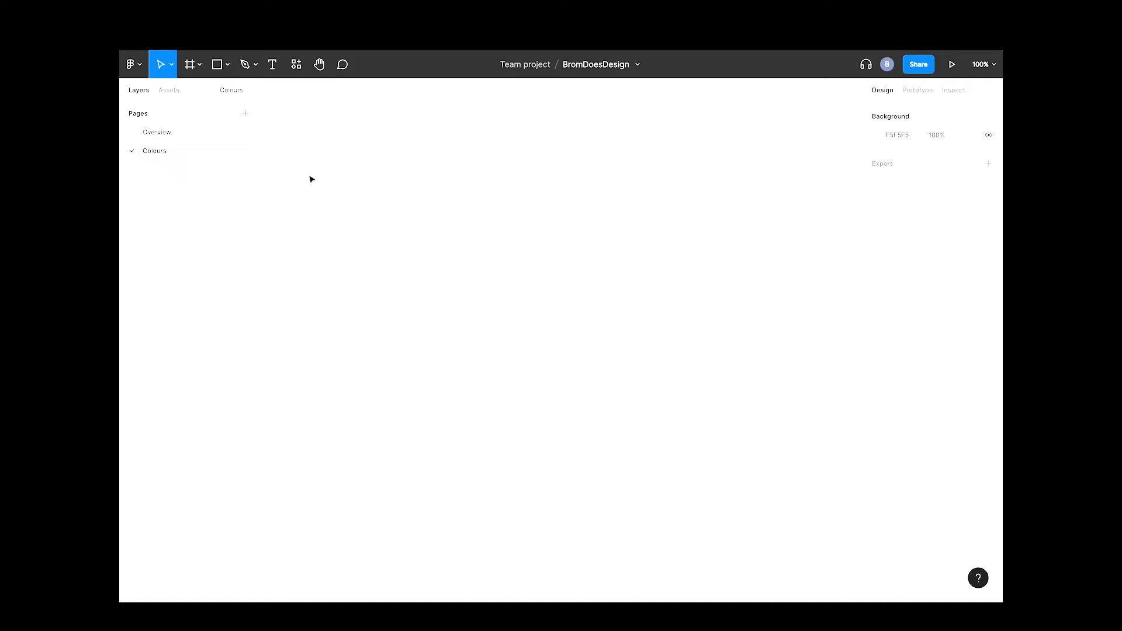
pyautogui.click(189, 63)
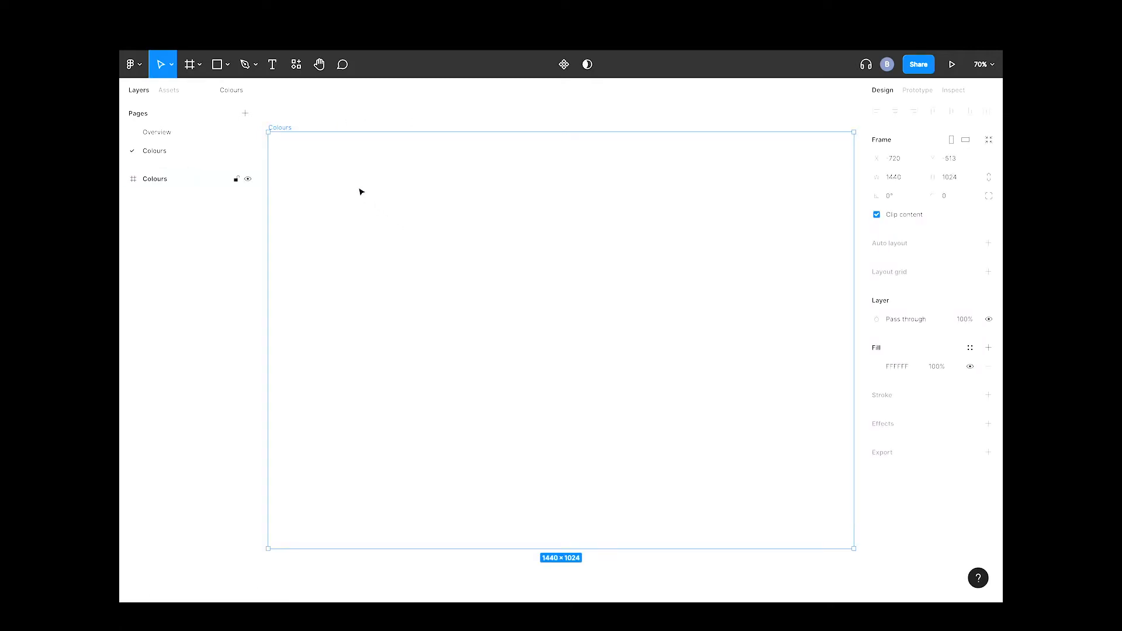
# - Draw a 244×144 rectangle inside the Colours frame and select its fill swatch
pyautogui.click(216, 63)
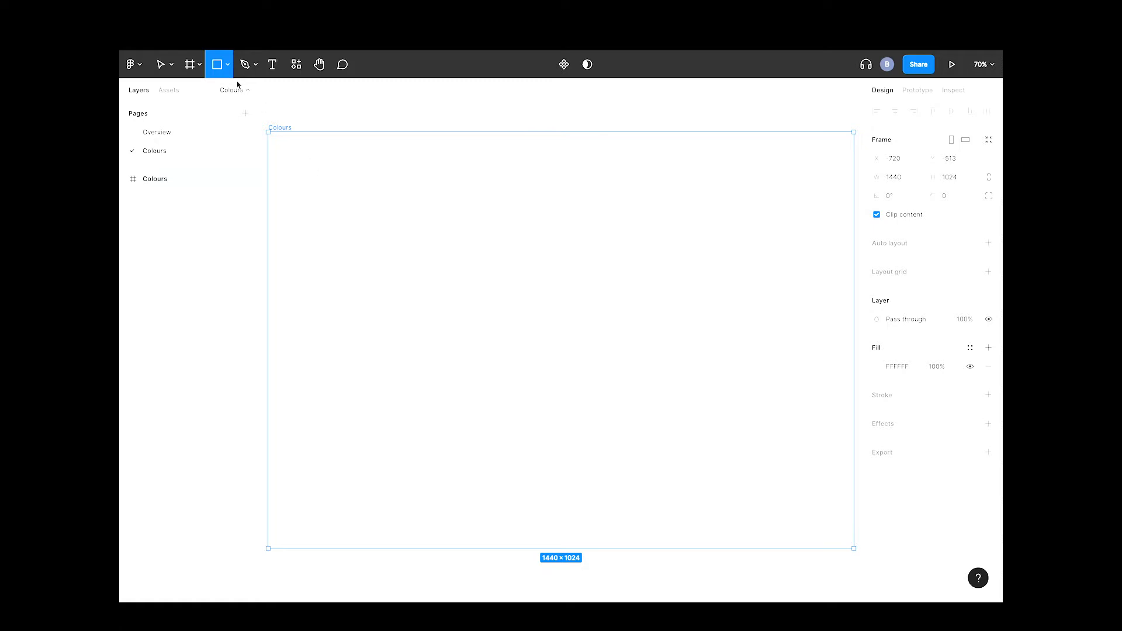
pyautogui.press('r')
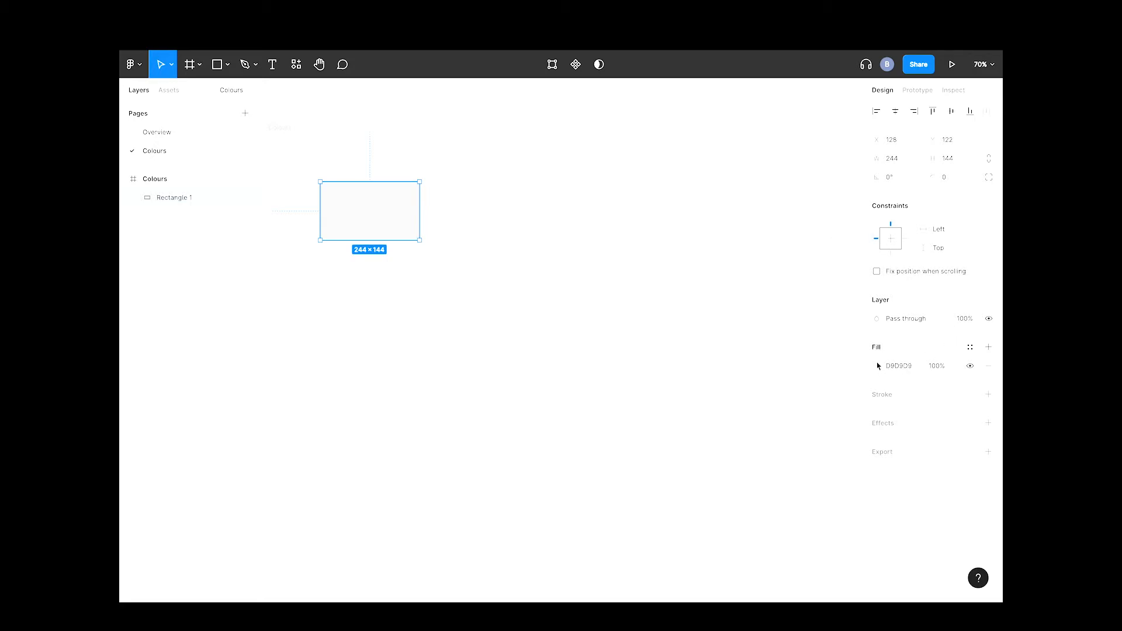
pyautogui.moveTo(970, 348)
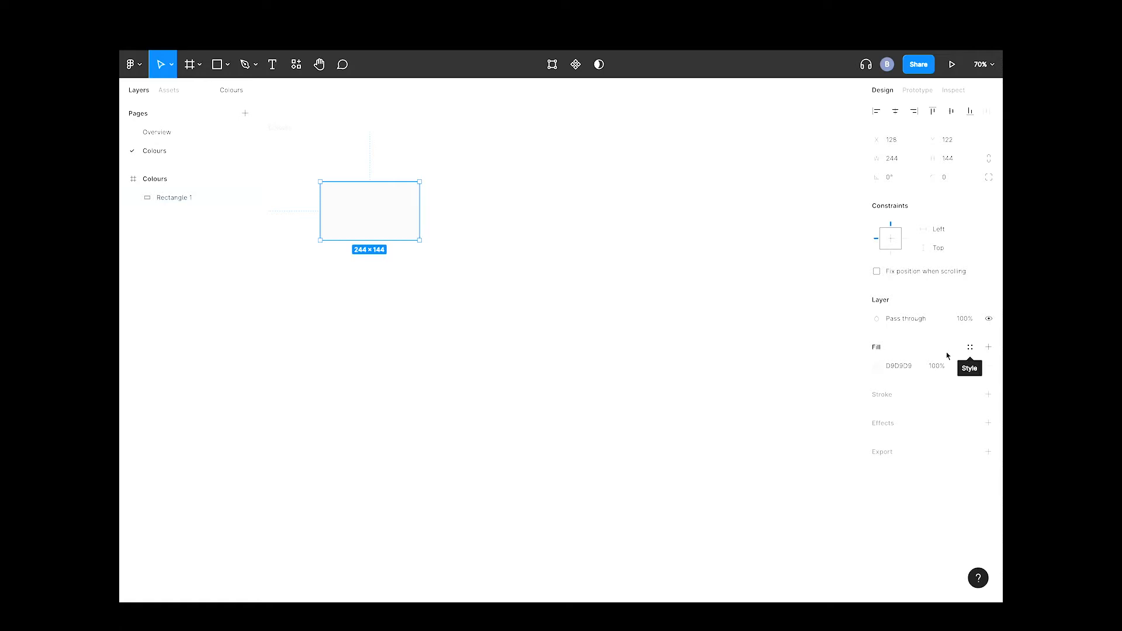
pyautogui.click(877, 366)
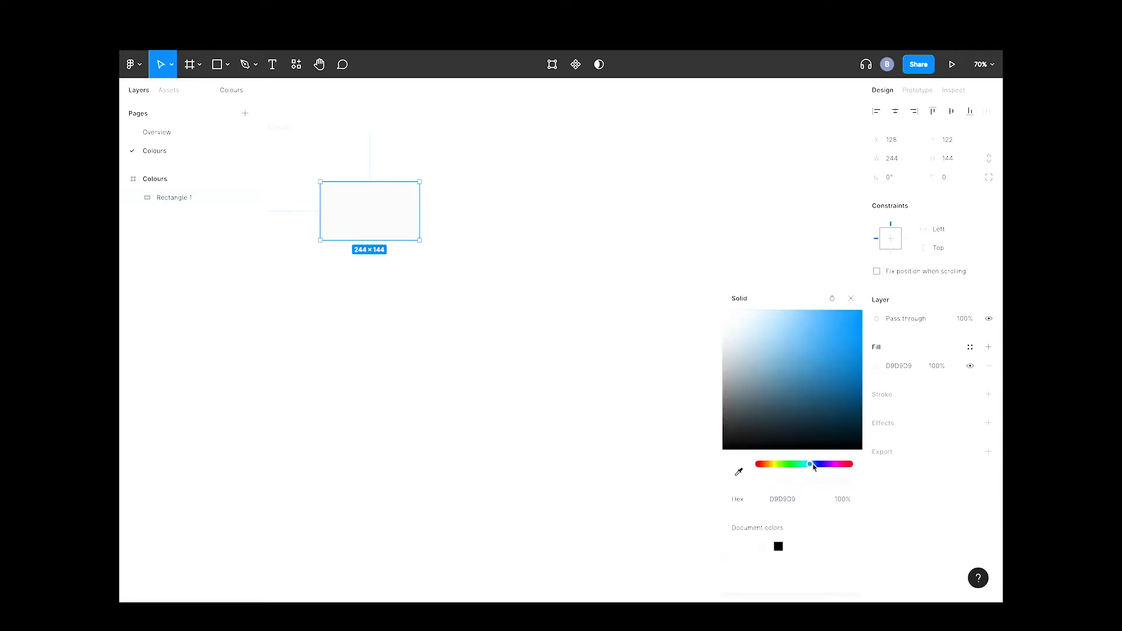
# - Change the rectangle's fill from grey to light blue, hex 549CF0
pyautogui.moveTo(809, 464); pyautogui.dragTo(812, 464)
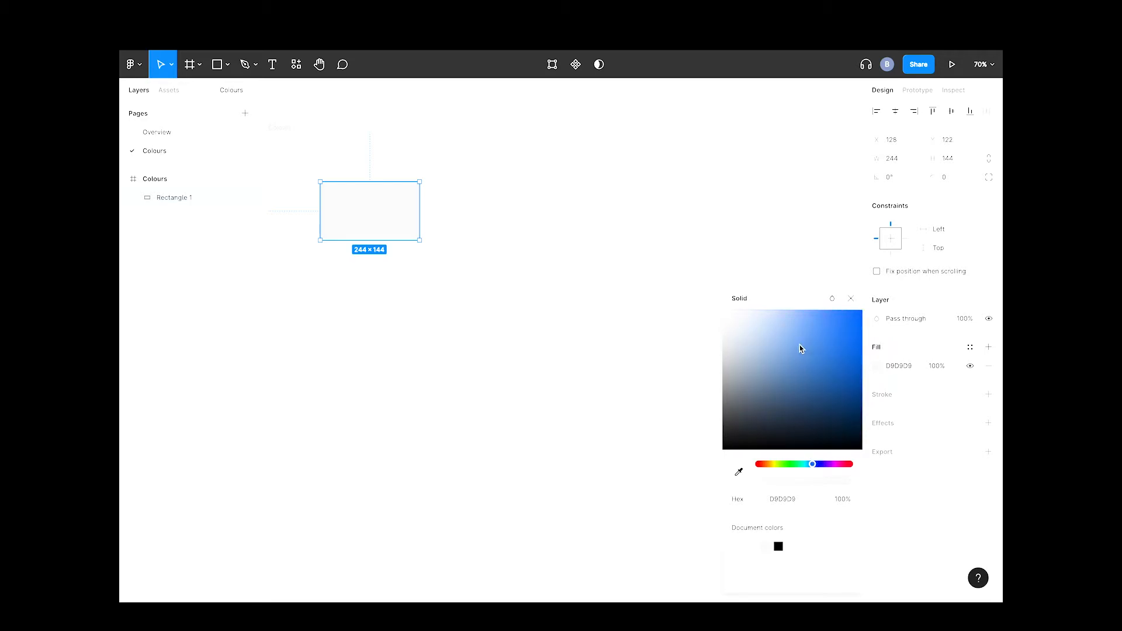
pyautogui.click(823, 327)
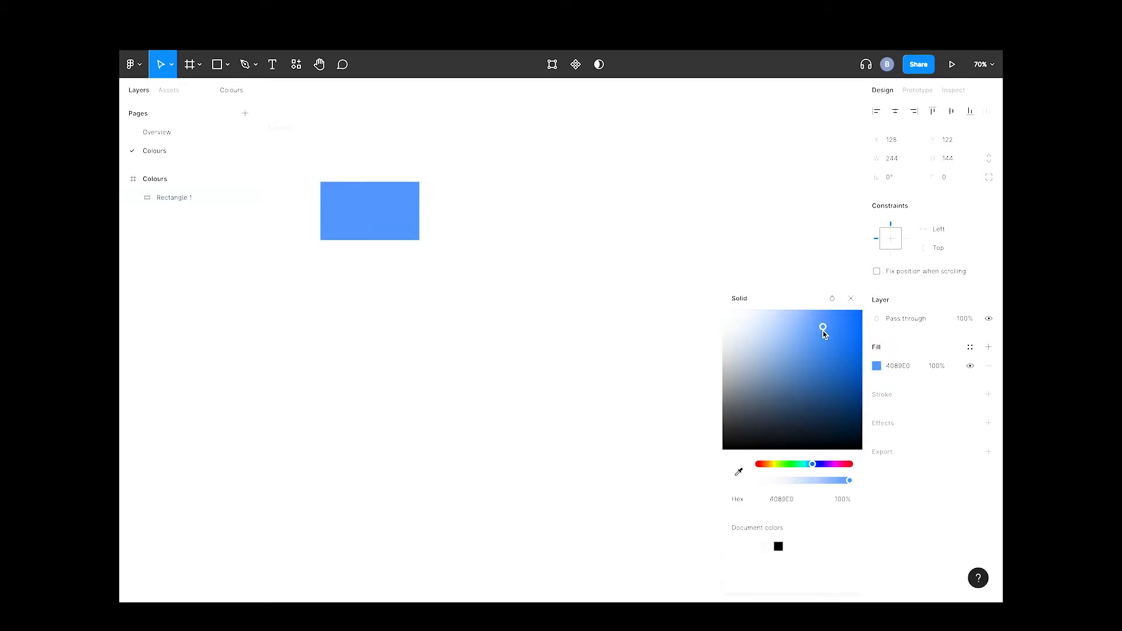
pyautogui.moveTo(822, 327); pyautogui.dragTo(814, 318)
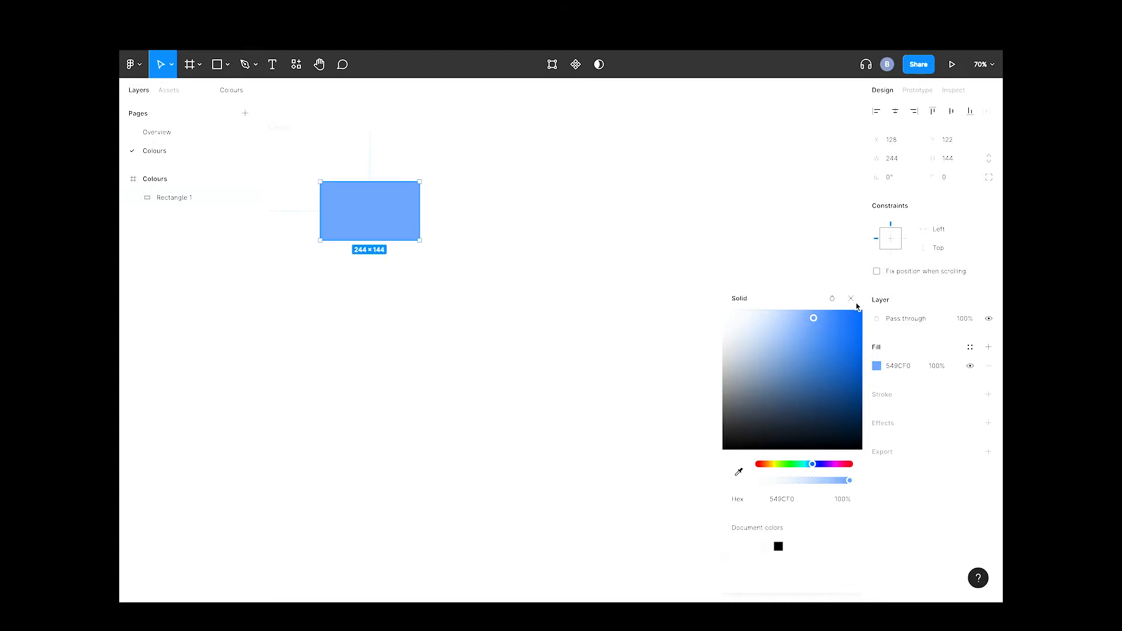
pyautogui.click(851, 298)
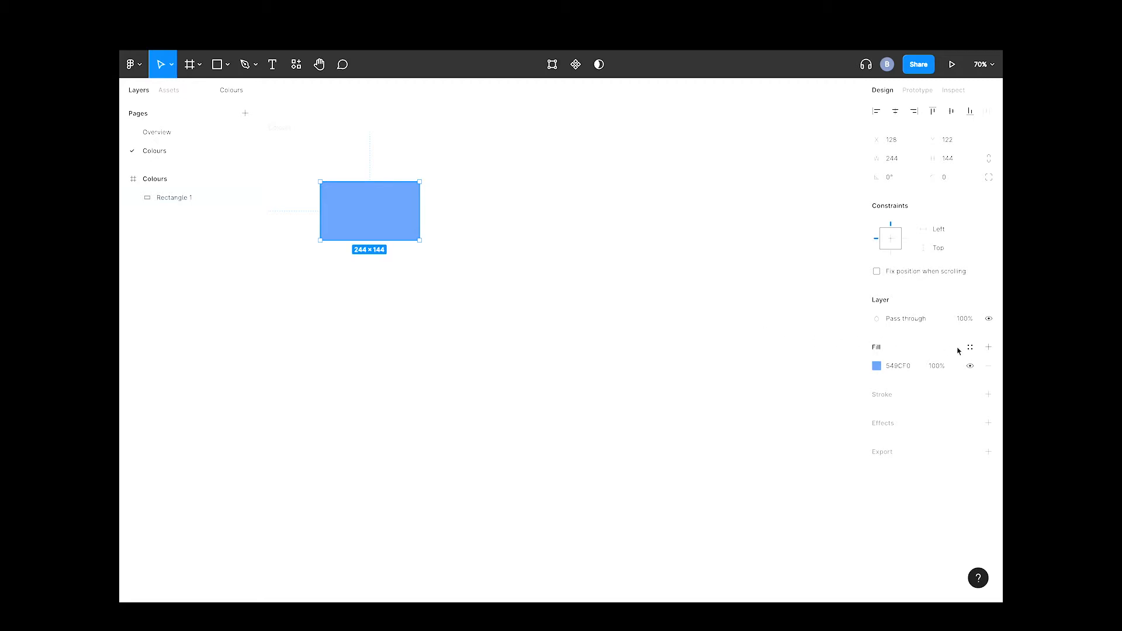
pyautogui.moveTo(970, 348)
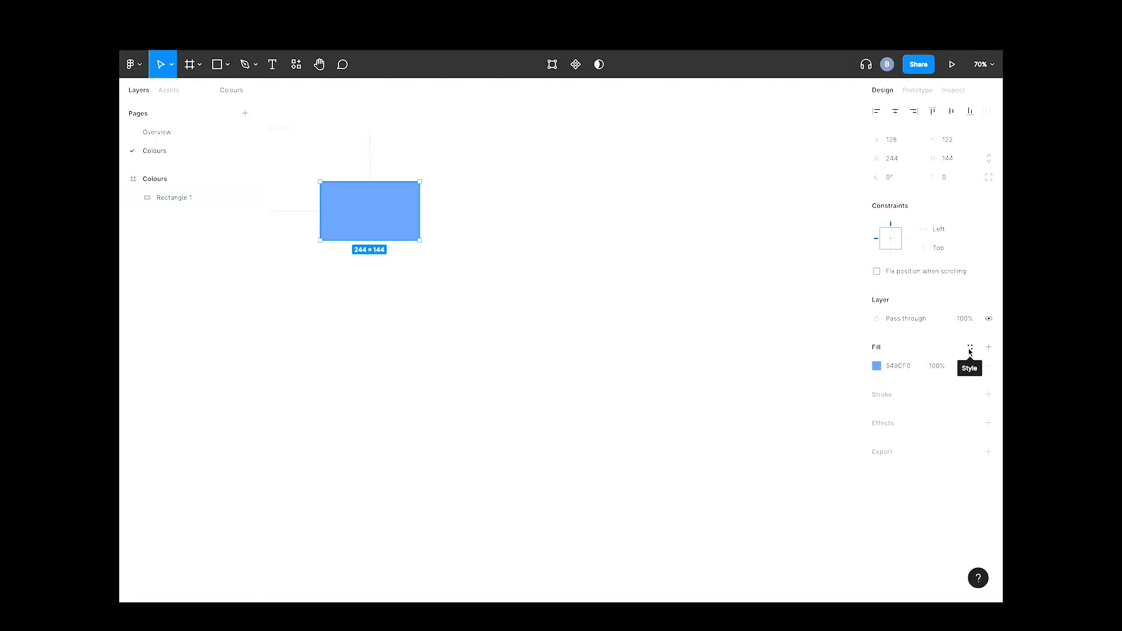
# - Create a colour style named Primary Blue from the fill and apply it to the rectangle
pyautogui.click(970, 349)
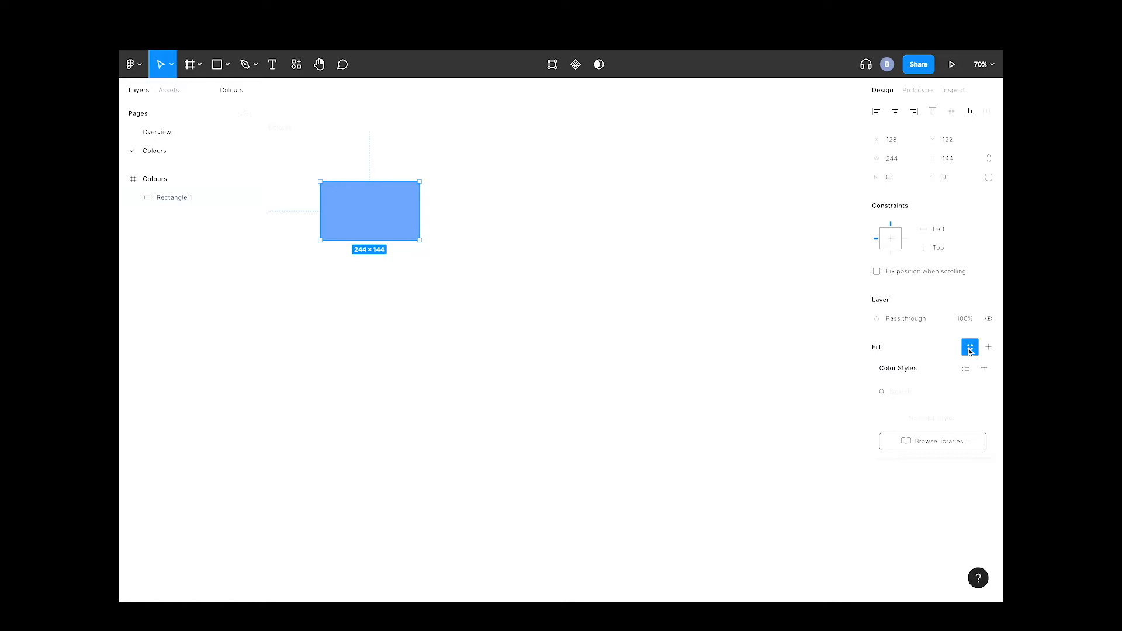
pyautogui.moveTo(984, 369)
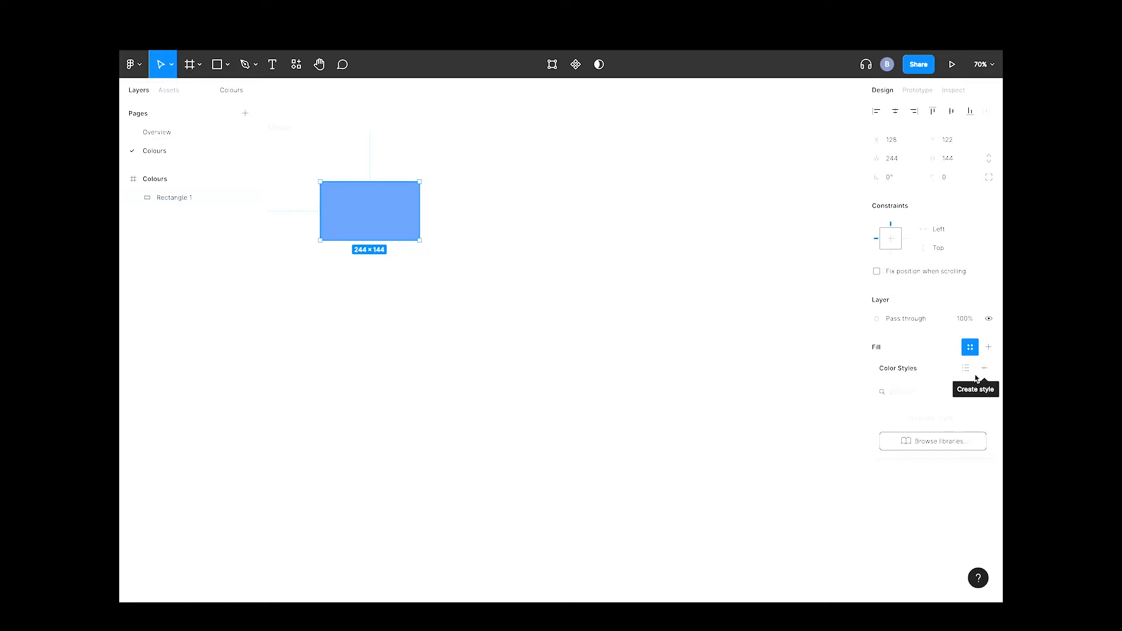
pyautogui.moveTo(983, 374)
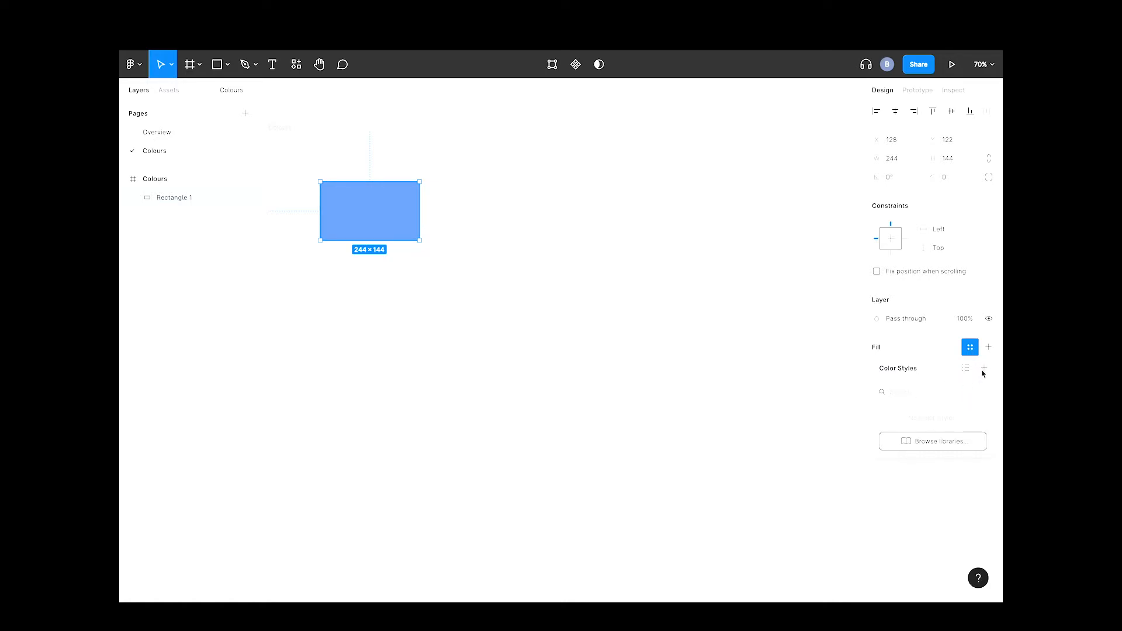
pyautogui.click(984, 368)
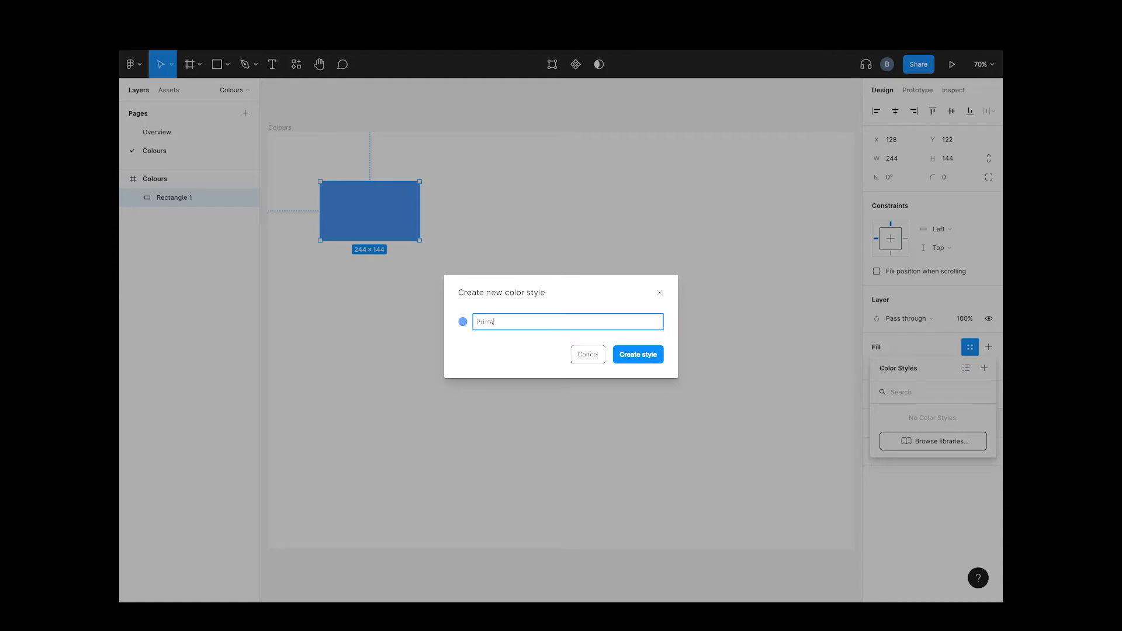
pyautogui.write('Primary Blue')
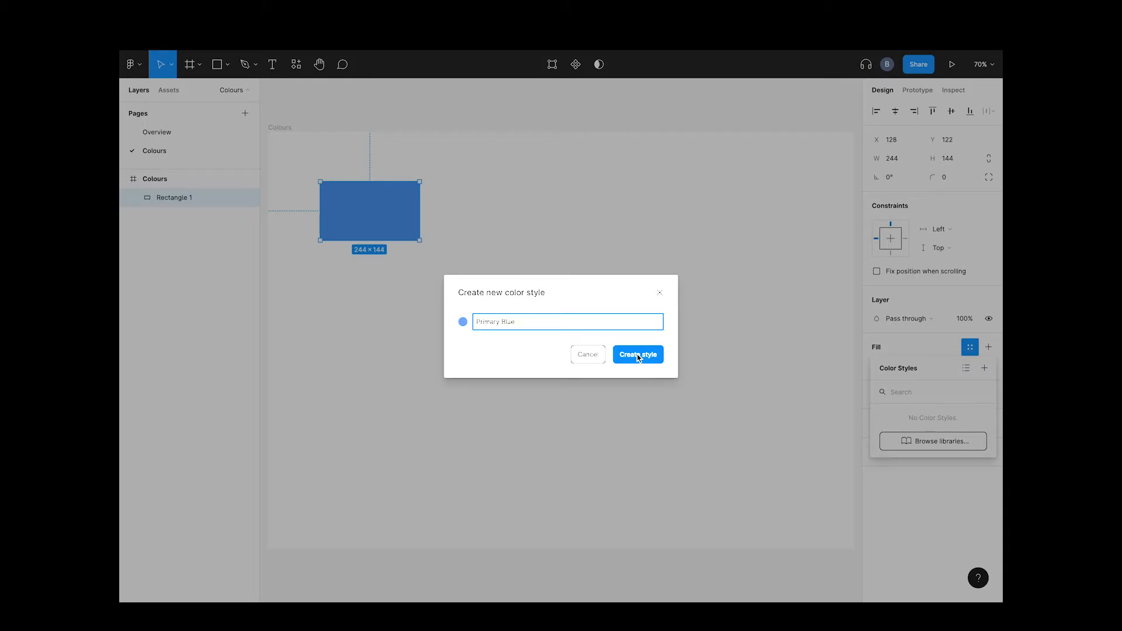
pyautogui.click(637, 354)
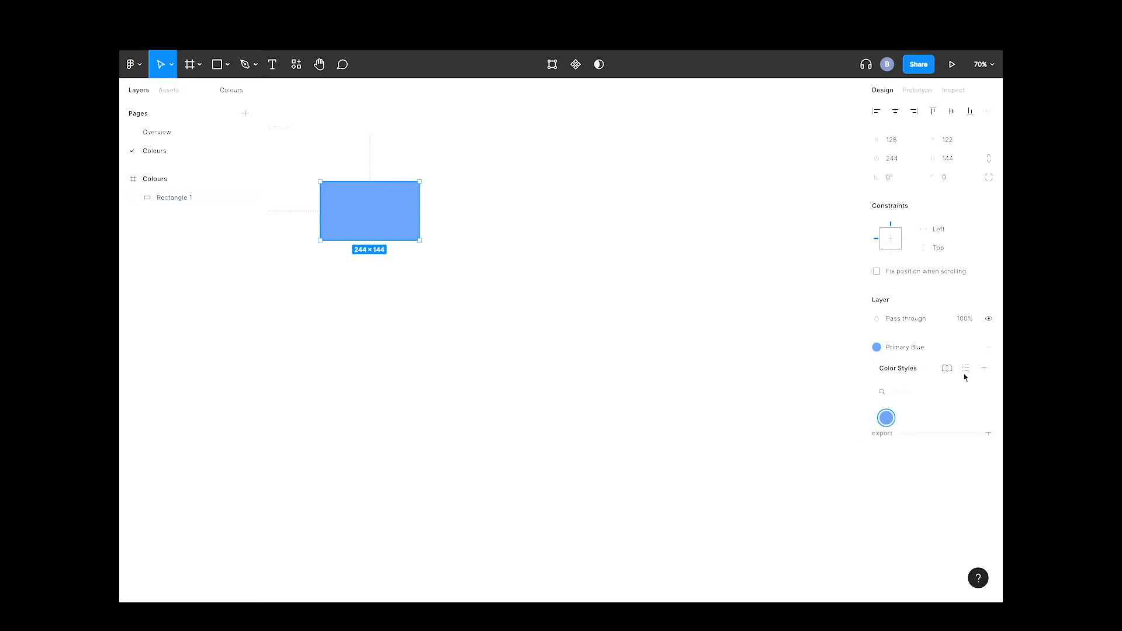
pyautogui.click(965, 369)
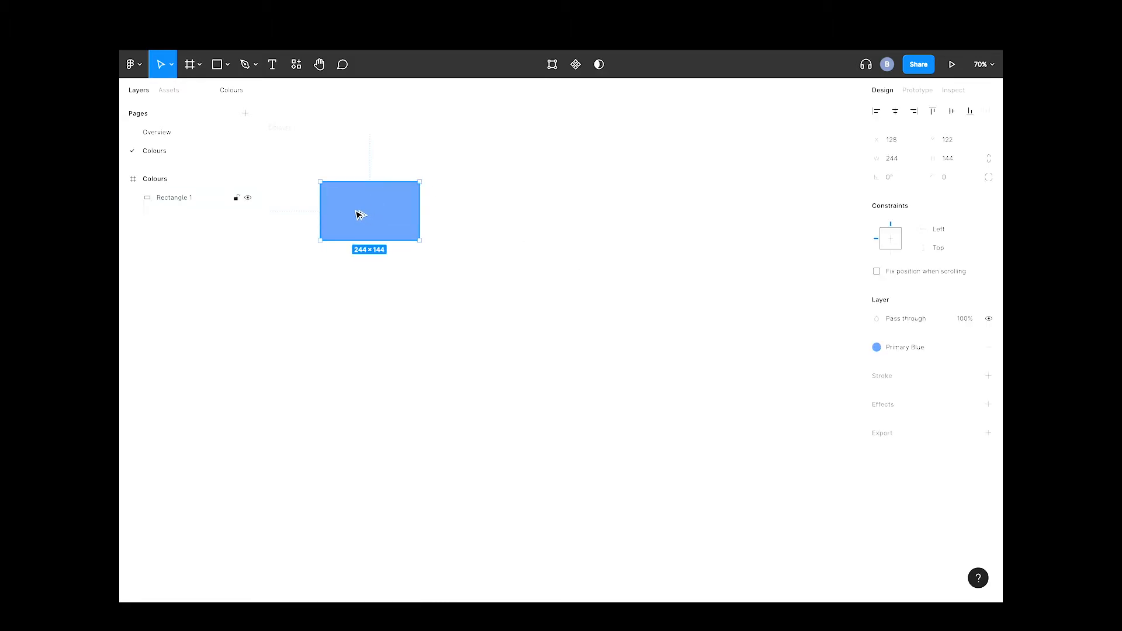
# - Duplicate the rectangle to the right, detach Primary Blue, and view its fill's colour styles
pyautogui.moveTo(369, 210); pyautogui.dragTo(481, 211)
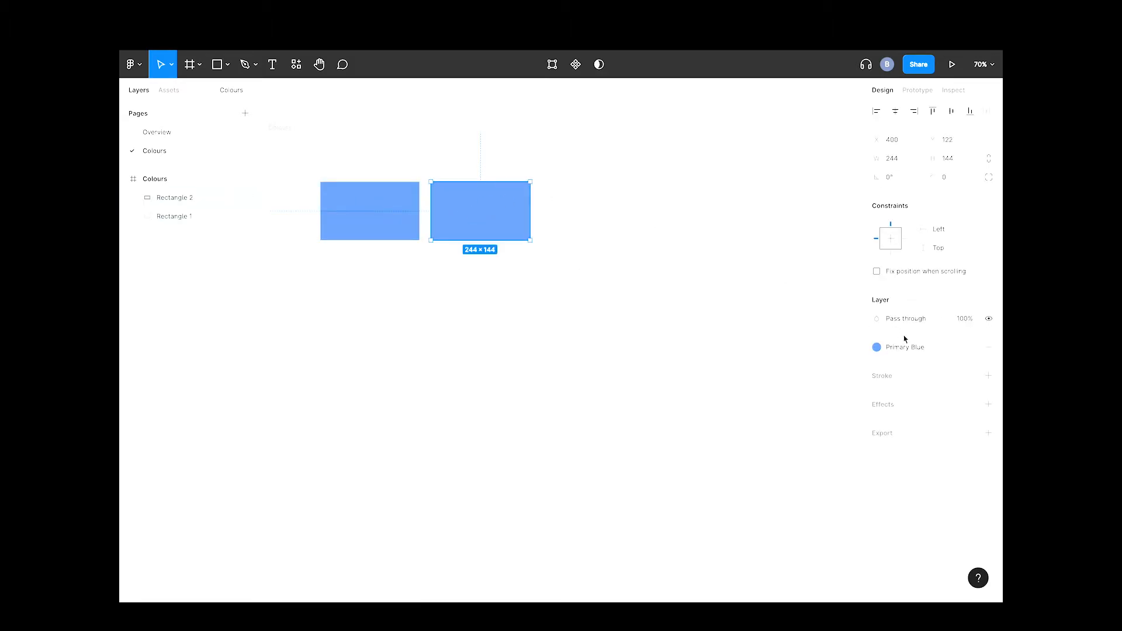
pyautogui.moveTo(970, 349)
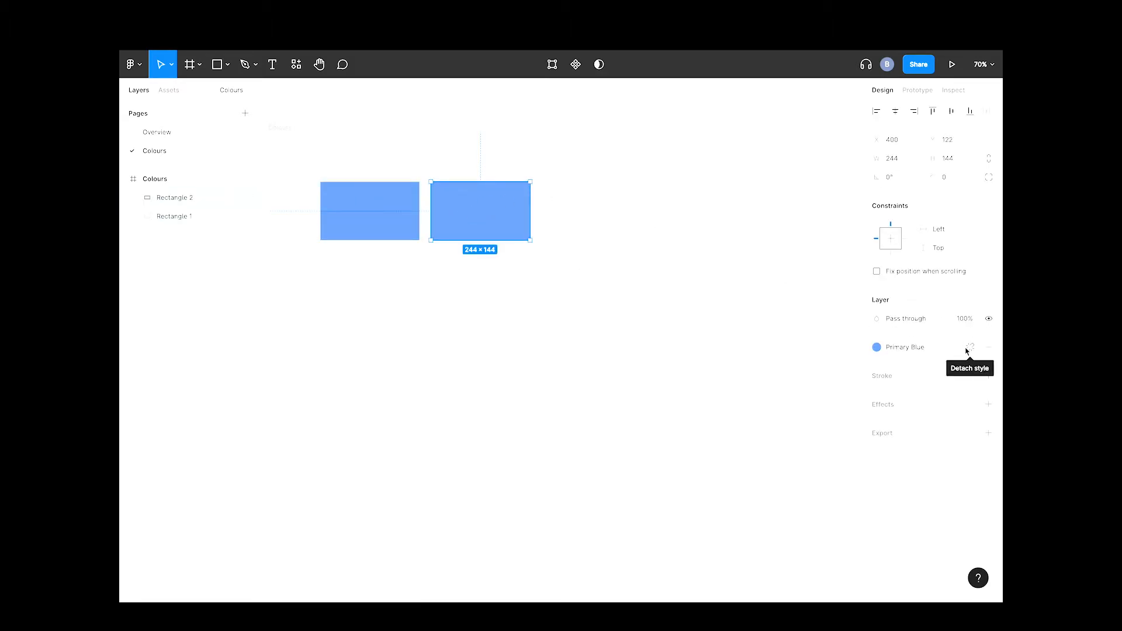
pyautogui.click(876, 347)
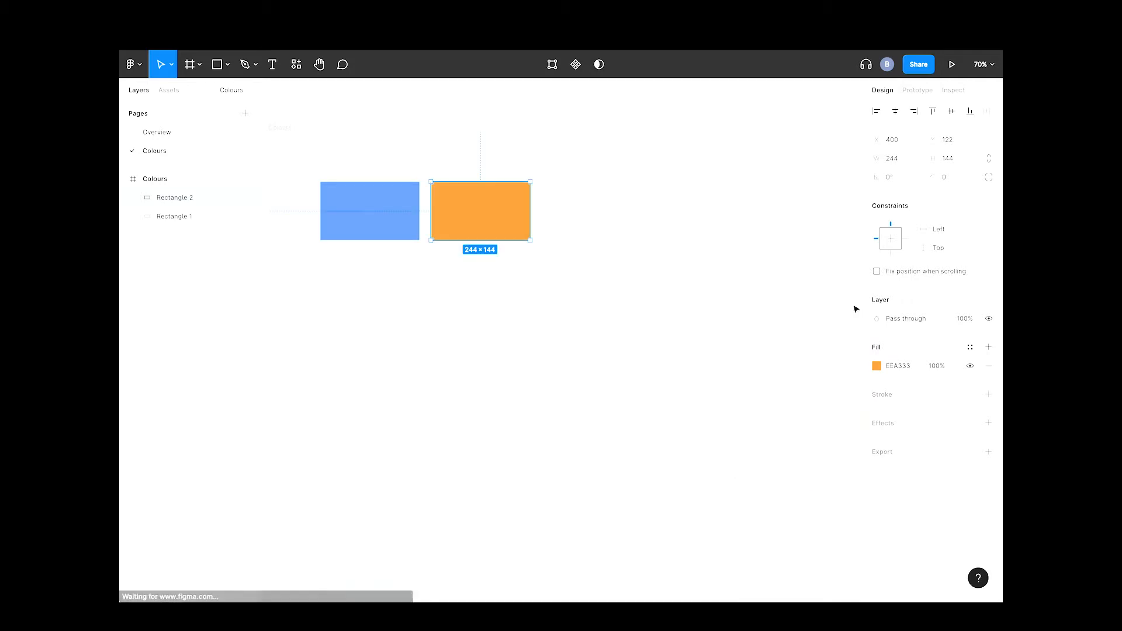
pyautogui.click(970, 347)
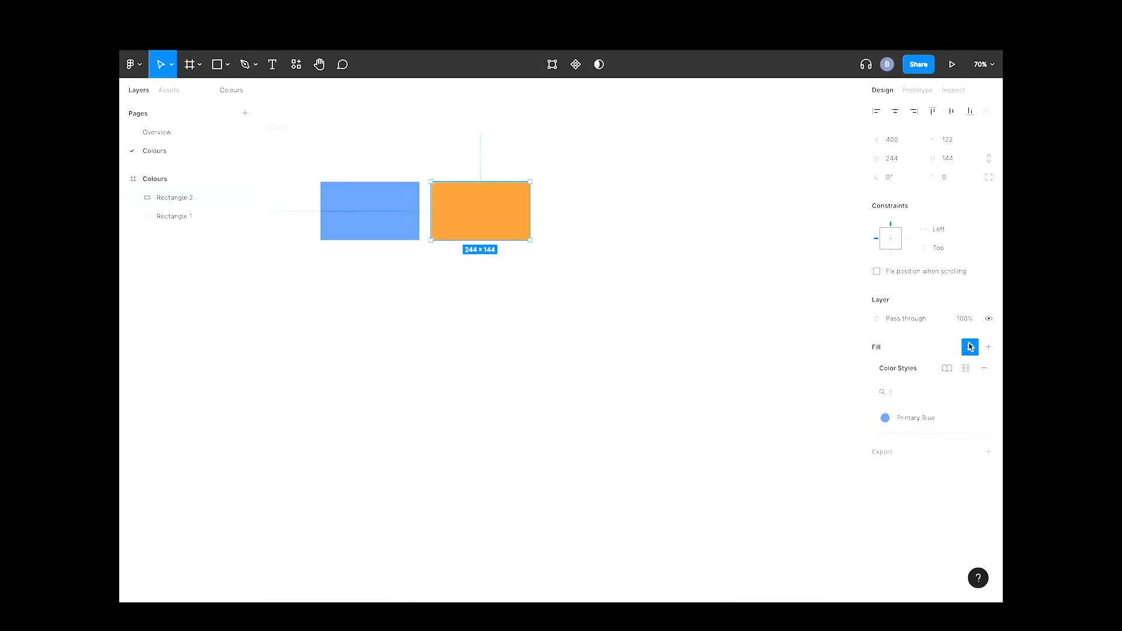
pyautogui.moveTo(984, 368)
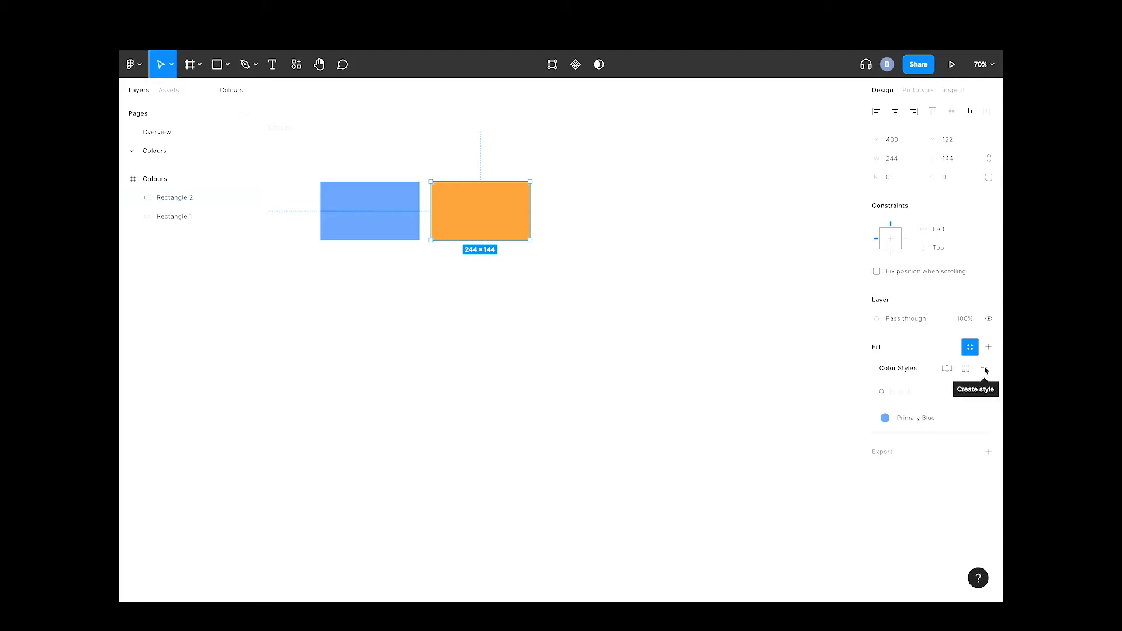
# - Create the Primary Orange colour style from the orange rectangle's fill
pyautogui.click(984, 368)
pyautogui.write('Primary Orani')
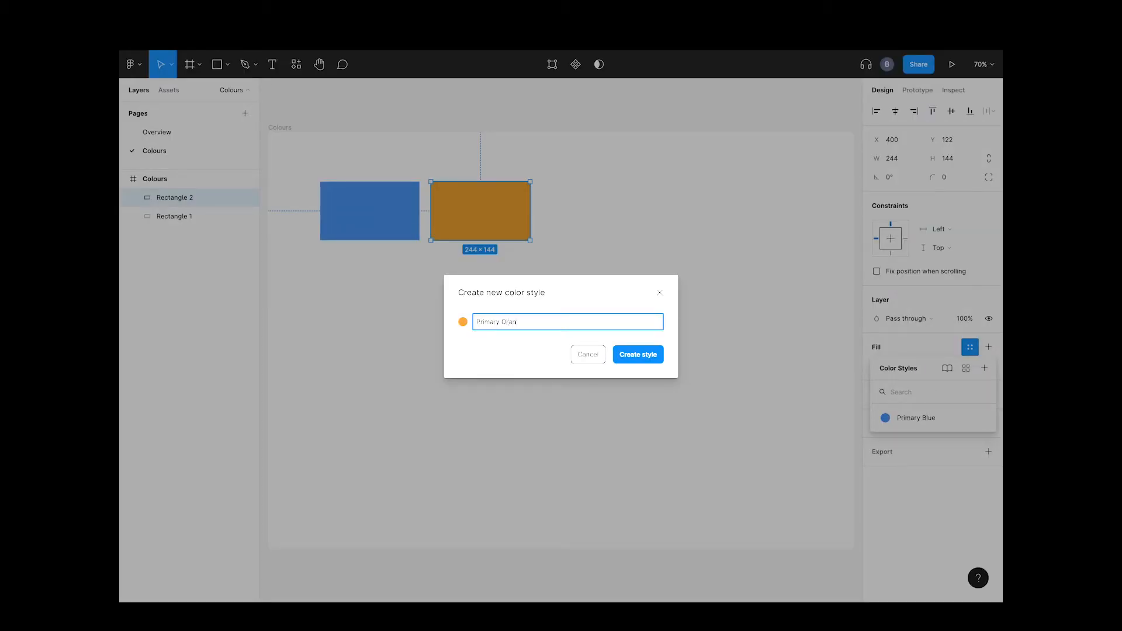
pyautogui.click(637, 354)
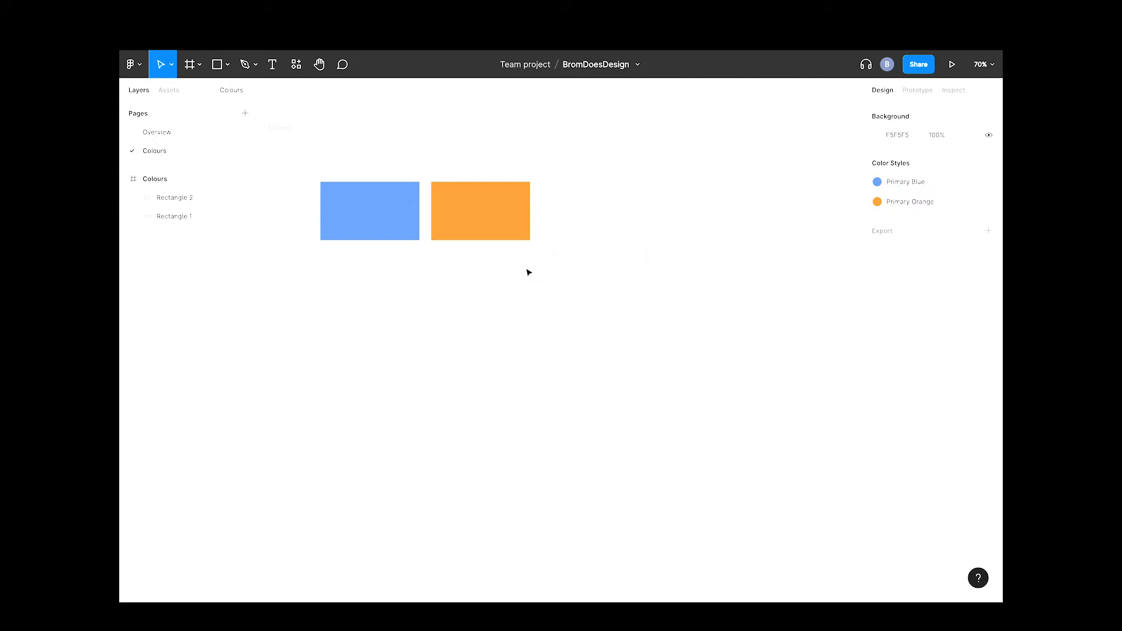
pyautogui.click(217, 65)
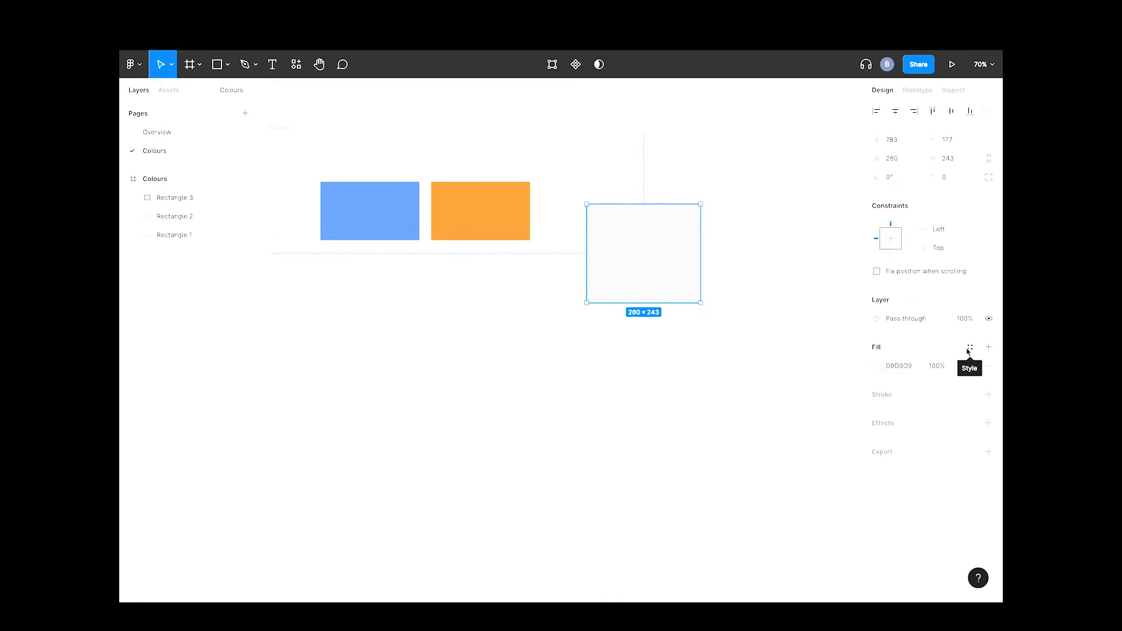
# - Apply the Primary Orange style to the new third rectangle's fill
pyautogui.click(971, 347)
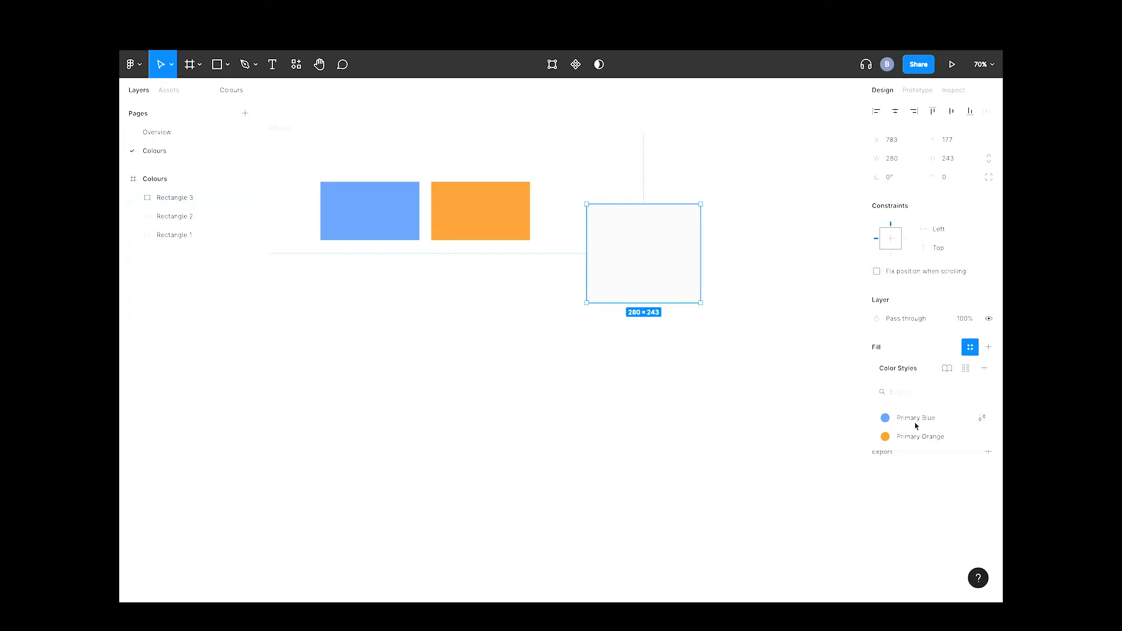
pyautogui.click(917, 419)
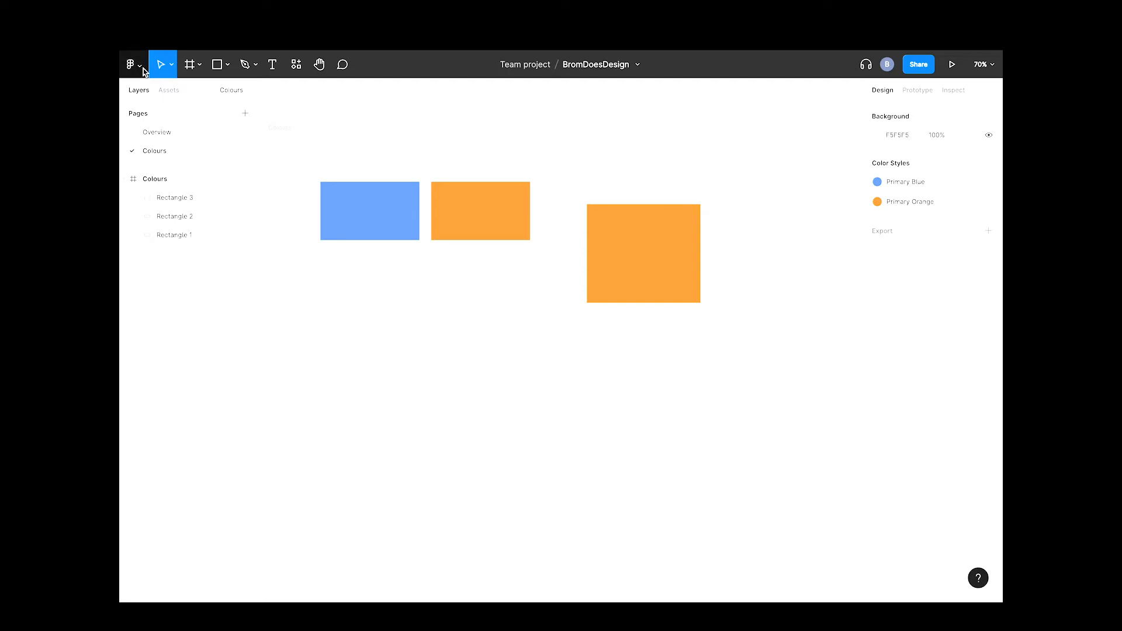
pyautogui.click(134, 64)
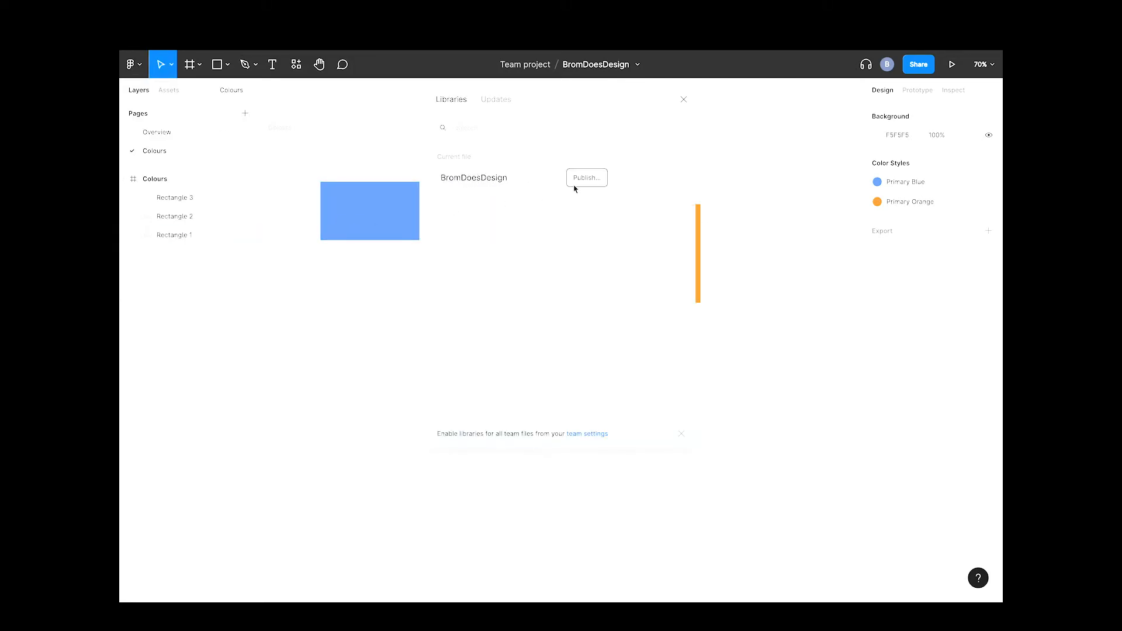
# - Publish the BromDoesDesign file's Primary Blue and Primary Orange styles as a library
pyautogui.click(586, 178)
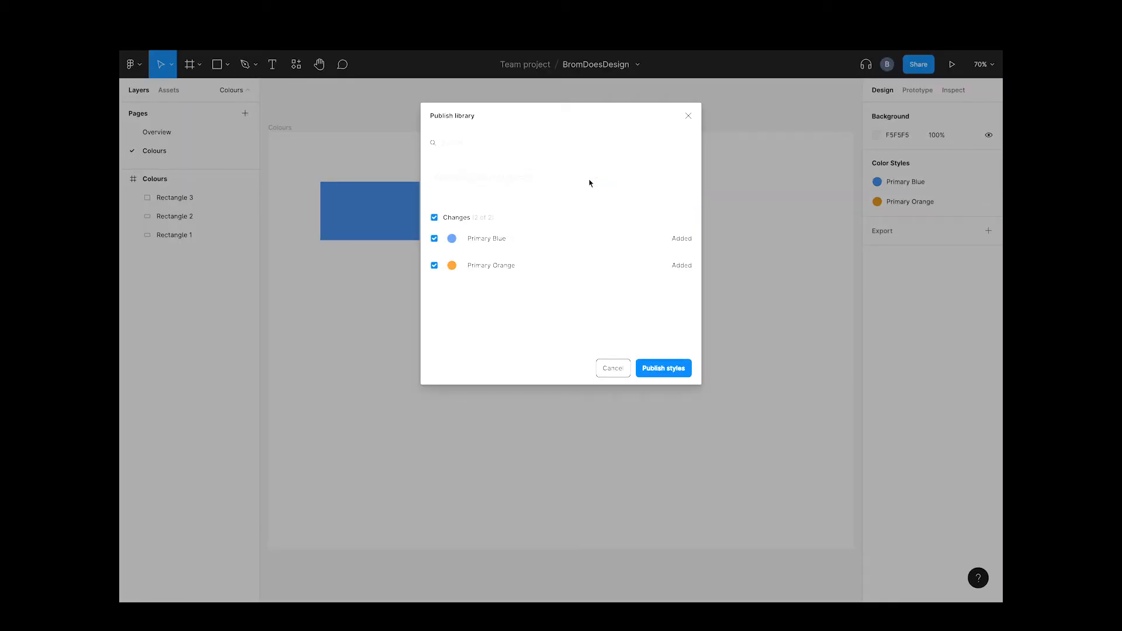
pyautogui.moveTo(503, 189)
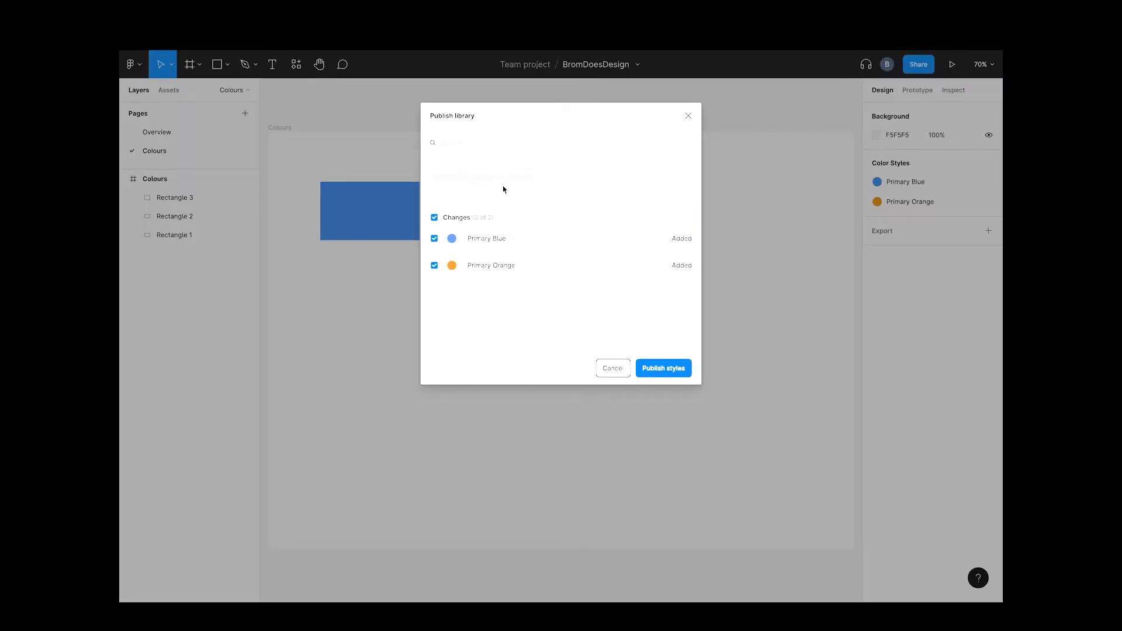
pyautogui.moveTo(554, 182)
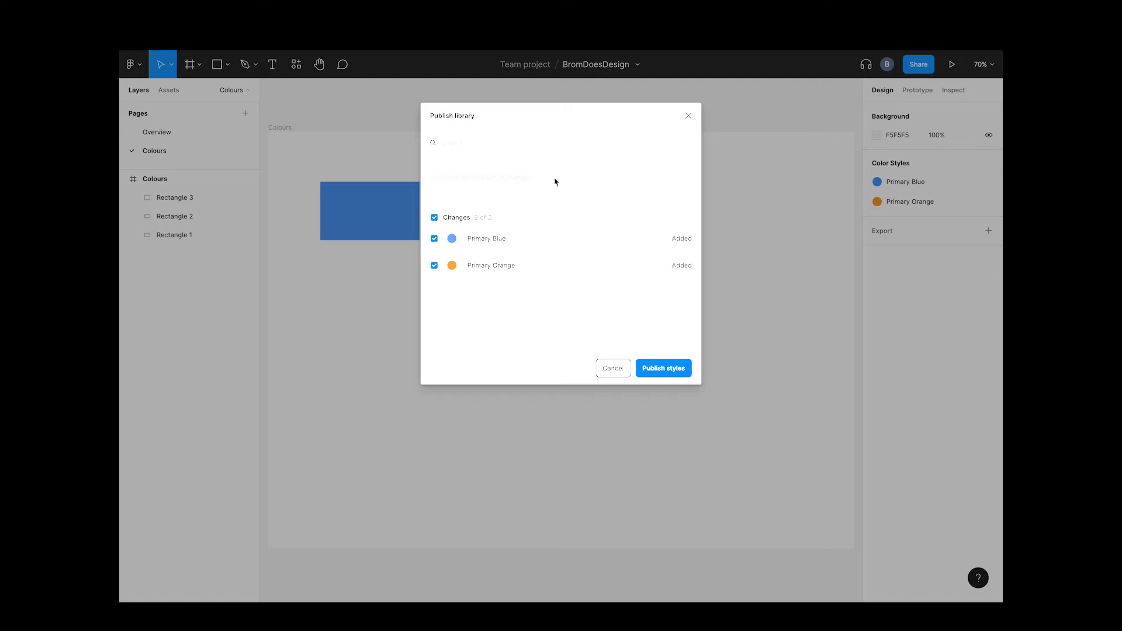
pyautogui.moveTo(651, 371)
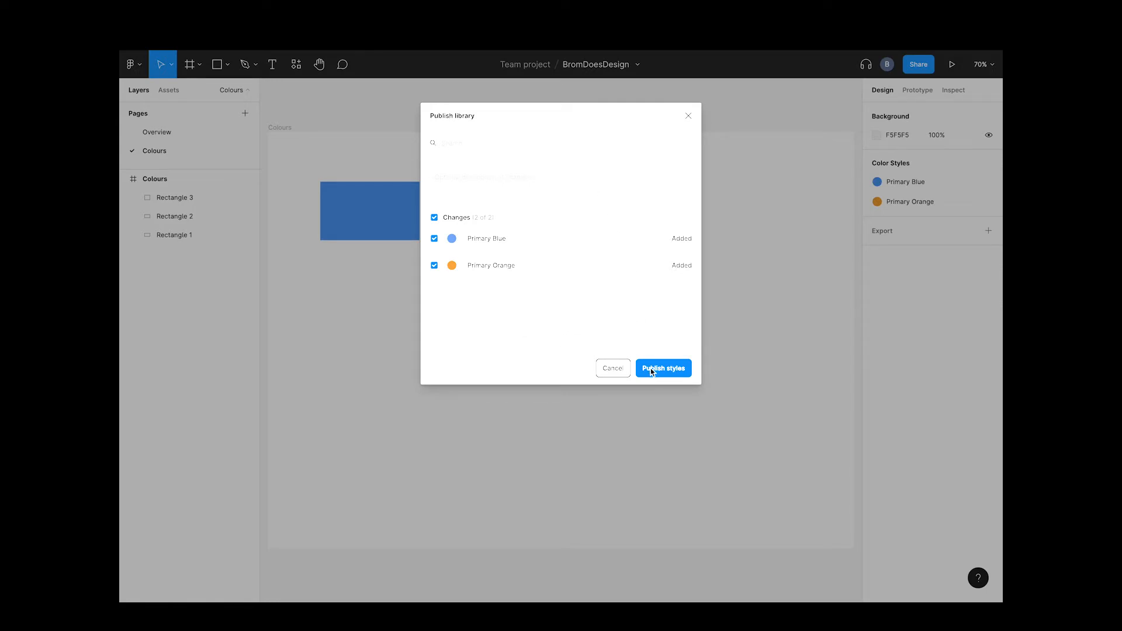
pyautogui.click(661, 368)
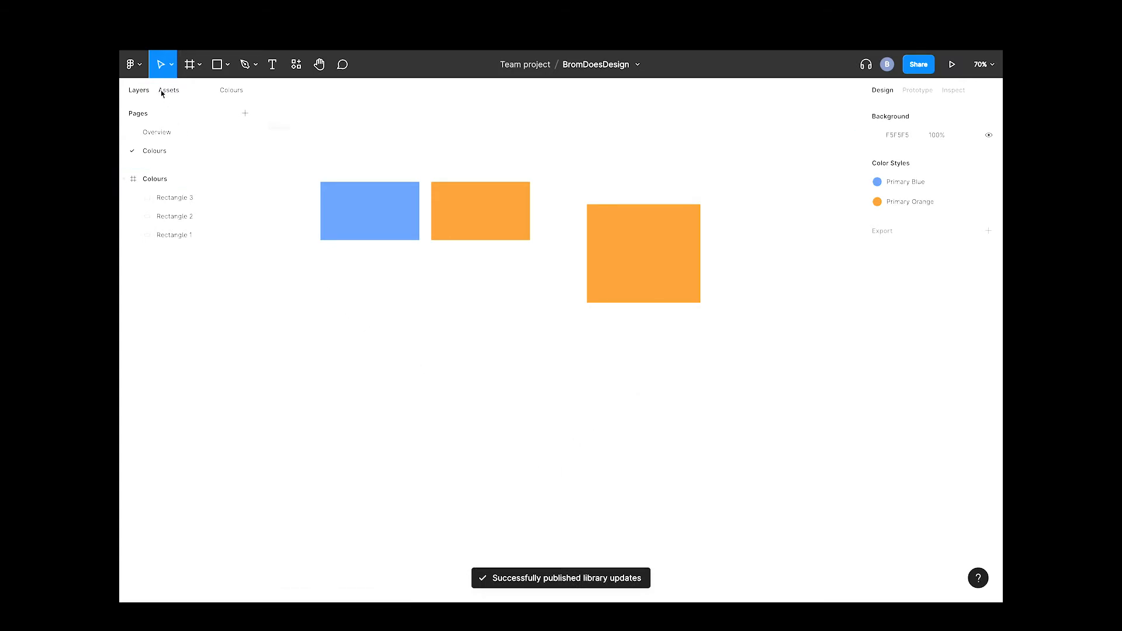
# - Start a new design file with a Desktop 1440×1024 frame and check its empty styles list
pyautogui.click(132, 63)
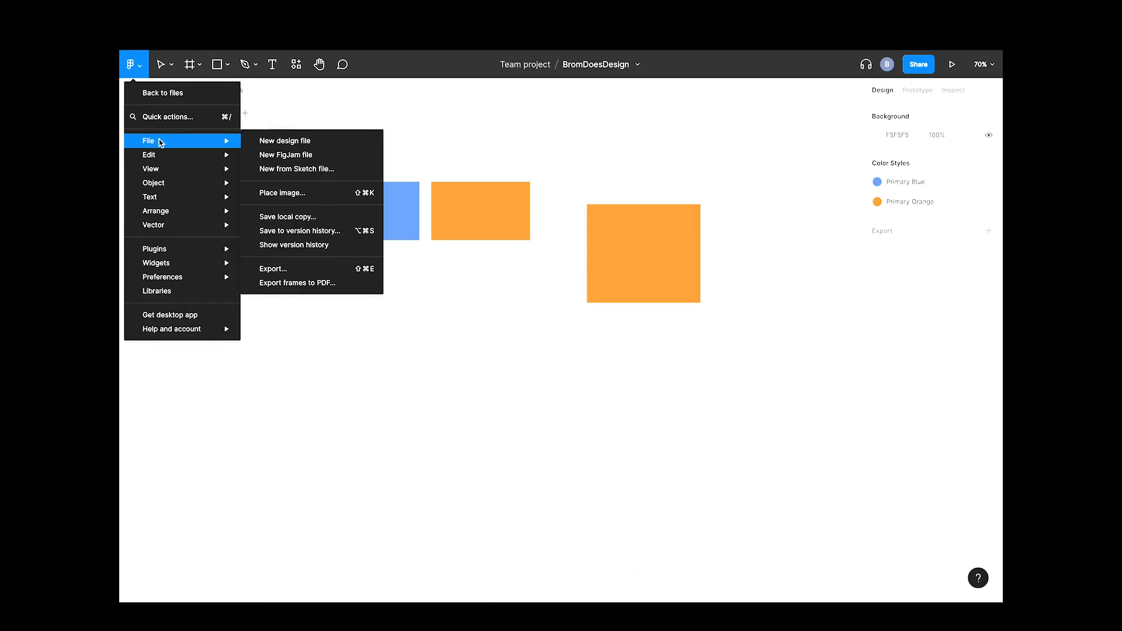
pyautogui.moveTo(285, 140)
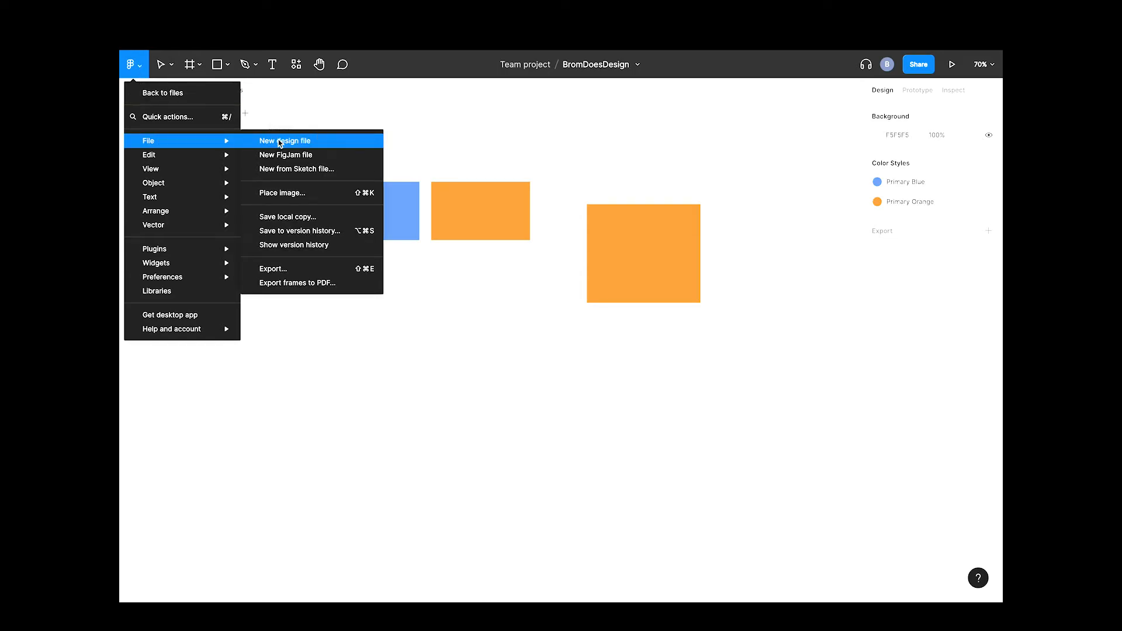
pyautogui.click(285, 141)
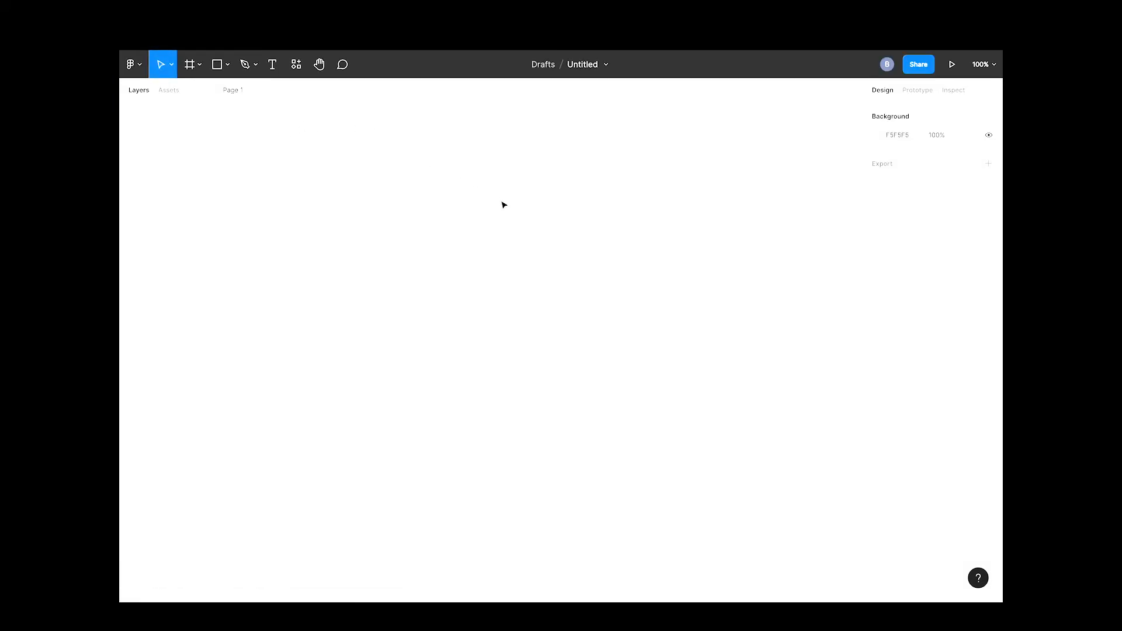
pyautogui.click(188, 63)
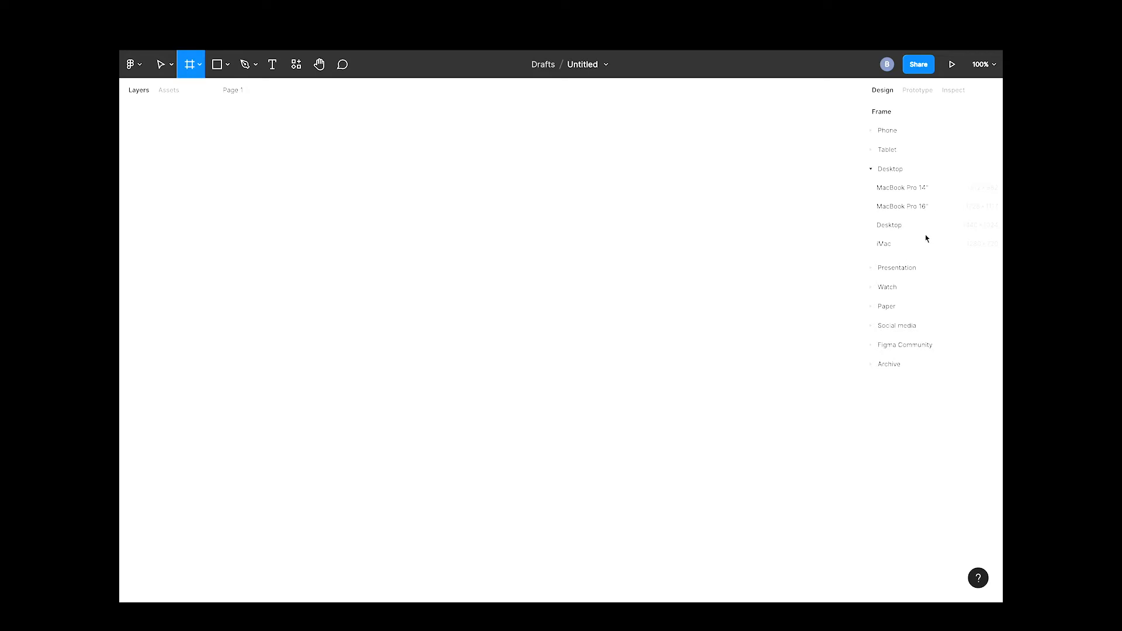
pyautogui.click(890, 224)
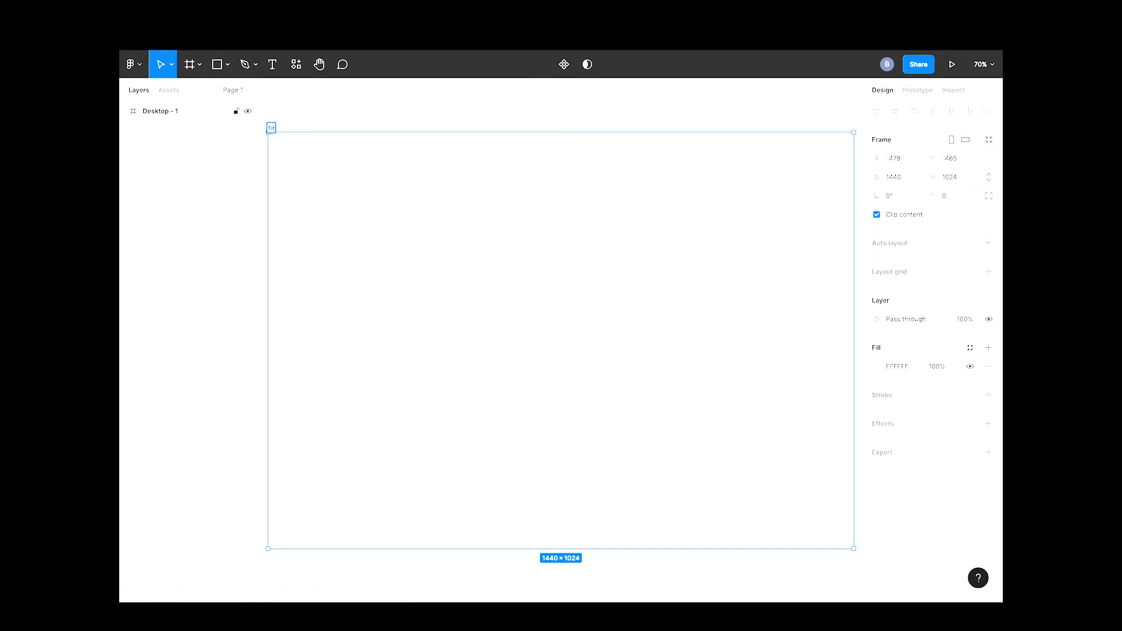
pyautogui.click(970, 348)
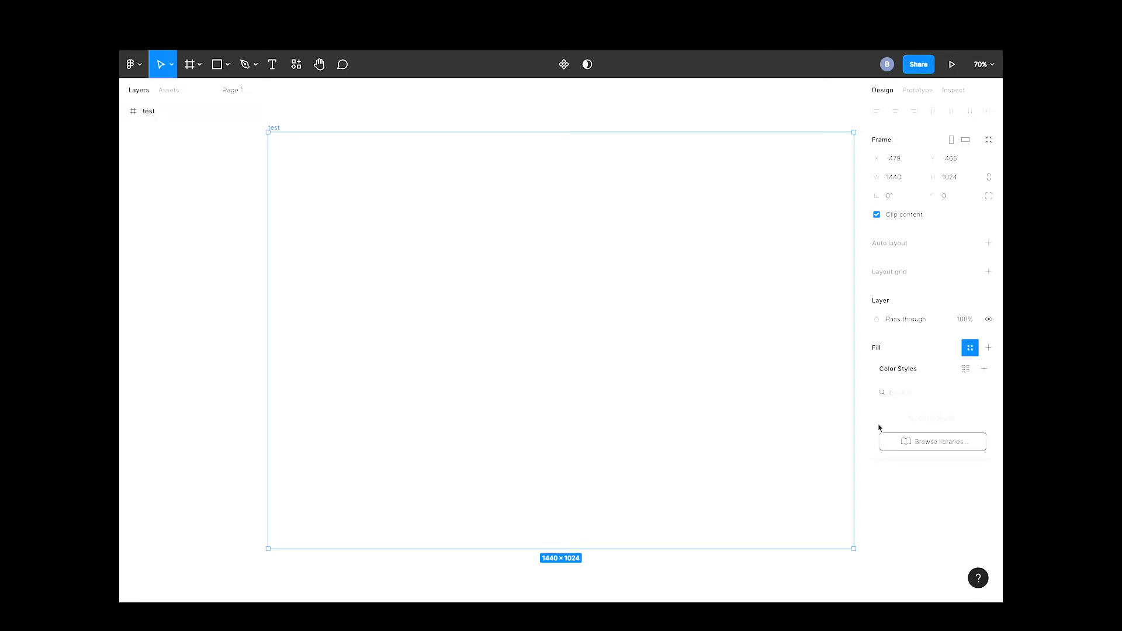
pyautogui.click(970, 348)
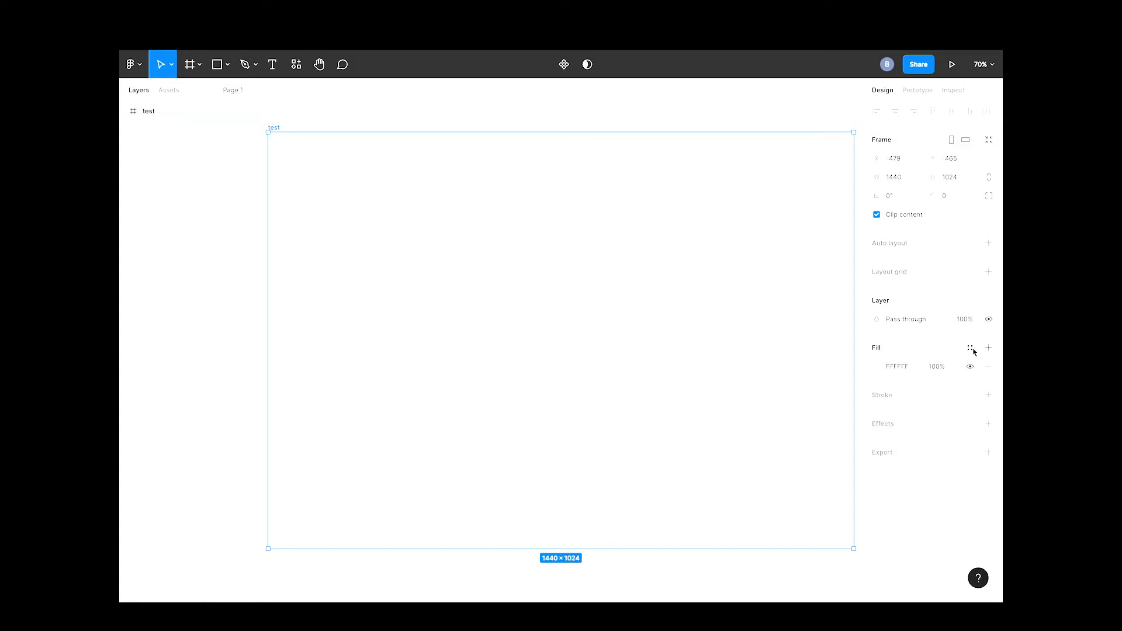
# - Enable the BromDoesDesign team library in the new file via Libraries
pyautogui.click(132, 64)
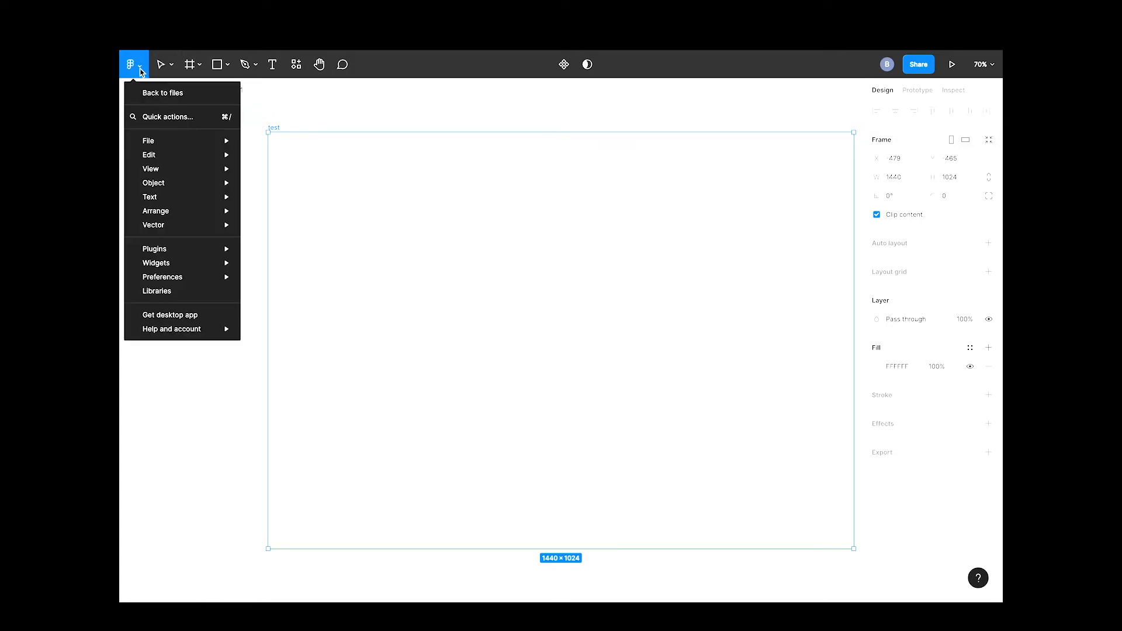
pyautogui.moveTo(156, 291)
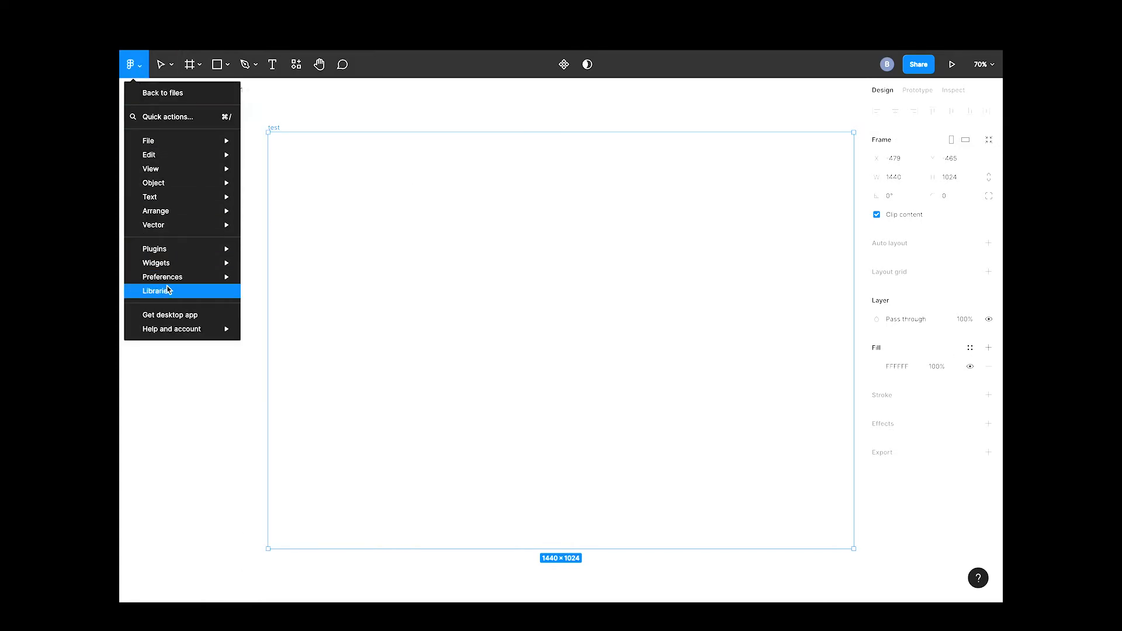
pyautogui.click(155, 291)
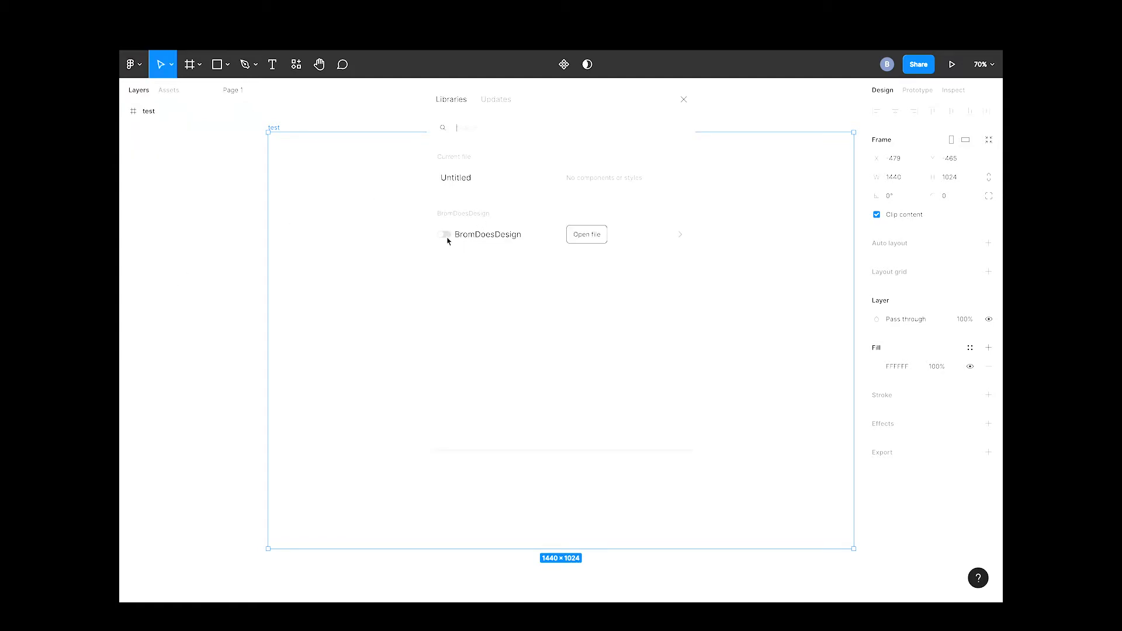
pyautogui.click(444, 234)
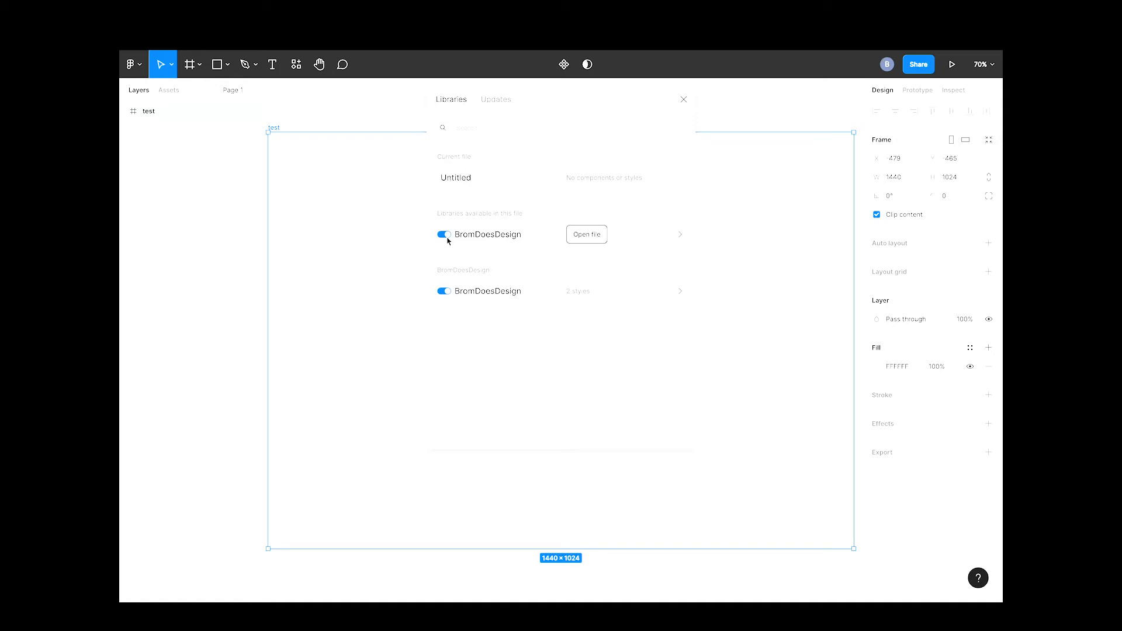
pyautogui.click(682, 99)
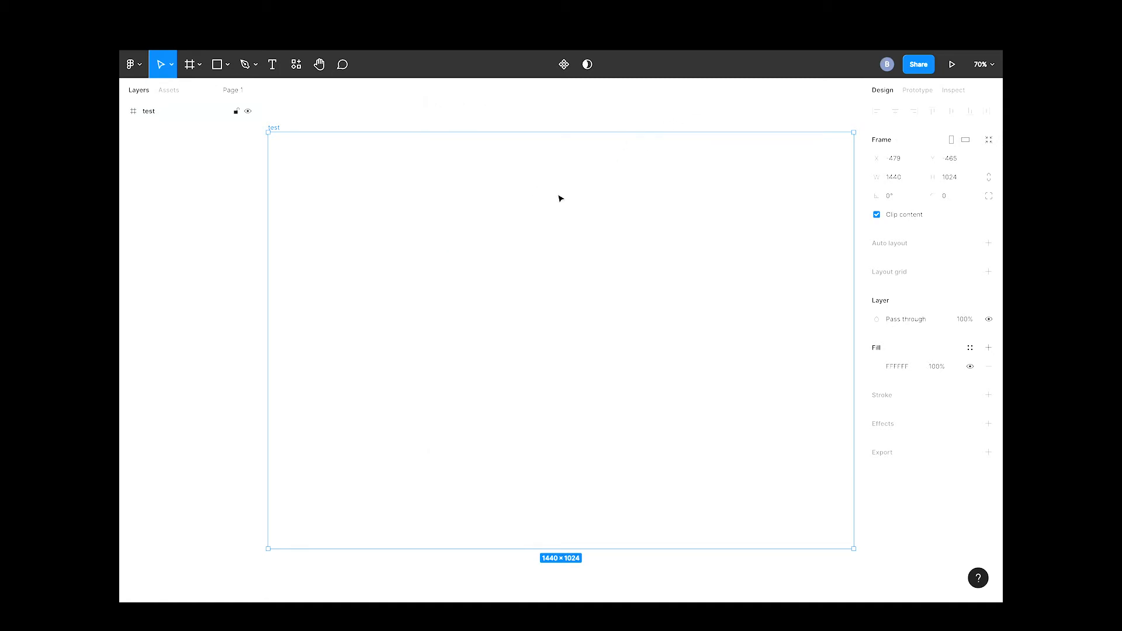
# - Draw a rectangle inside the test frame and fill it with the library's Primary Blue style
pyautogui.click(216, 63)
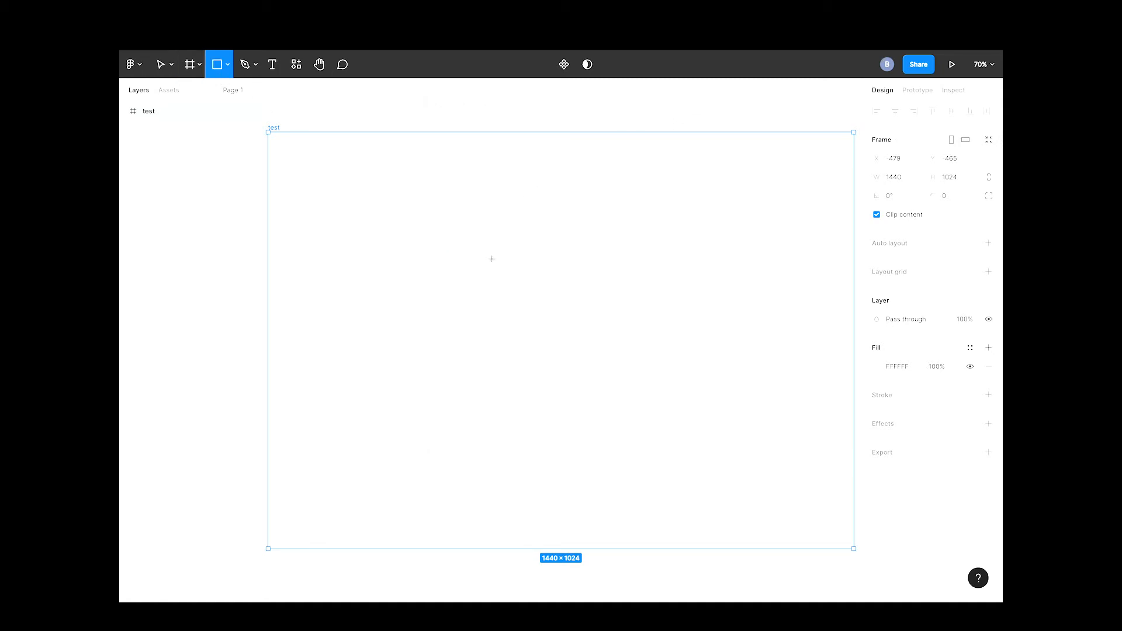
pyautogui.moveTo(464, 248); pyautogui.dragTo(590, 344)
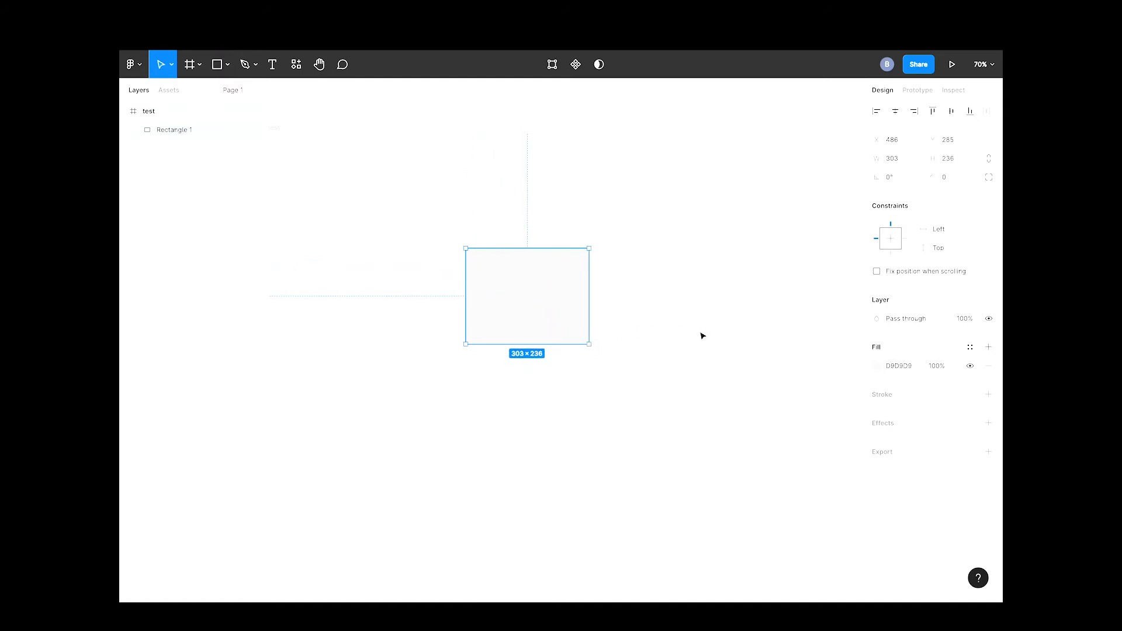
pyautogui.click(970, 347)
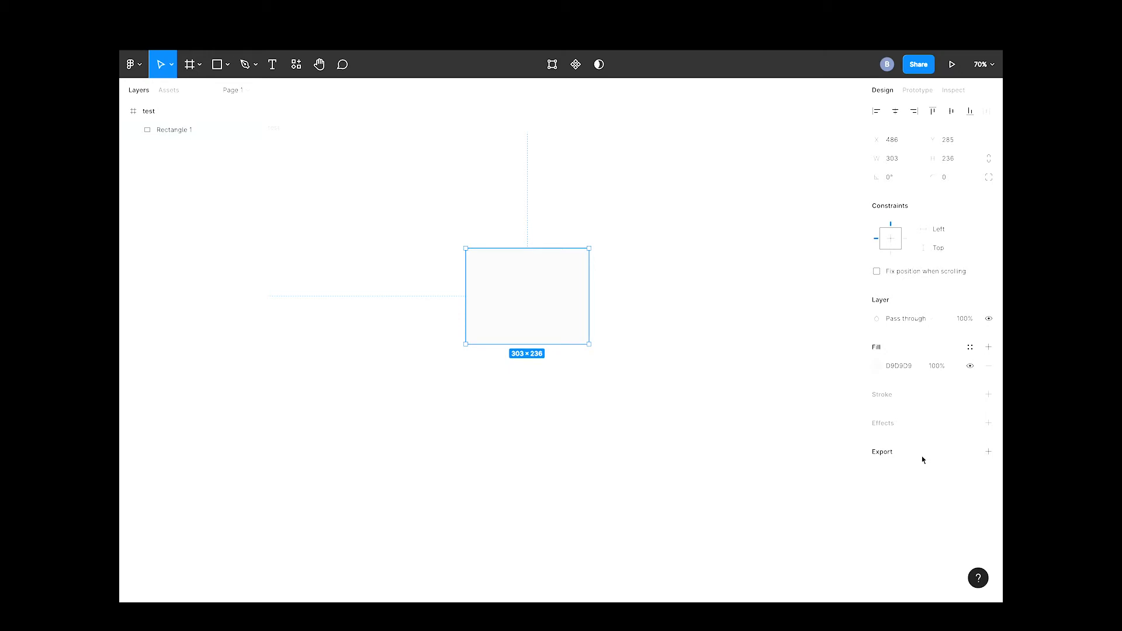
pyautogui.click(920, 455)
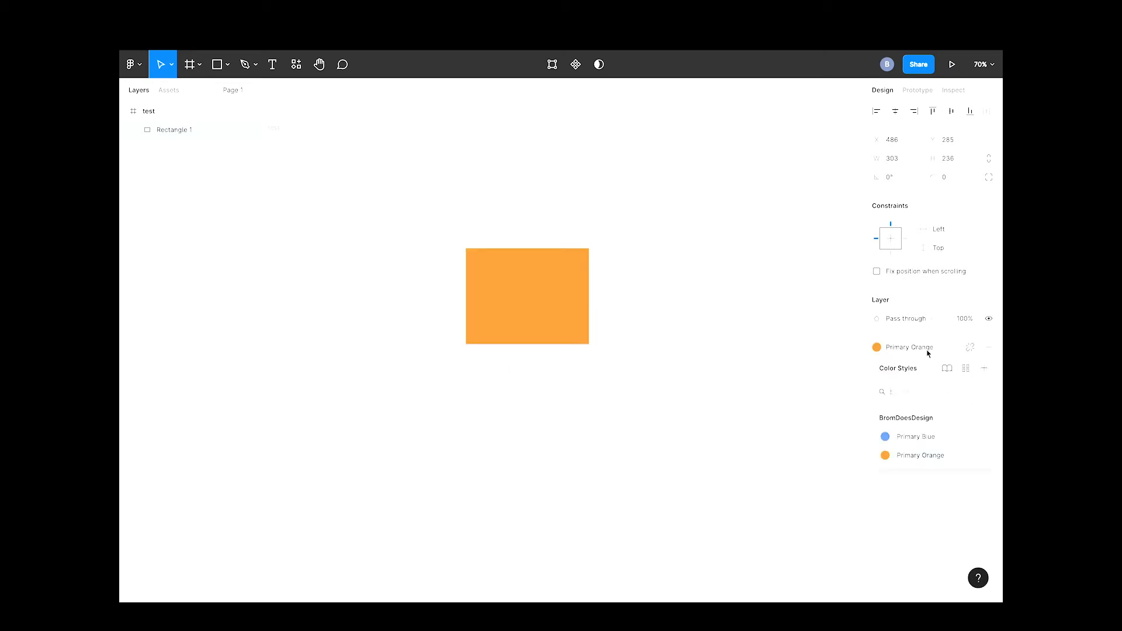
pyautogui.click(919, 436)
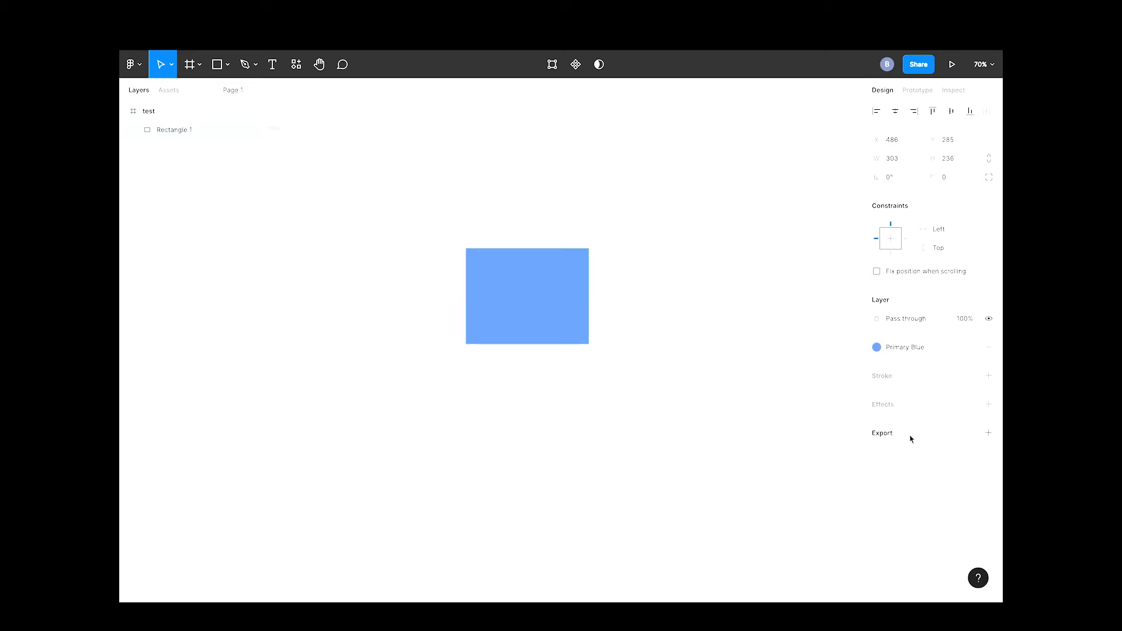
# - Return to the BromDoesDesign file and select its blue rectangle
pyautogui.click(527, 295)
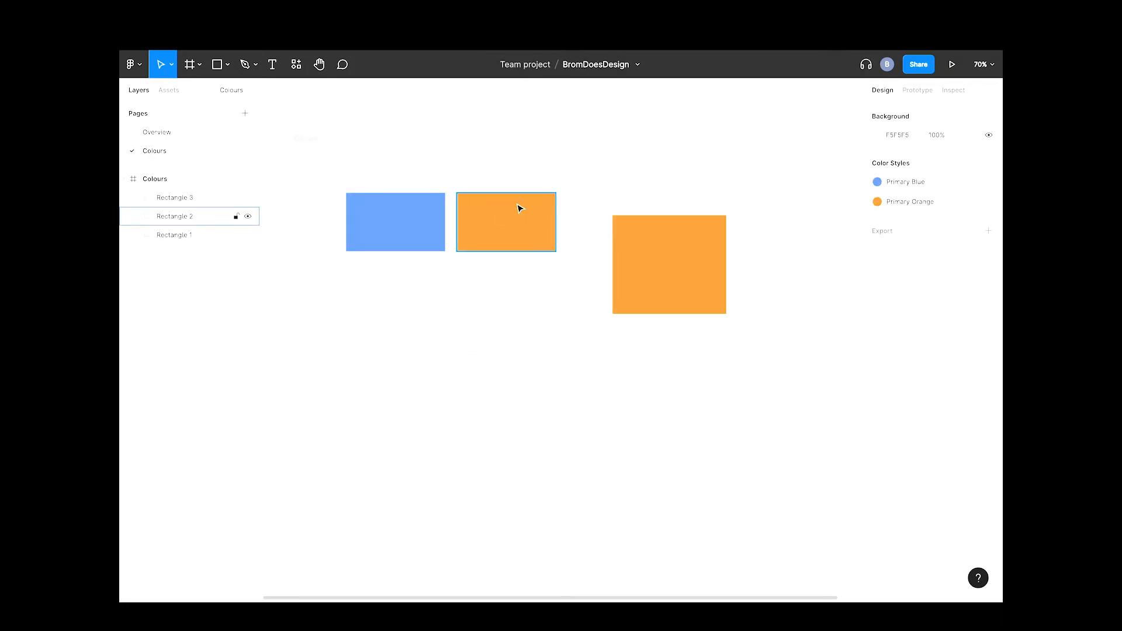
pyautogui.click(752, 235)
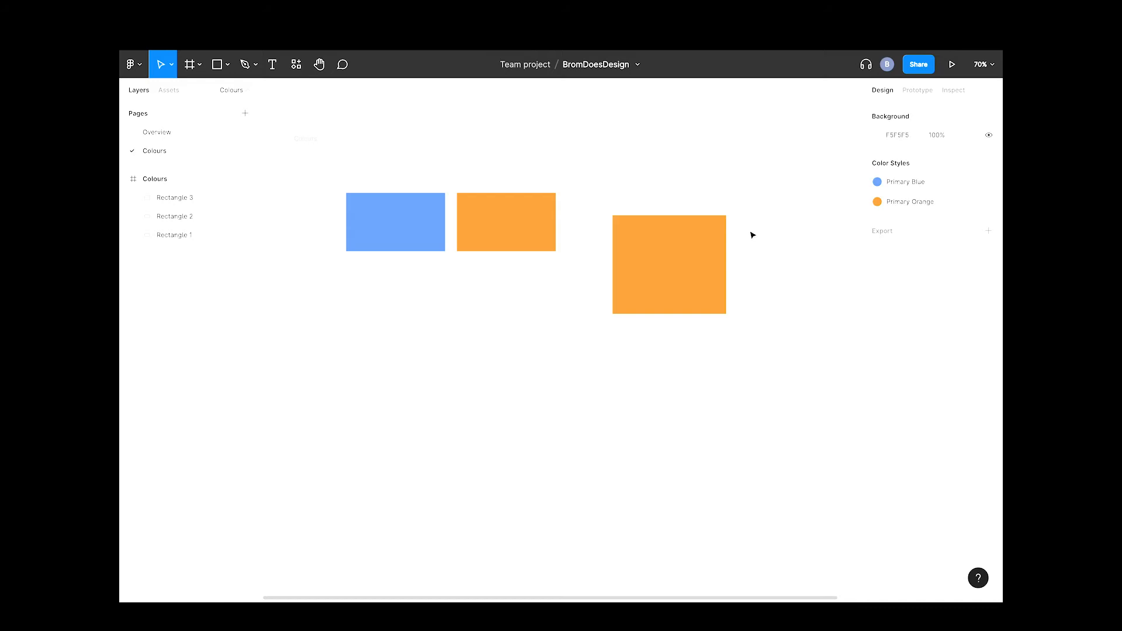
pyautogui.click(395, 222)
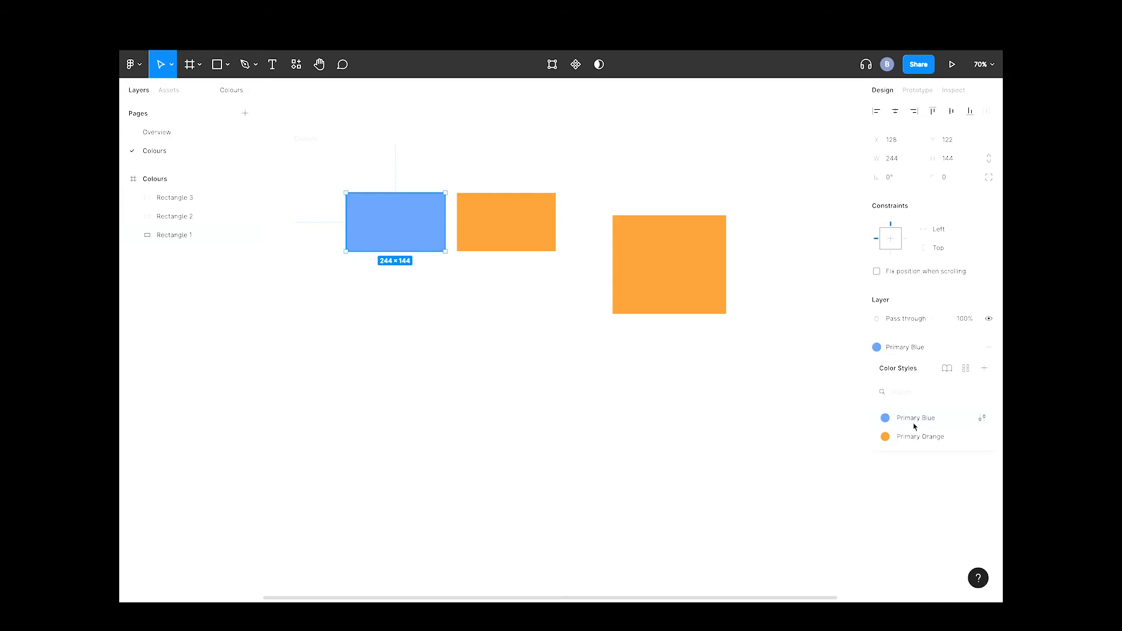
pyautogui.moveTo(981, 419)
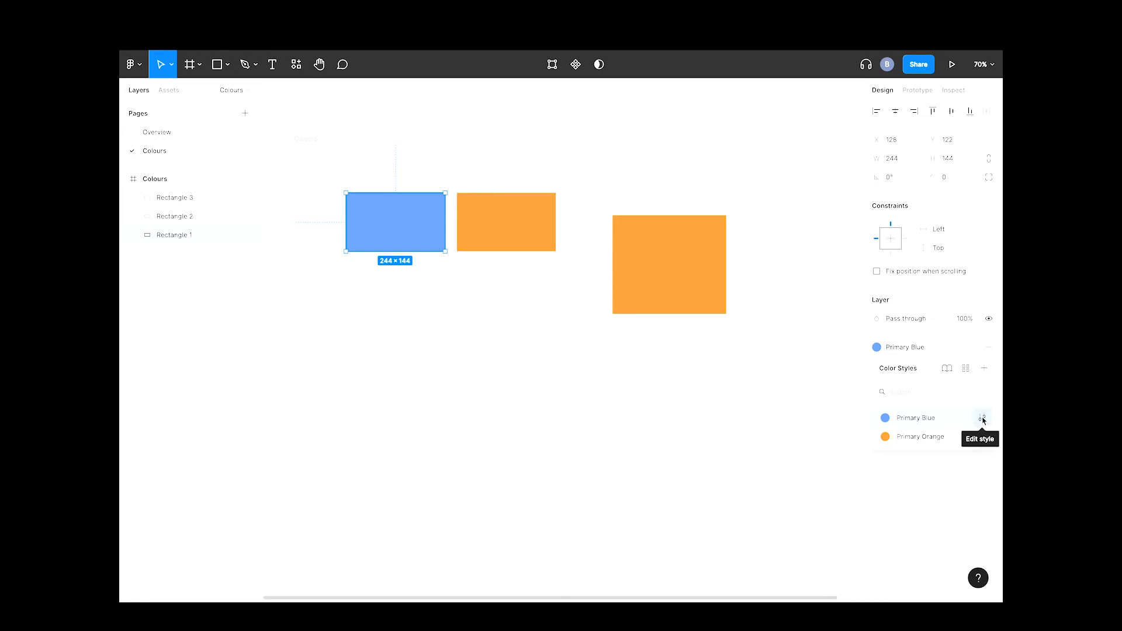
# - Edit the Primary Blue style's colour, dragging the hue to purple 7D54F0
pyautogui.click(981, 418)
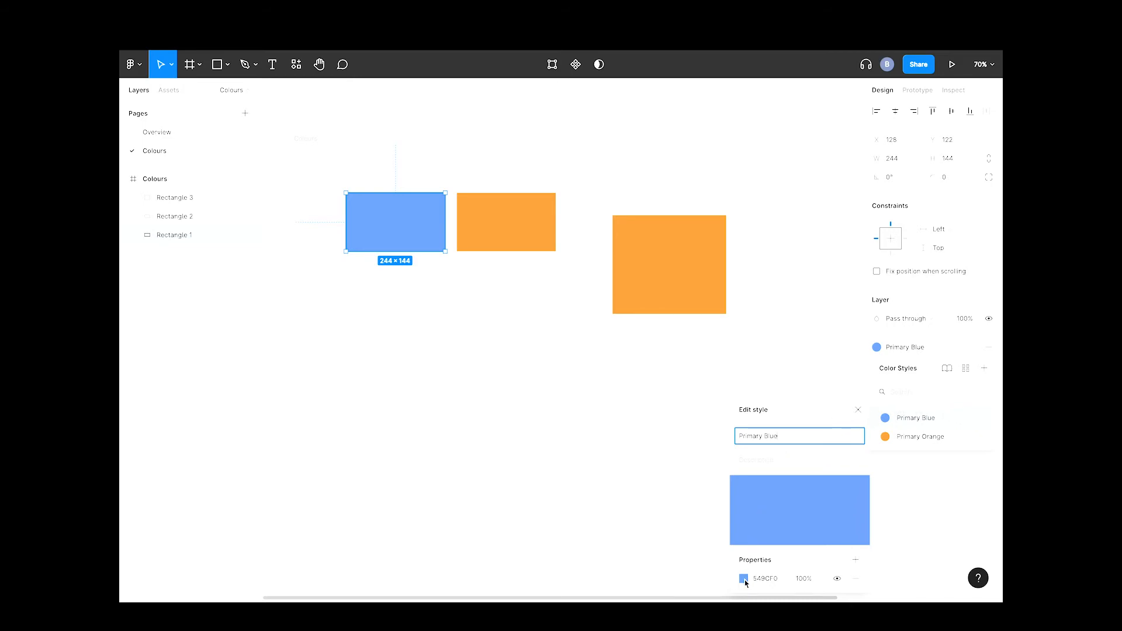
pyautogui.click(744, 579)
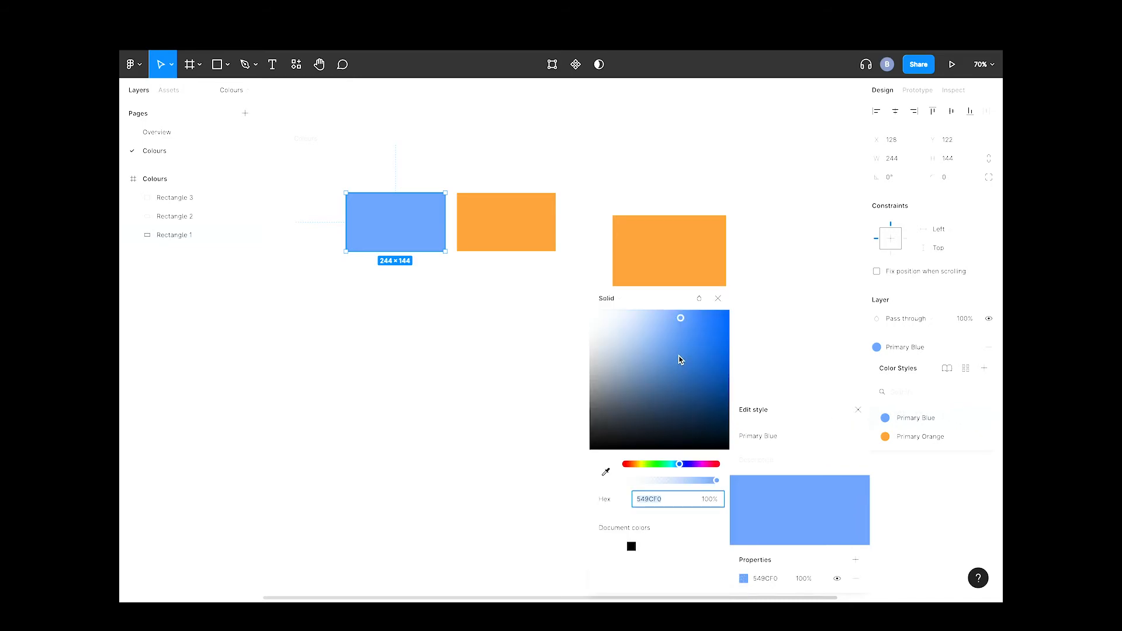
pyautogui.moveTo(701, 464); pyautogui.dragTo(687, 464)
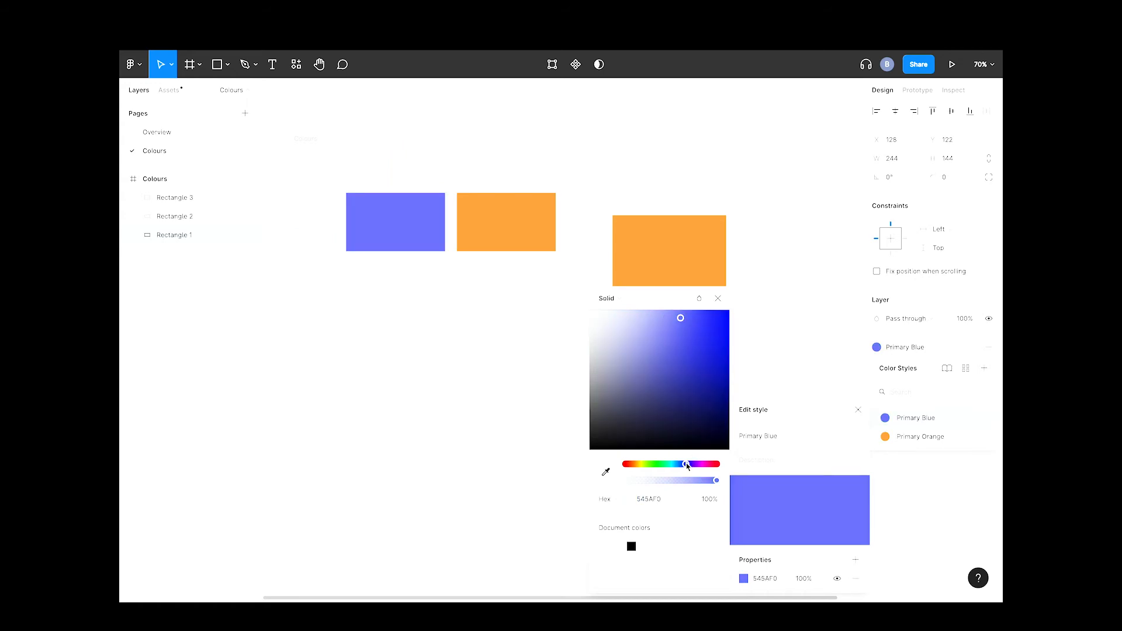
pyautogui.moveTo(687, 464); pyautogui.dragTo(697, 464)
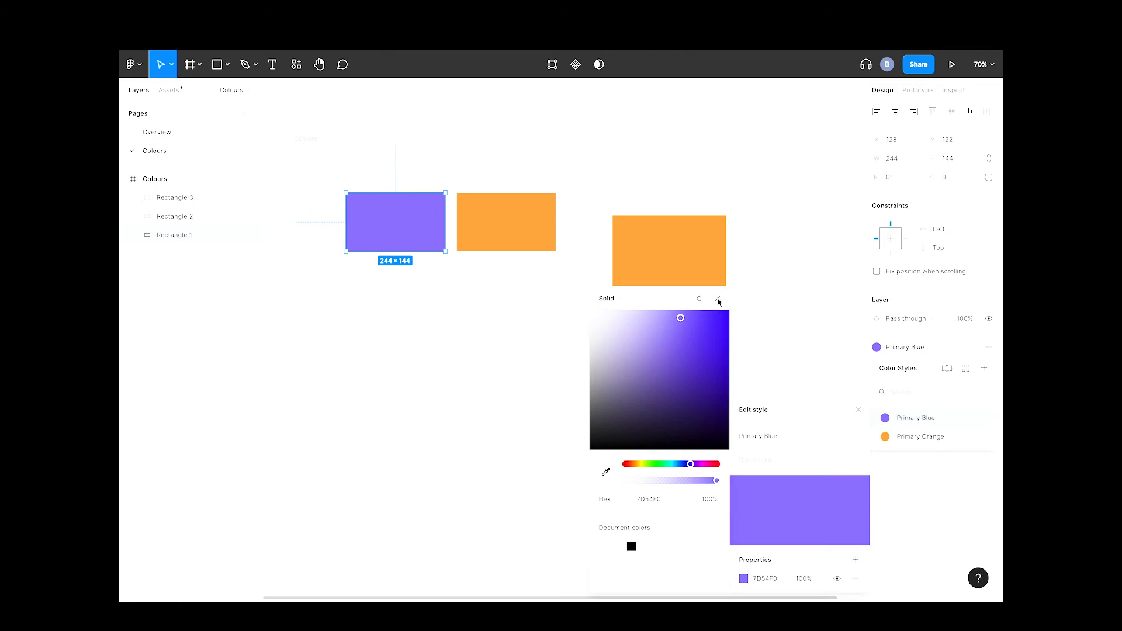
pyautogui.click(717, 298)
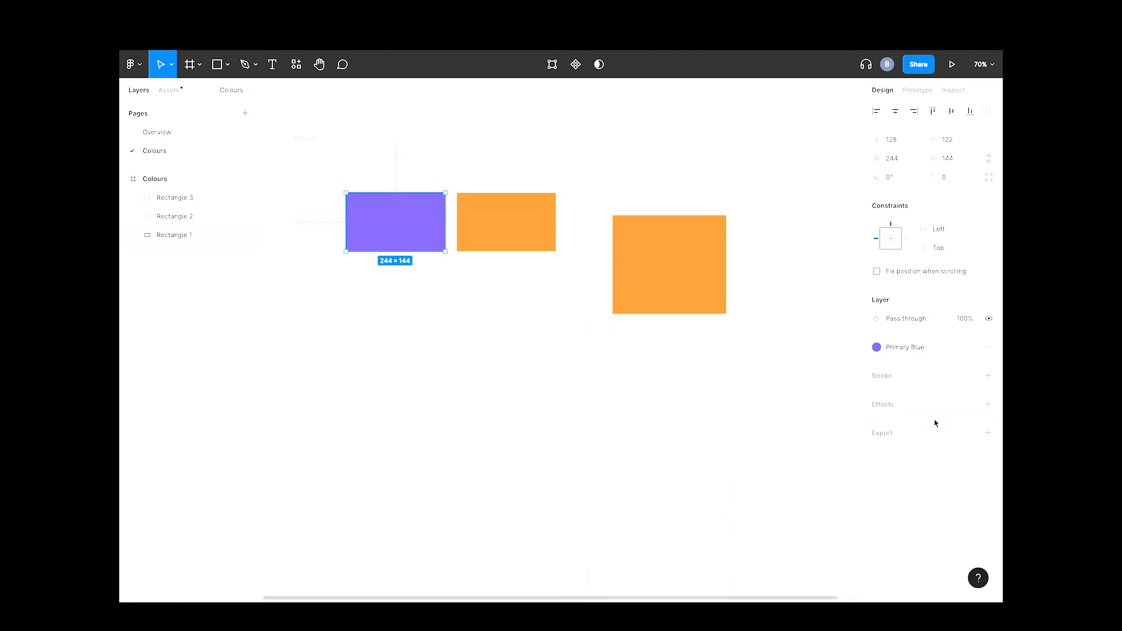
# - Rename the purple style to Primary Purple and confirm on the canvas
pyautogui.click(875, 347)
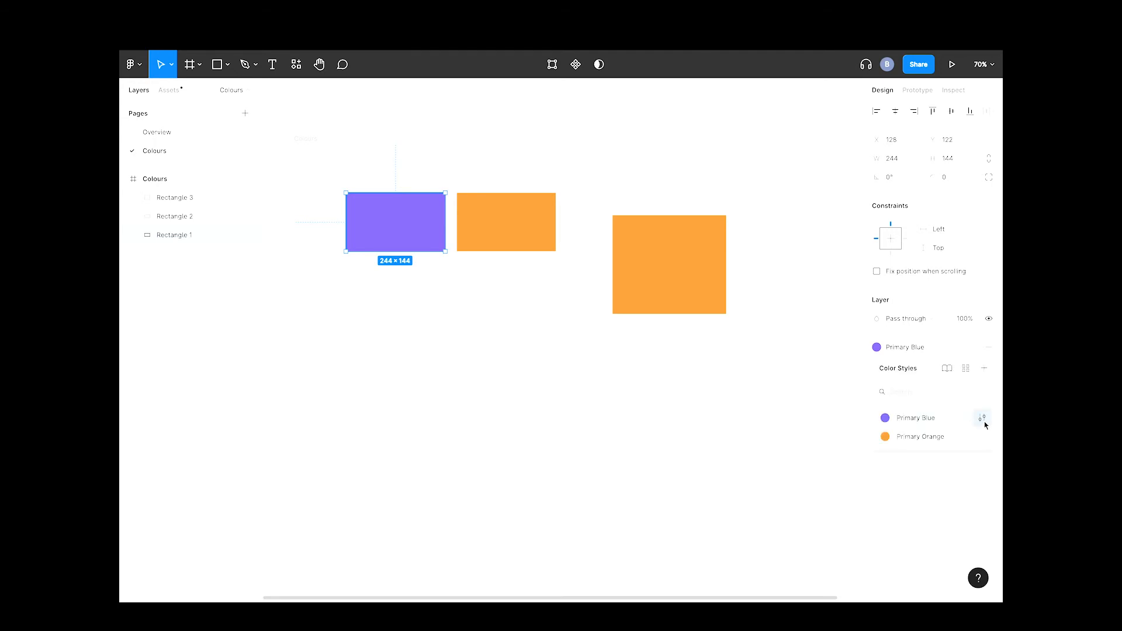
pyautogui.click(981, 419)
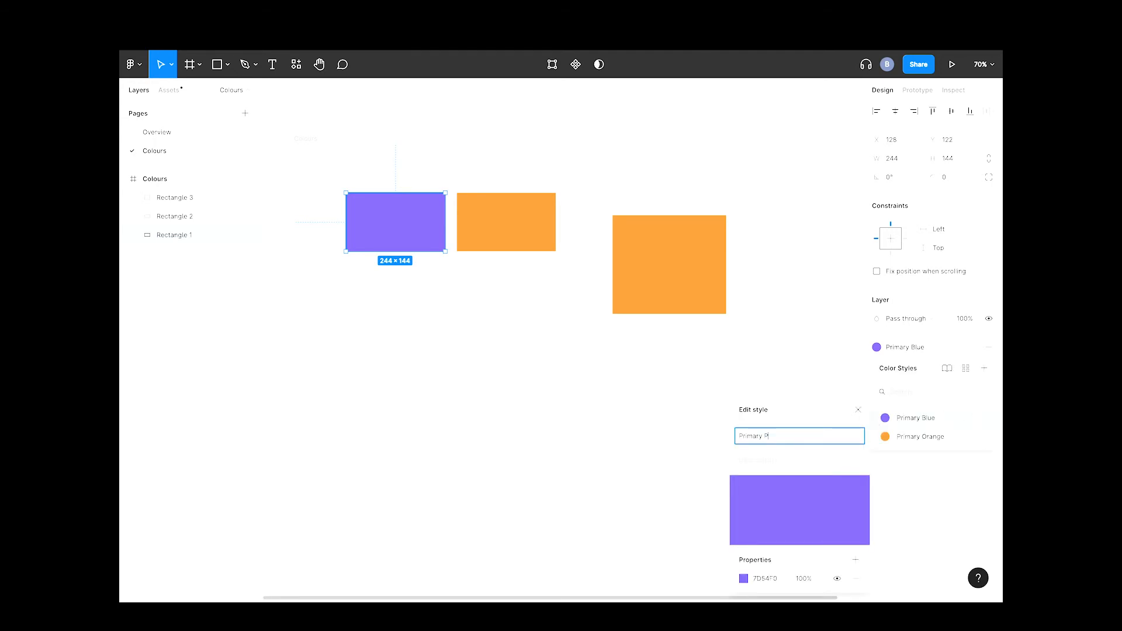
pyautogui.write('Purple')
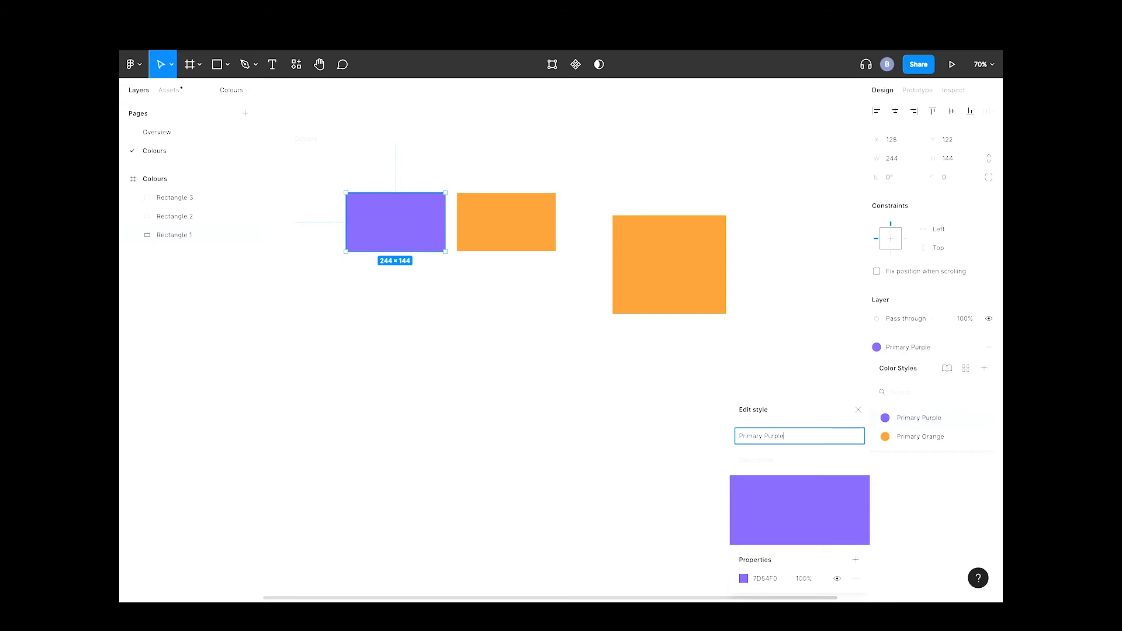
pyautogui.click(505, 223)
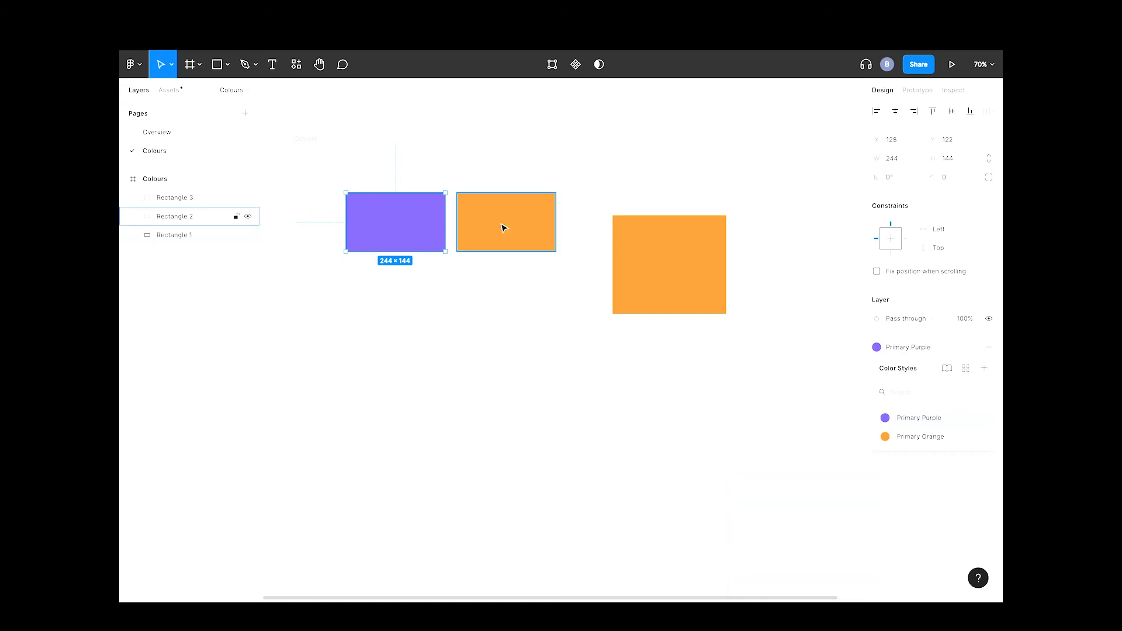
pyautogui.click(395, 222)
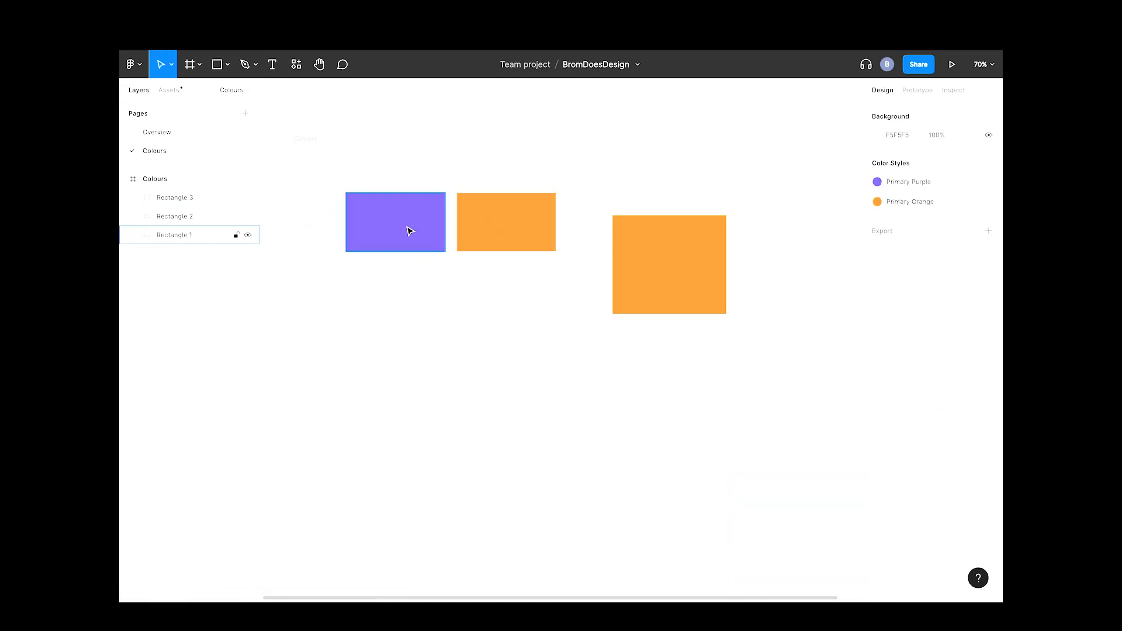
pyautogui.click(669, 263)
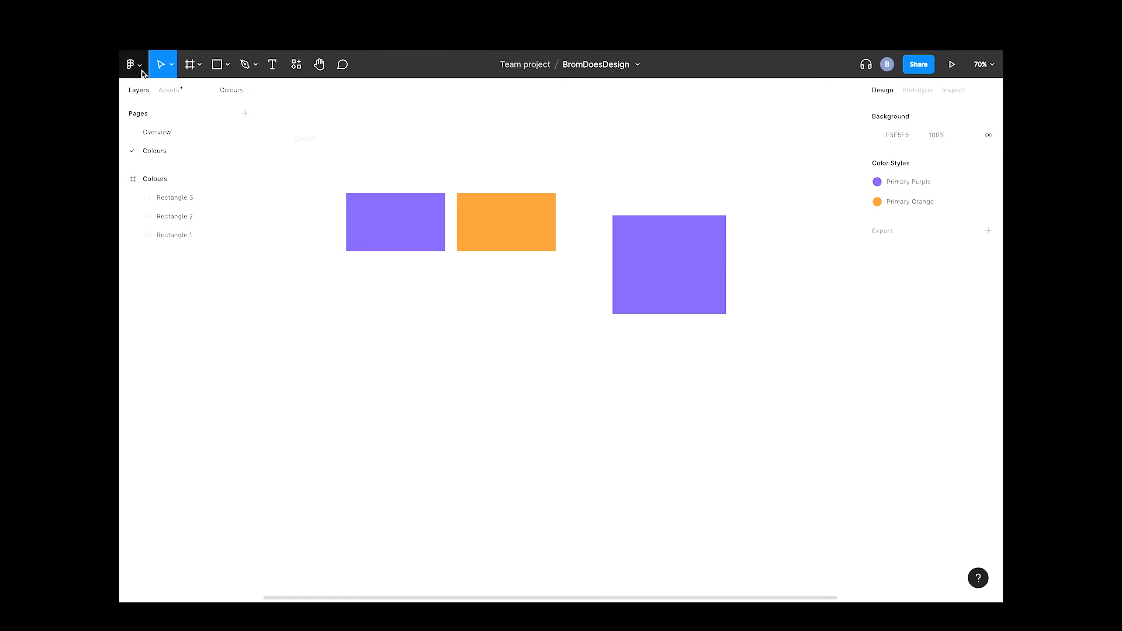
# - Publish the one changed Primary Purple style to the BromDoesDesign library
pyautogui.click(133, 63)
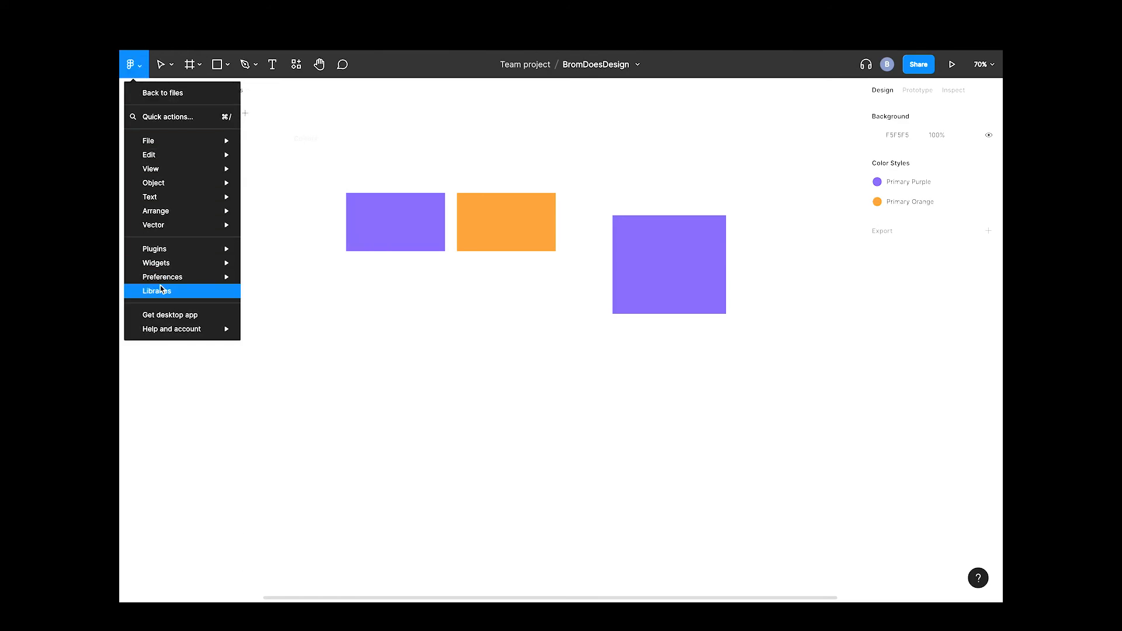
pyautogui.click(157, 291)
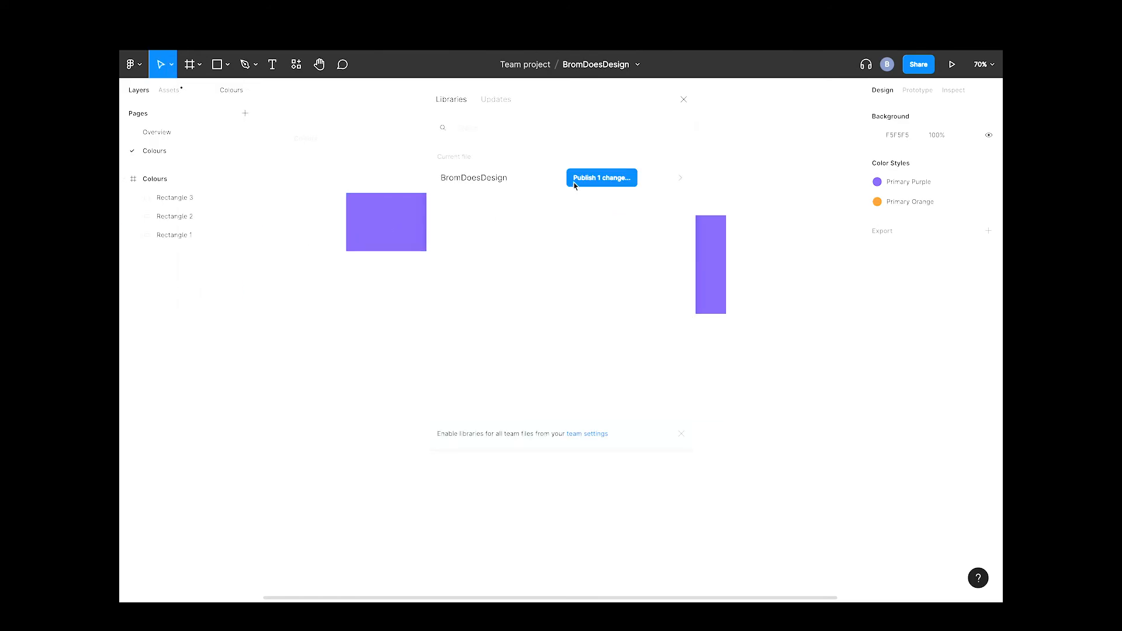
pyautogui.click(601, 177)
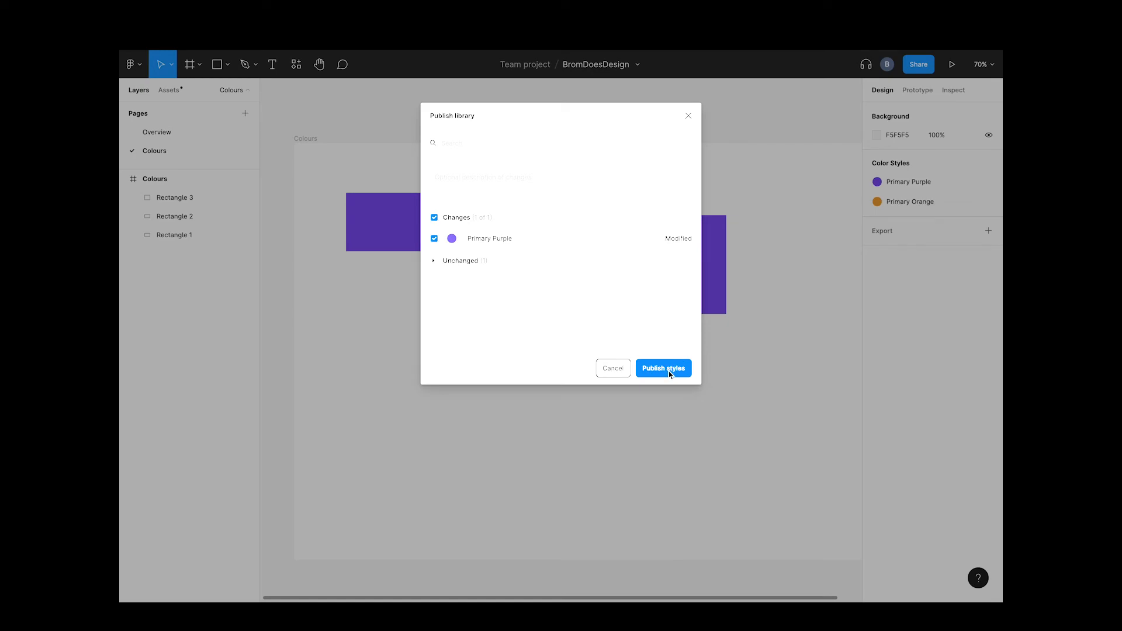
pyautogui.click(661, 368)
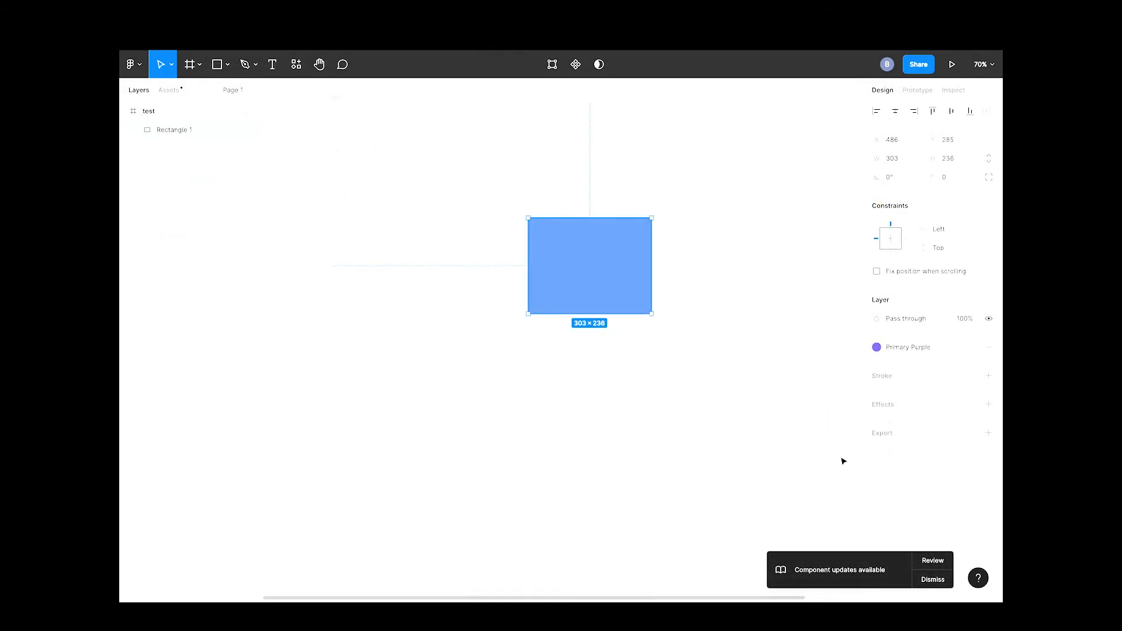
pyautogui.moveTo(902, 453)
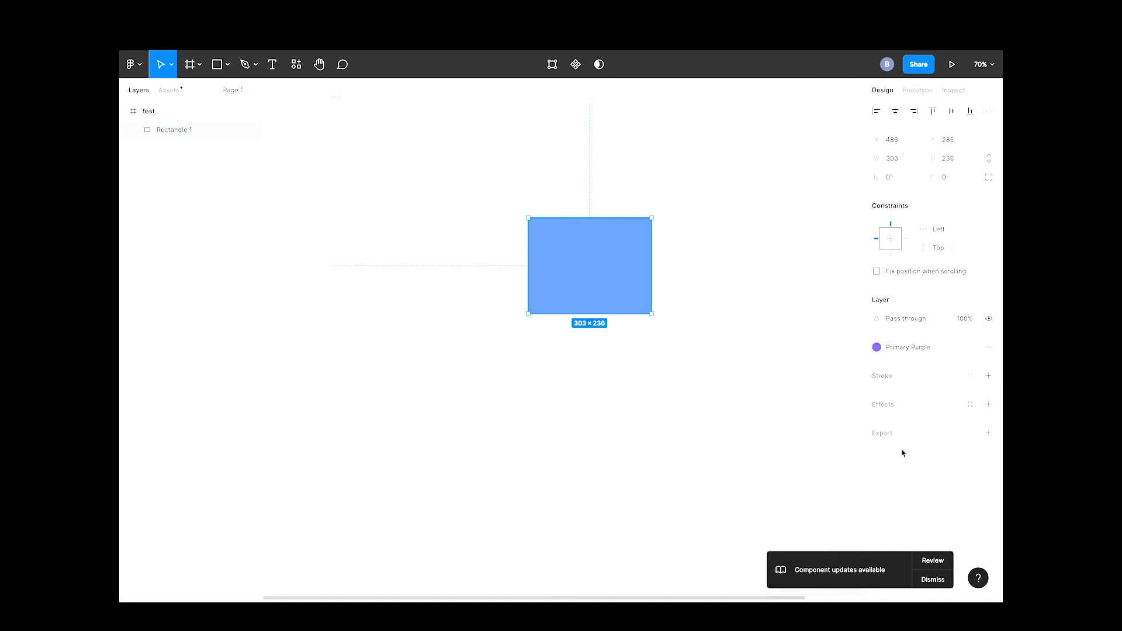
# - Review and accept all BromDoesDesign updates so the rectangle turns Primary Purple
pyautogui.click(932, 560)
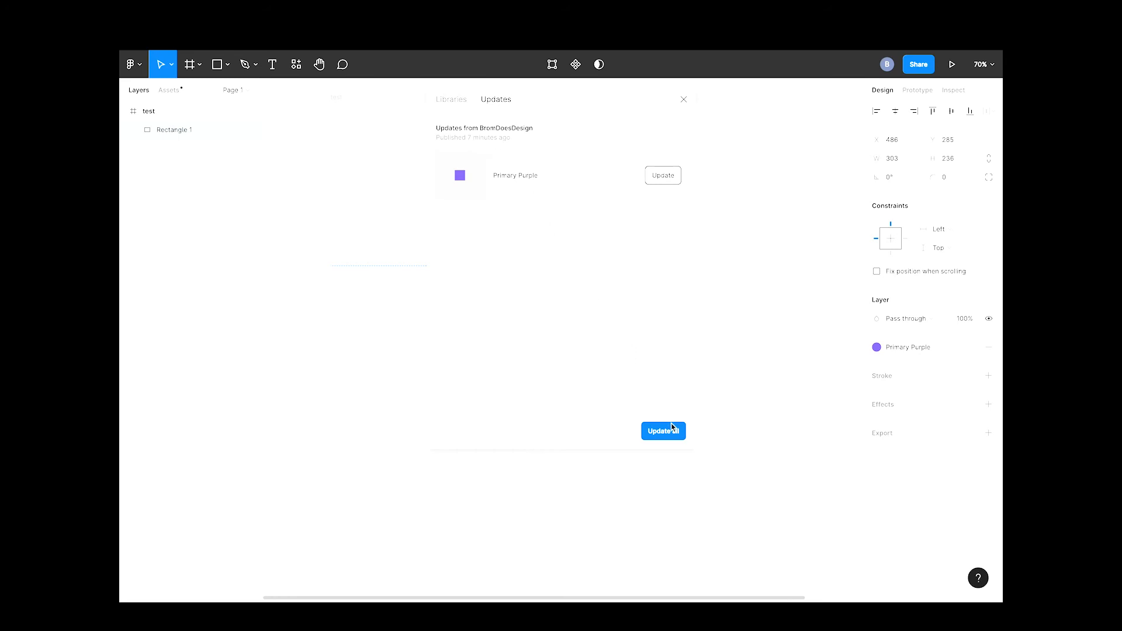
pyautogui.click(663, 431)
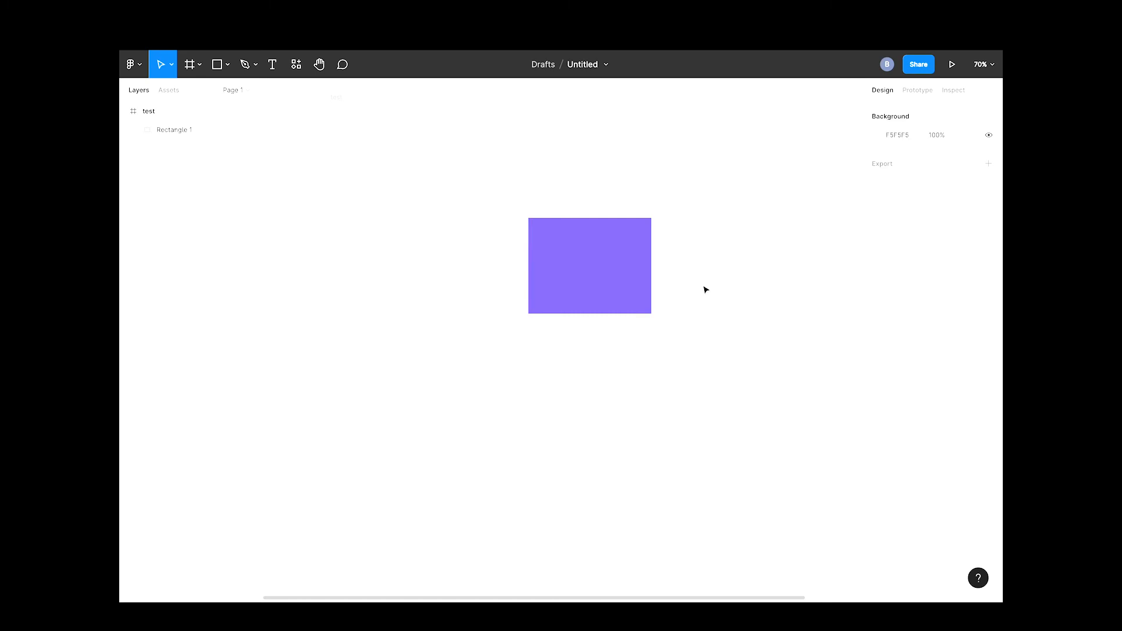
pyautogui.moveTo(589, 266); pyautogui.dragTo(531, 251)
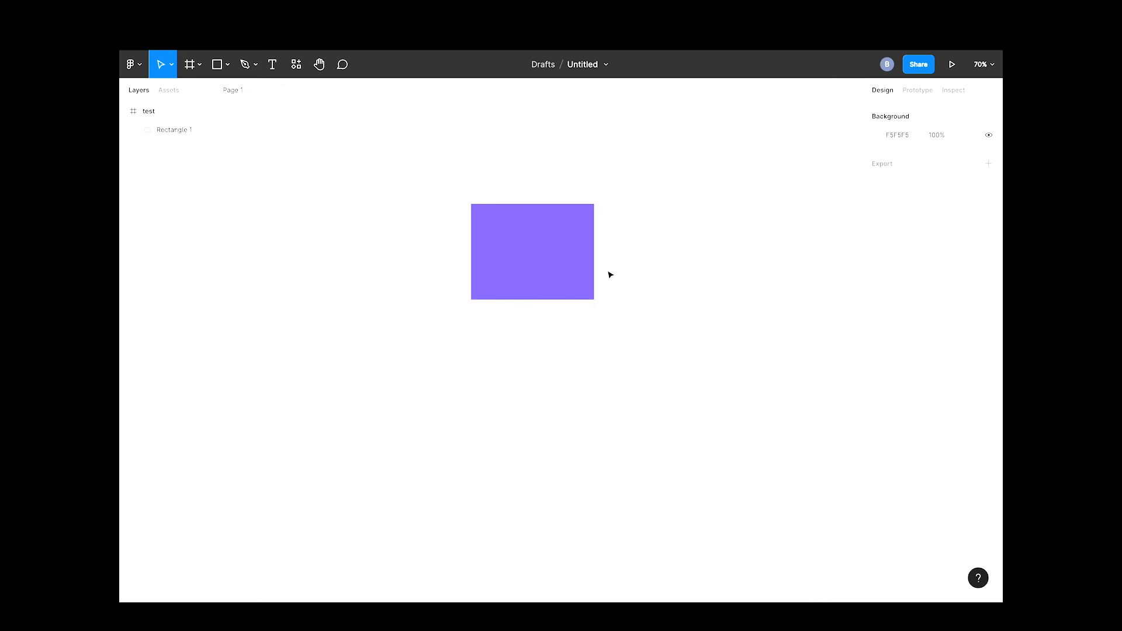